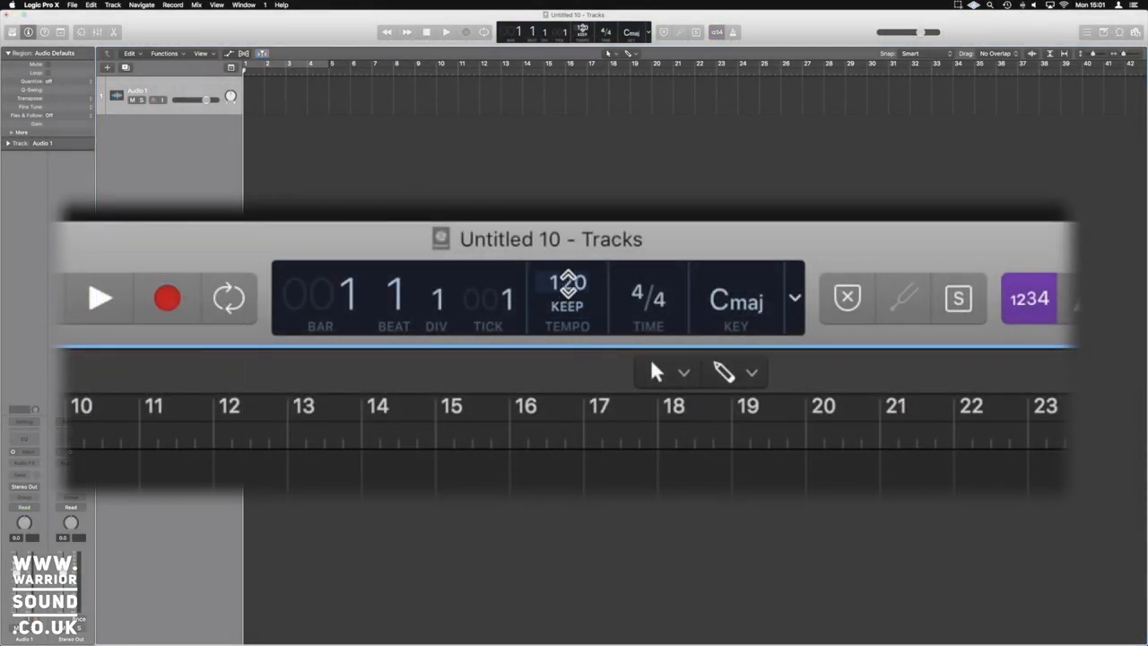
Set the project tempo to 174 BPM in the LCD display.
left_click(566, 282)
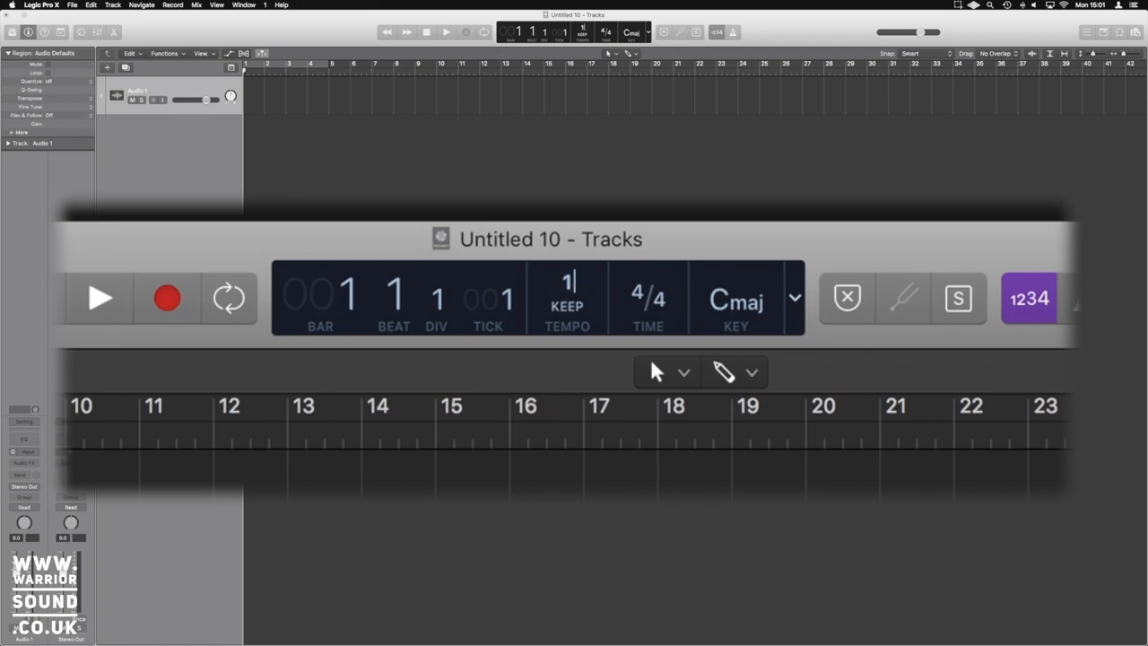
type("174")
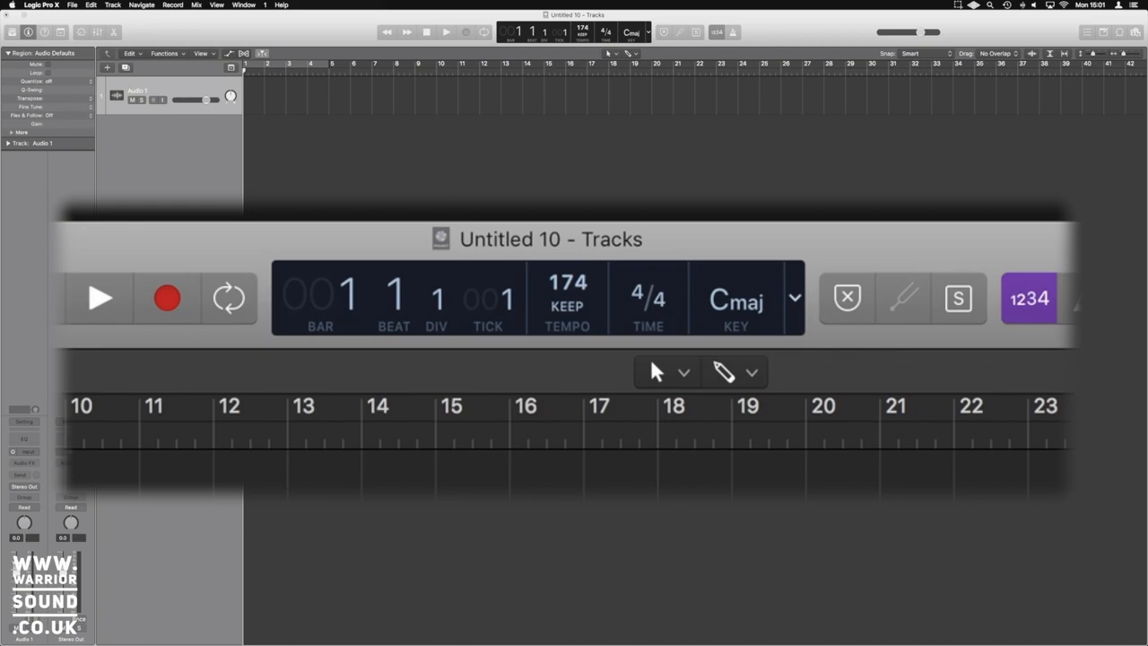
left_click(567, 280)
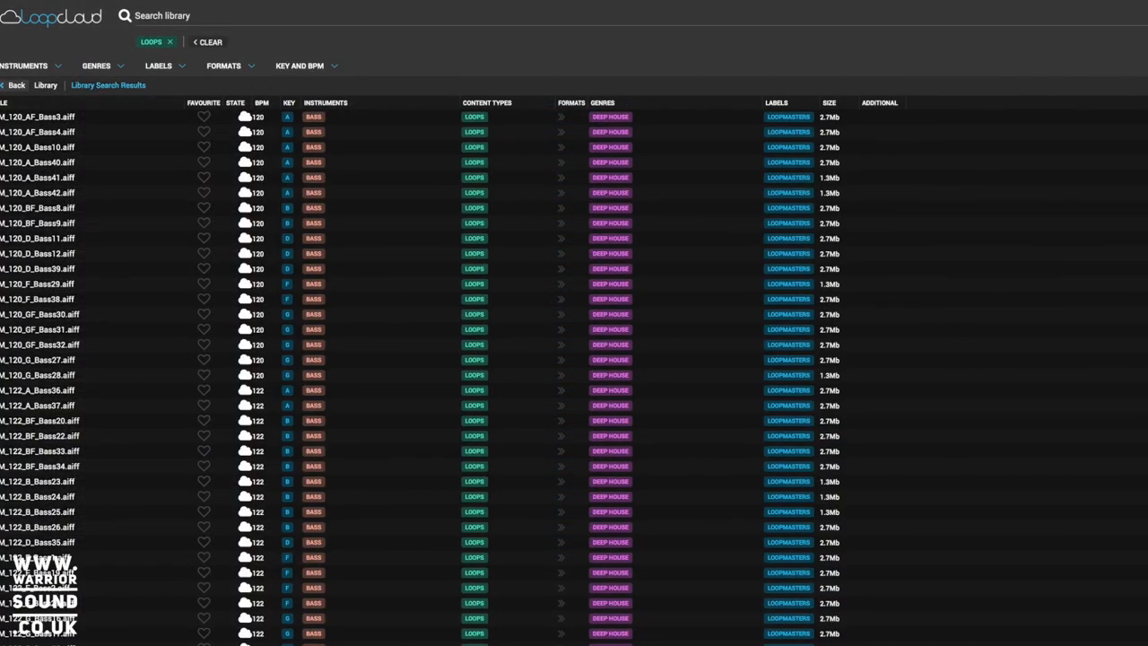
Go to the Loopcloud sample store's front page.
left_click(169, 64)
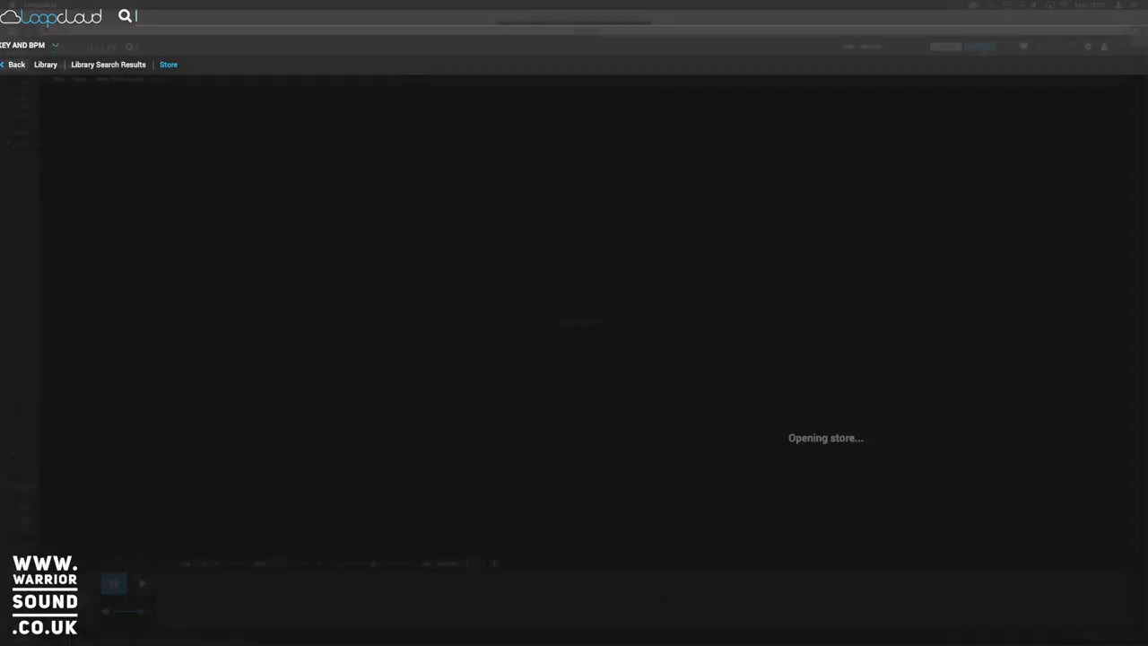
left_click(660, 290)
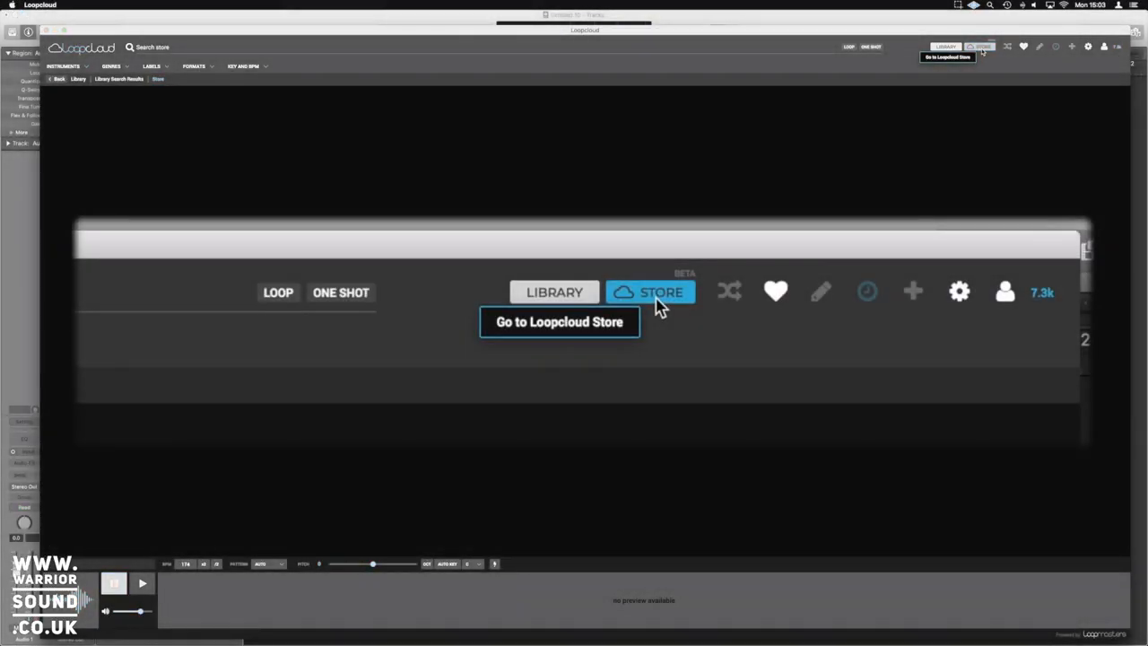
left_click(660, 290)
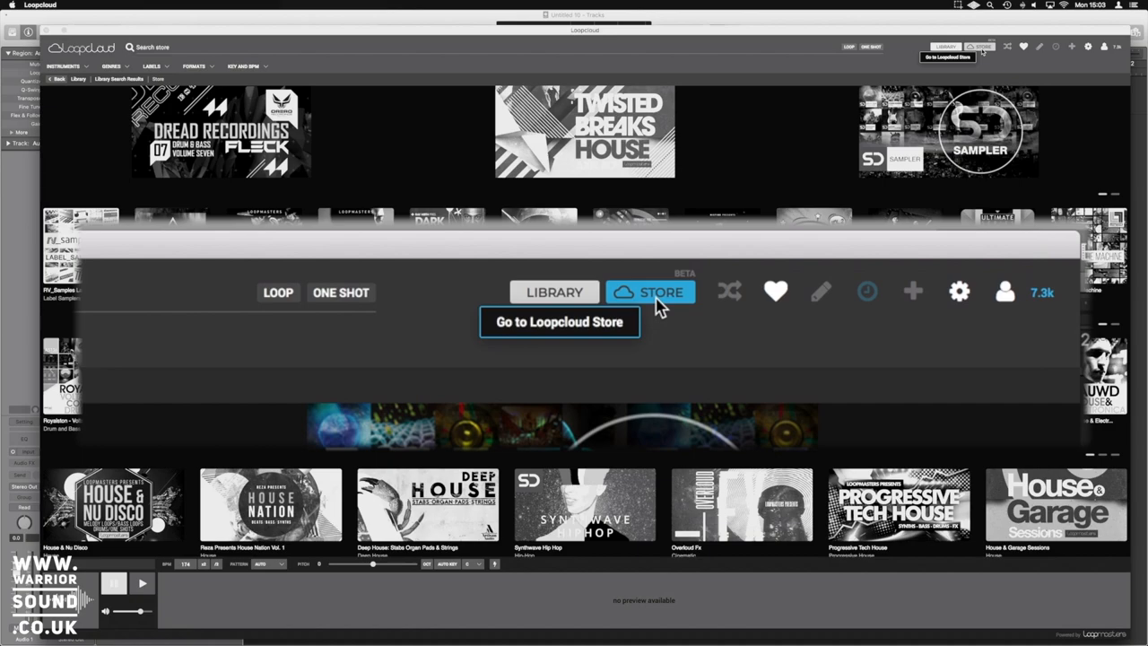
mouse_move(1022, 371)
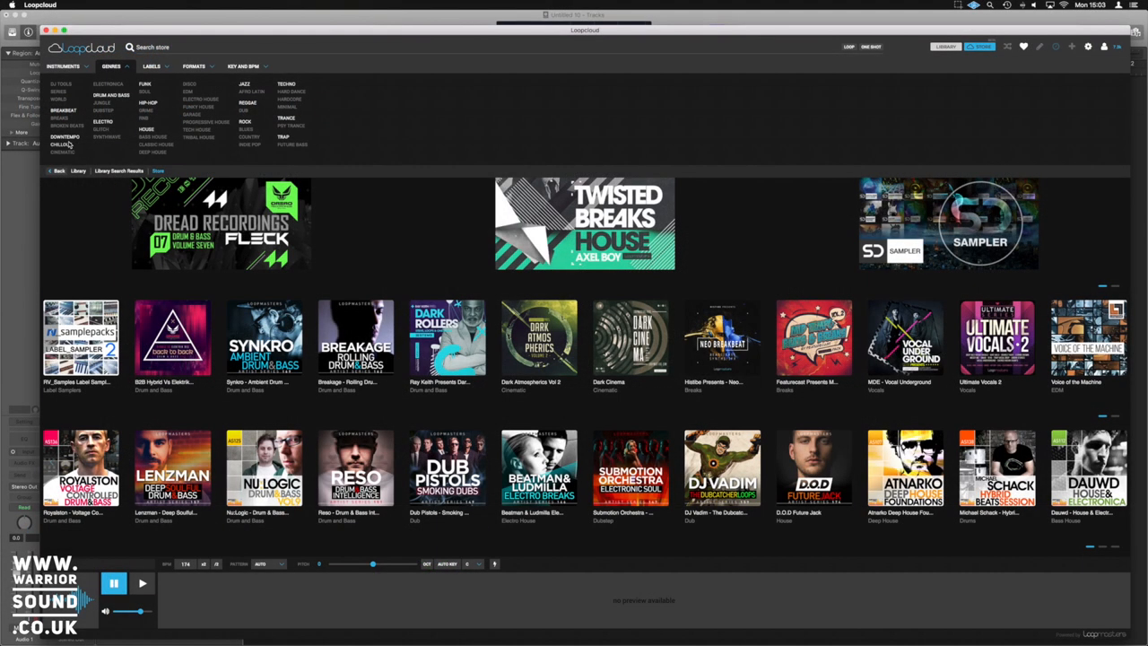
Limit the store's BPM filter to 172–176, then reach for the instrument filter.
left_click(111, 95)
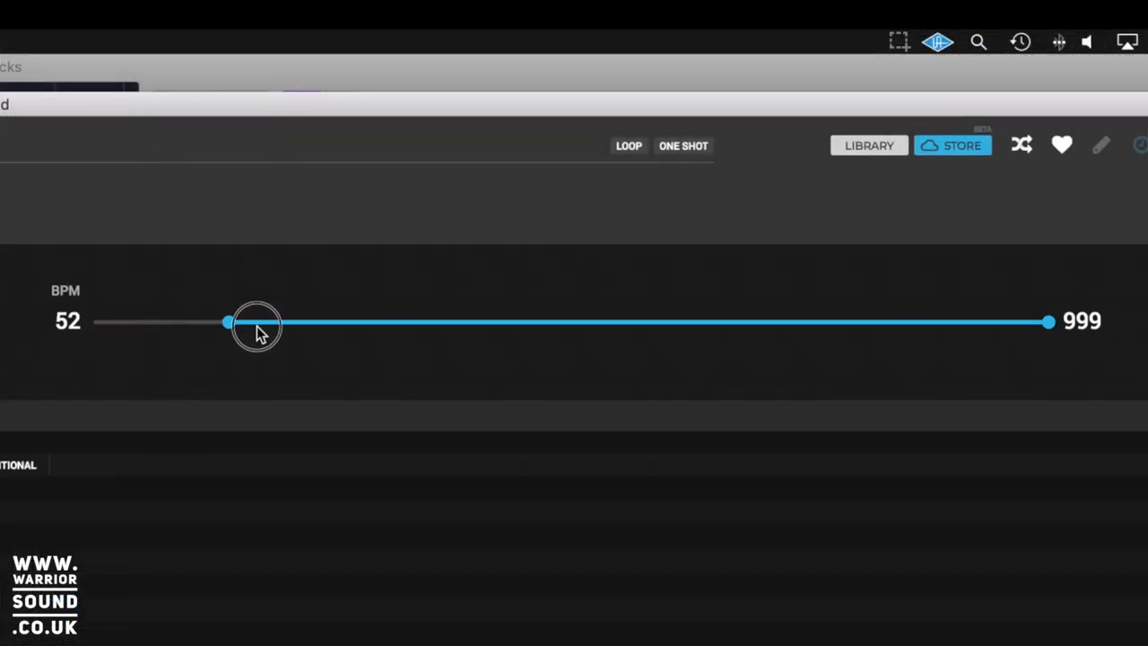
left_click_drag(226, 323, 637, 323)
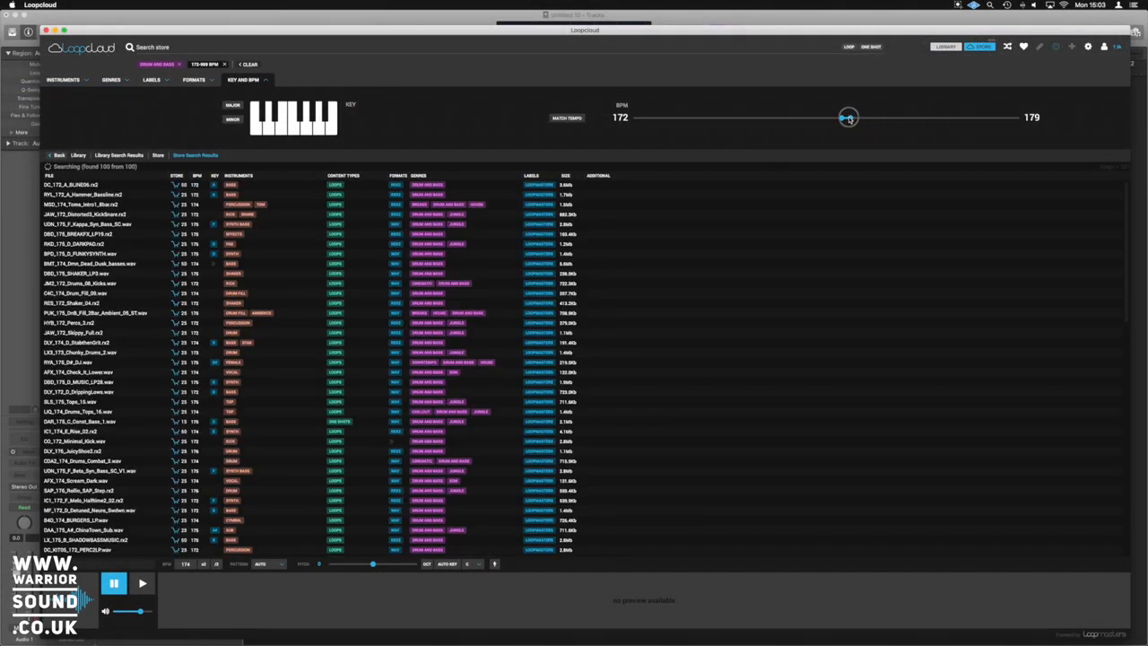
left_click_drag(850, 118, 843, 119)
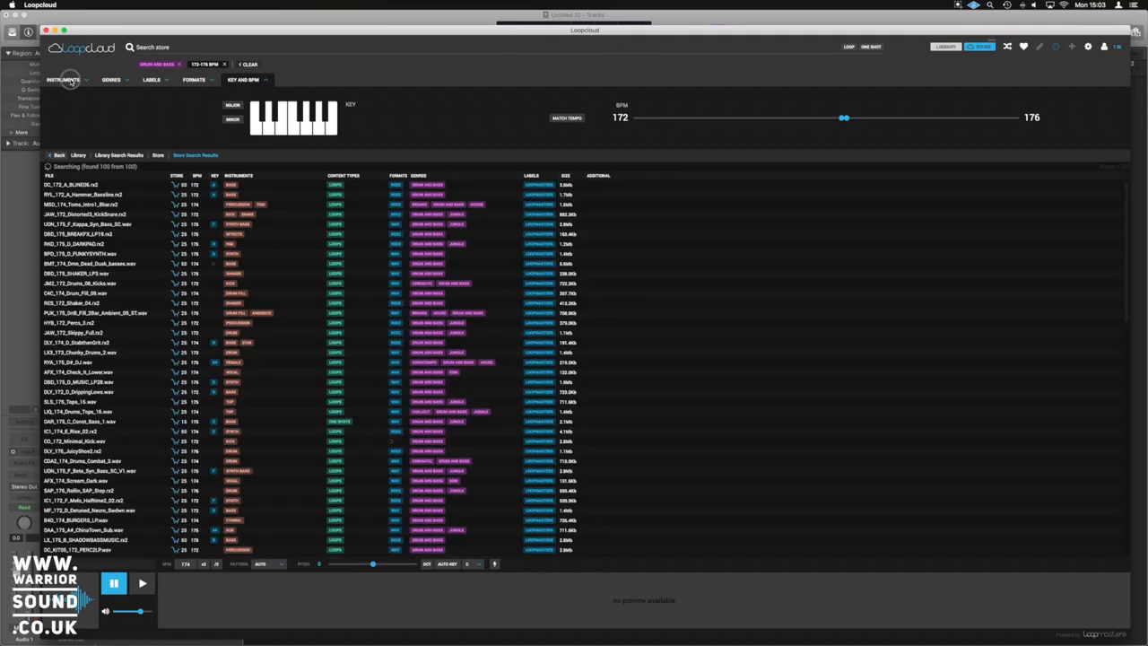
left_click(65, 79)
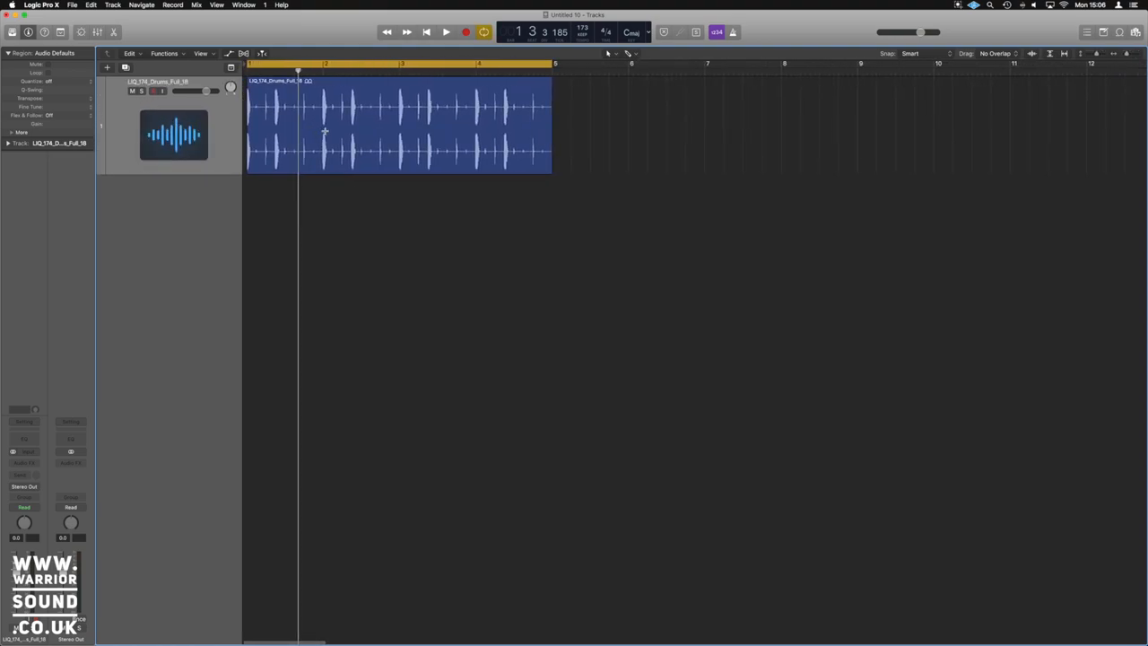
left_click(445, 32)
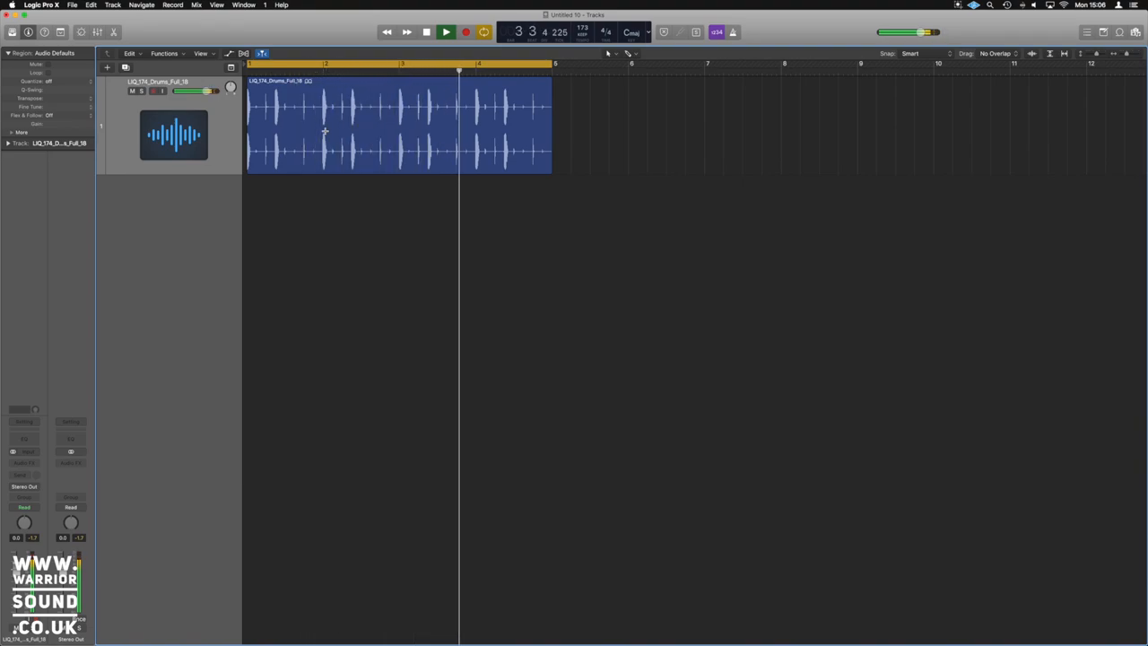
left_click(444, 32)
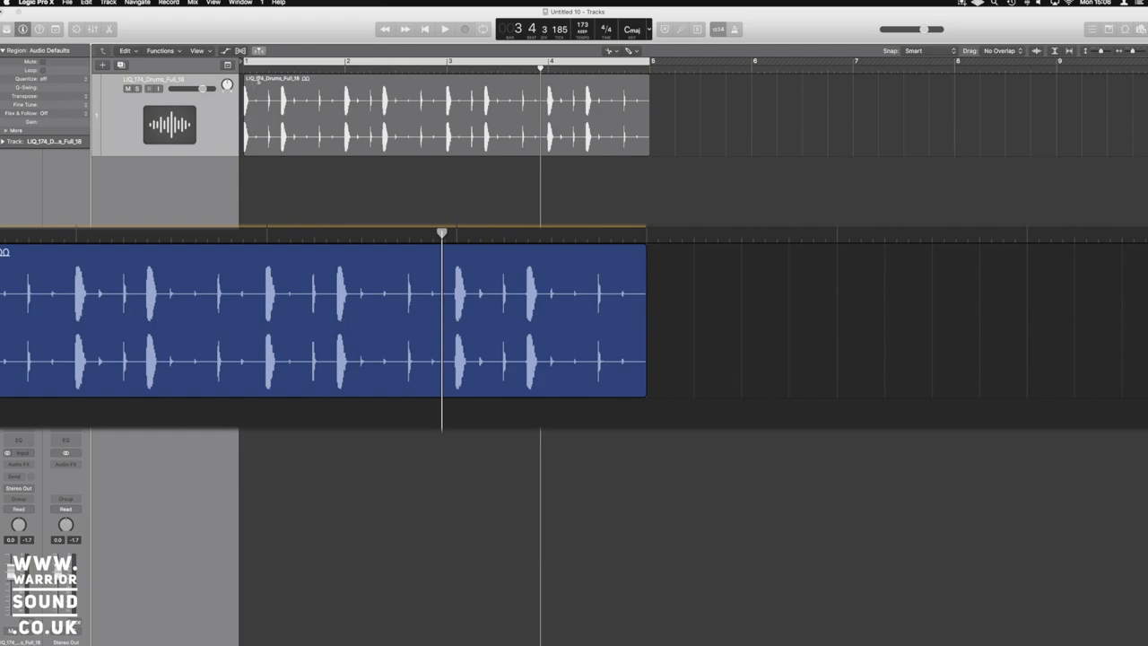
mouse_move(259, 93)
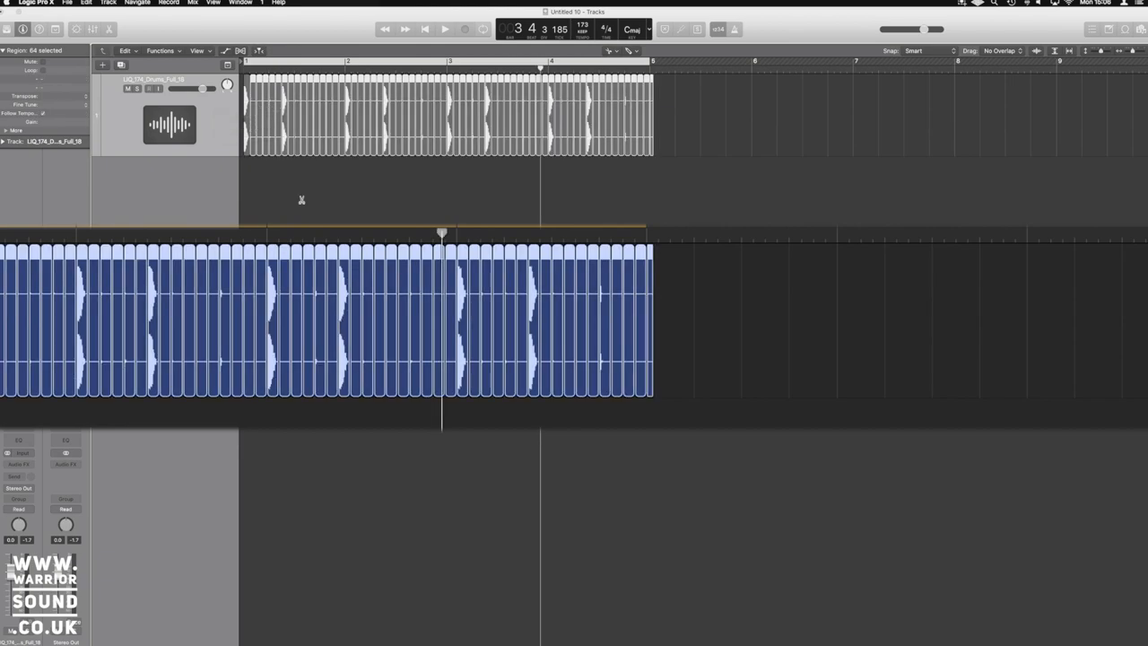
Strip silence from the drum loop so each detected hit becomes its own region.
left_click(302, 199)
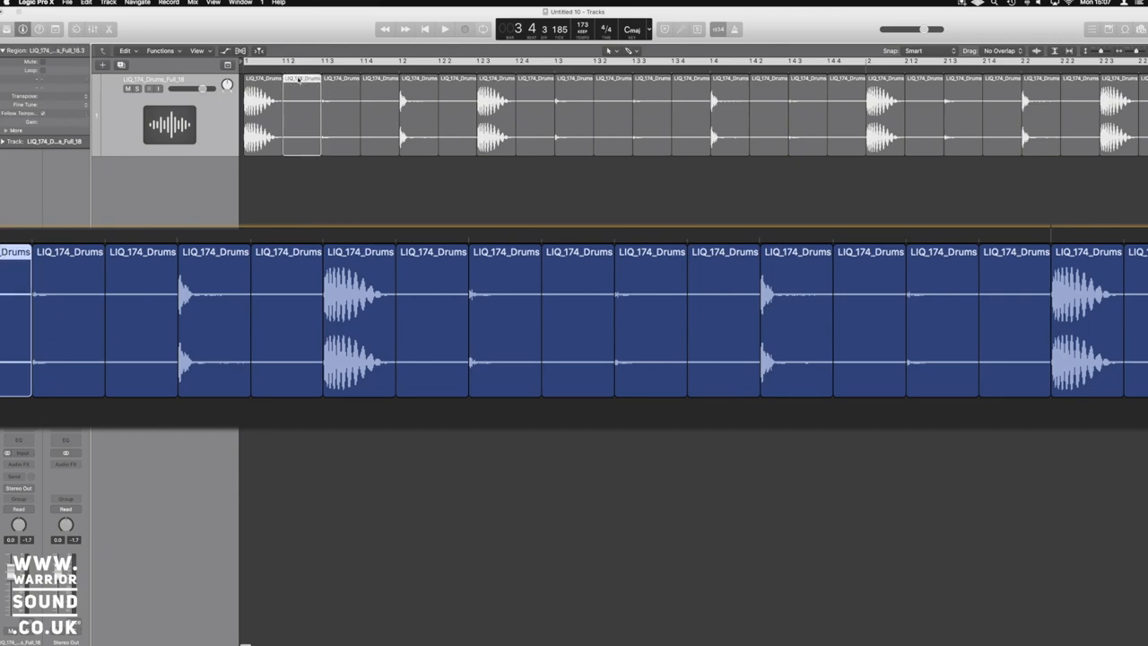
mouse_move(299, 183)
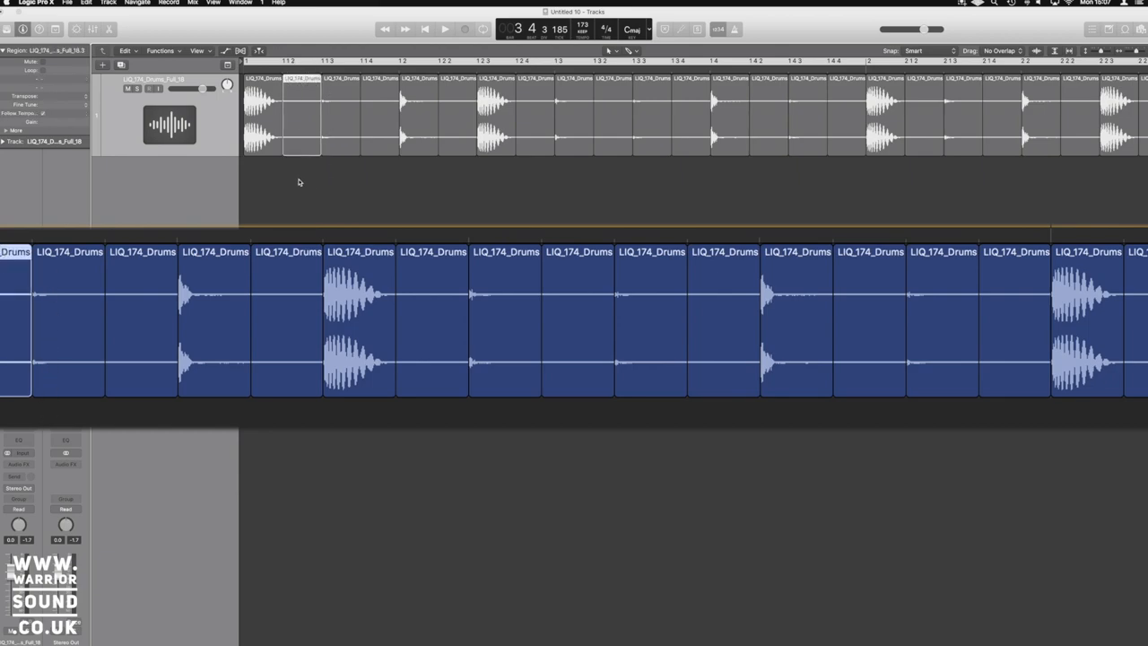
left_click(445, 29)
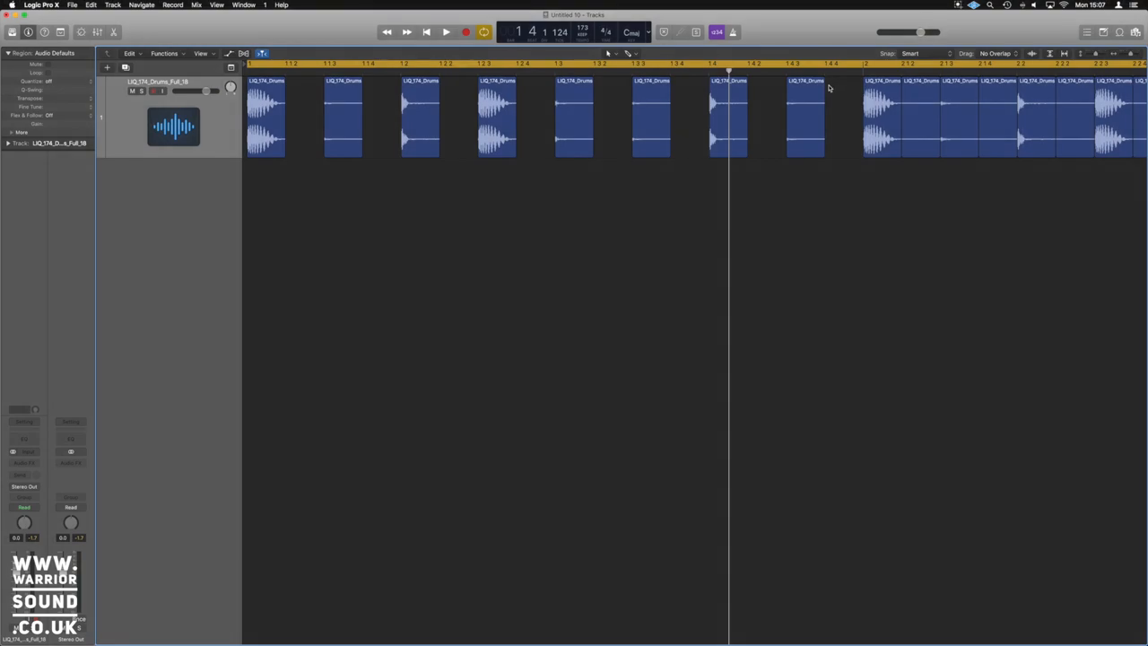
Audition the chopped loop and scroll along the resulting slices.
left_click(444, 32)
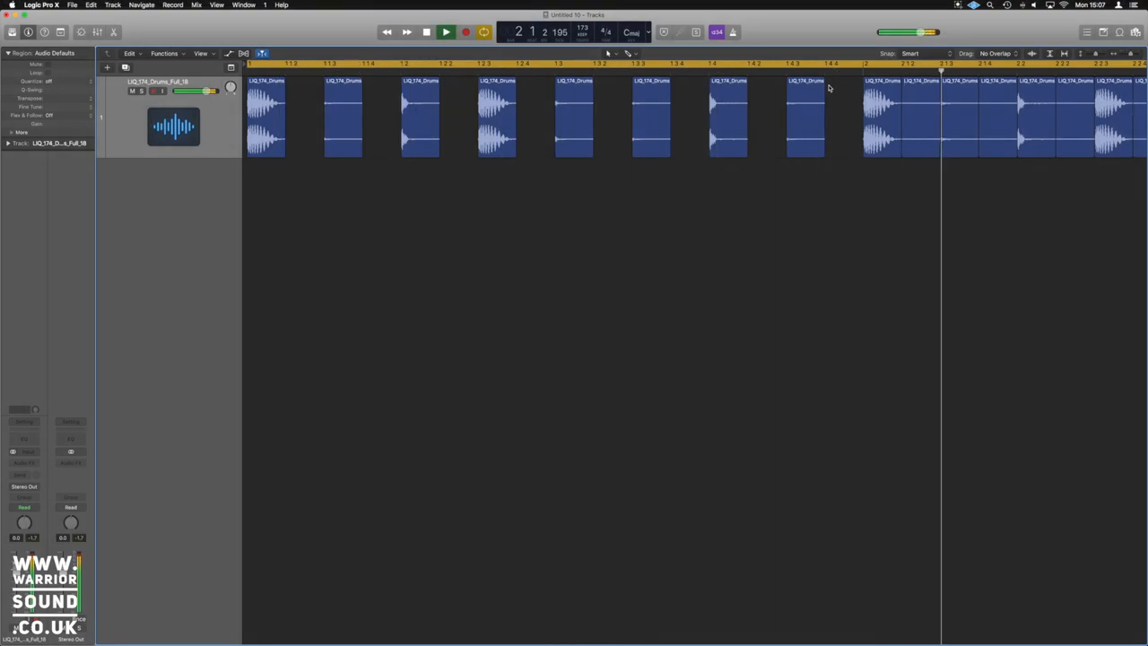
left_click(445, 33)
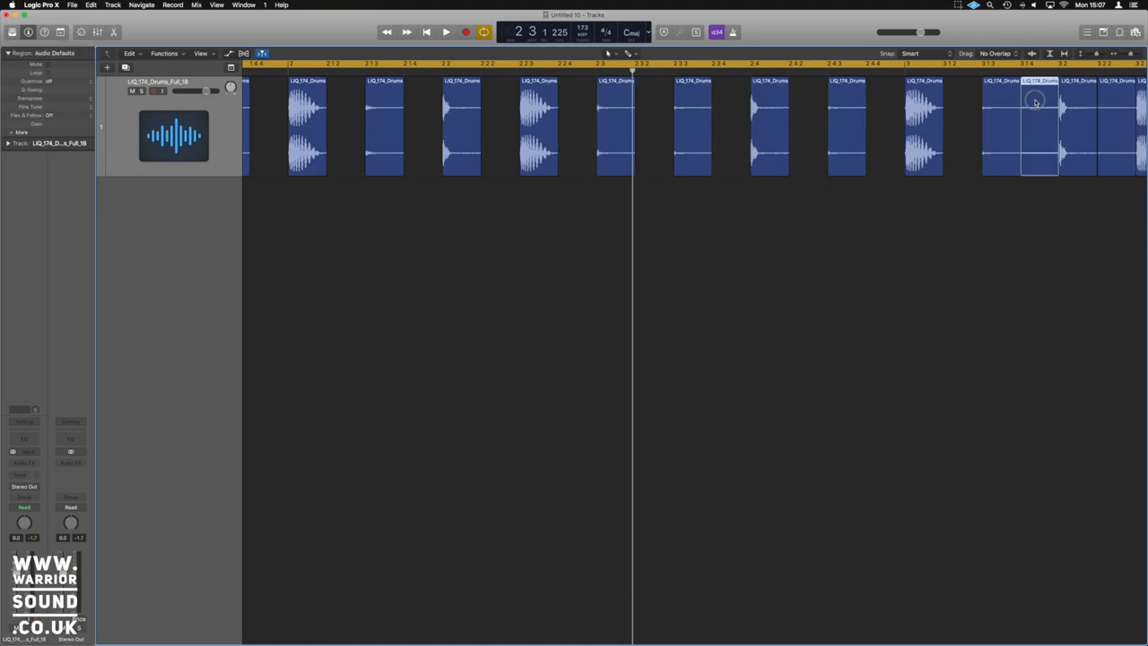
scroll("right", 3)
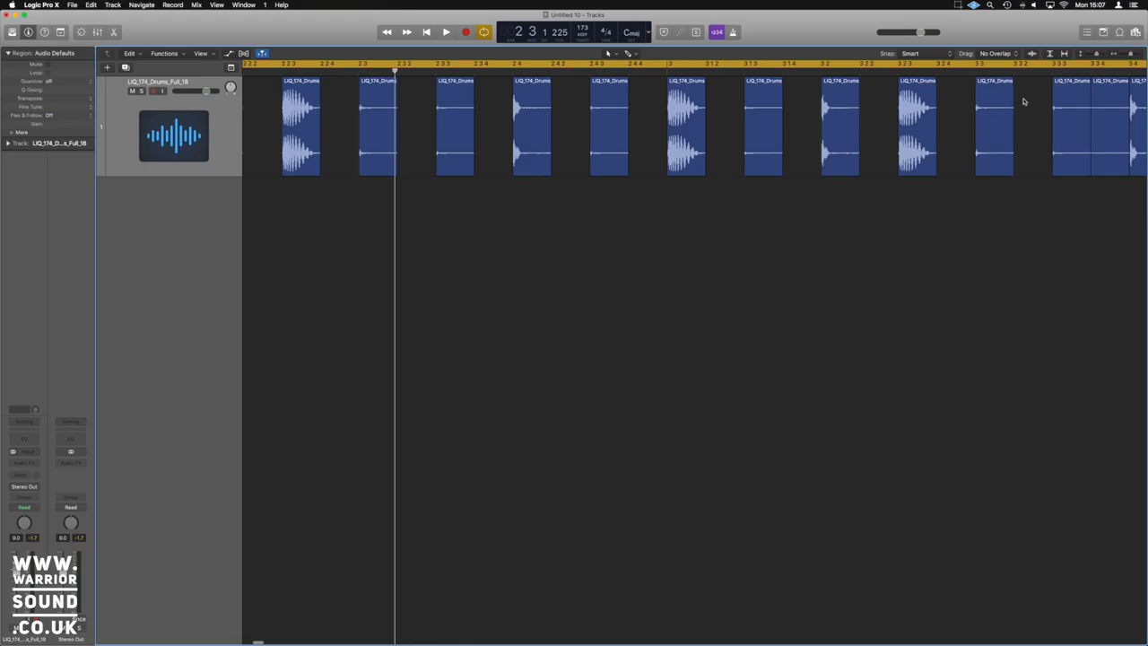
left_click(1022, 126)
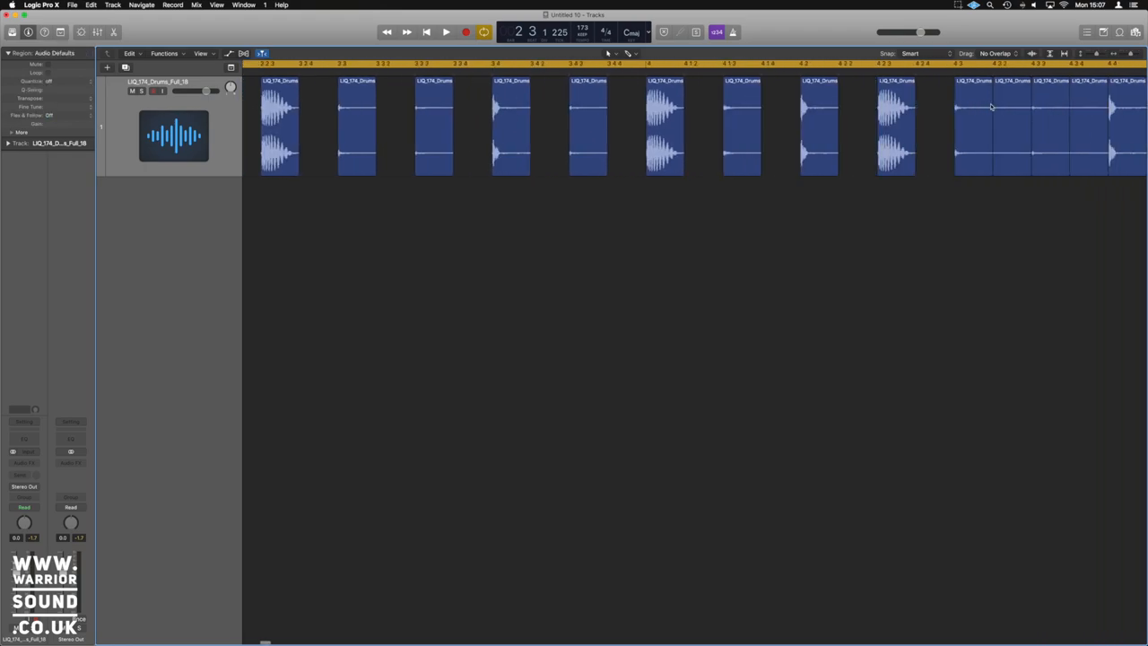
scroll("right", 3)
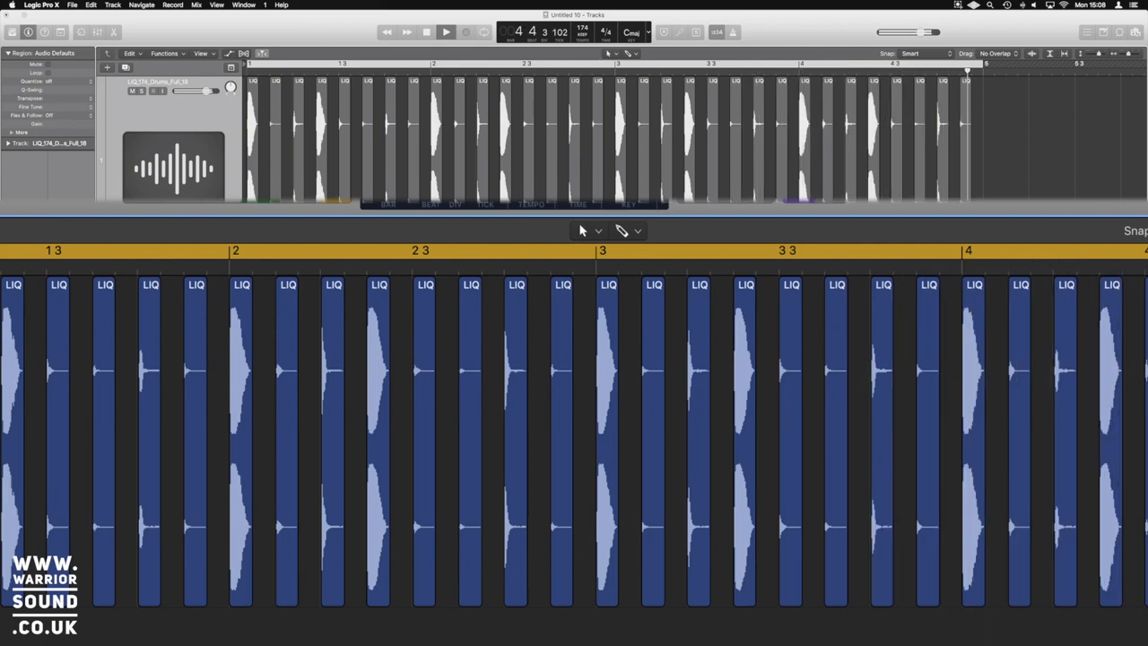
Play back the thinner-sliced break with hits split onto the second audio track.
left_click(366, 251)
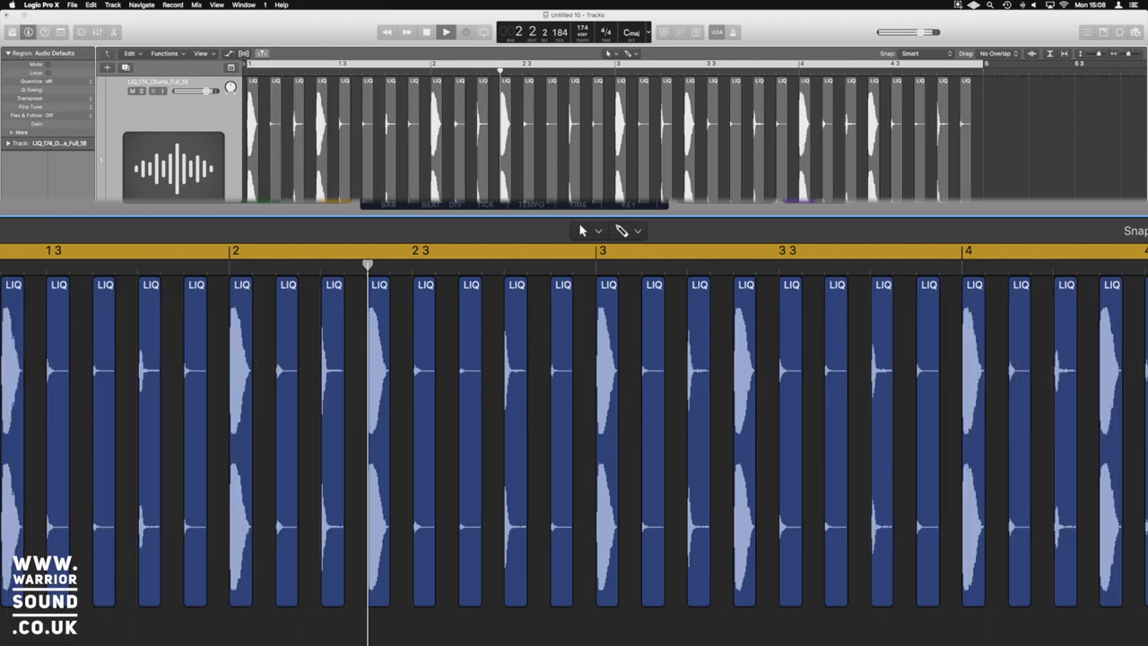
left_click(445, 32)
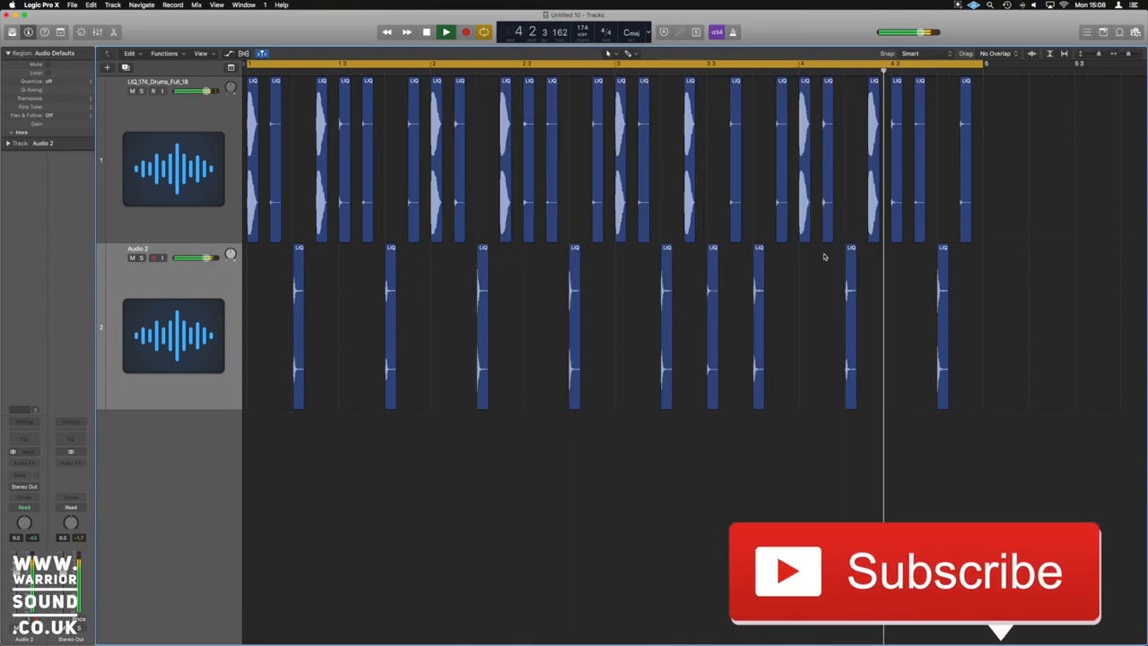
left_click(445, 32)
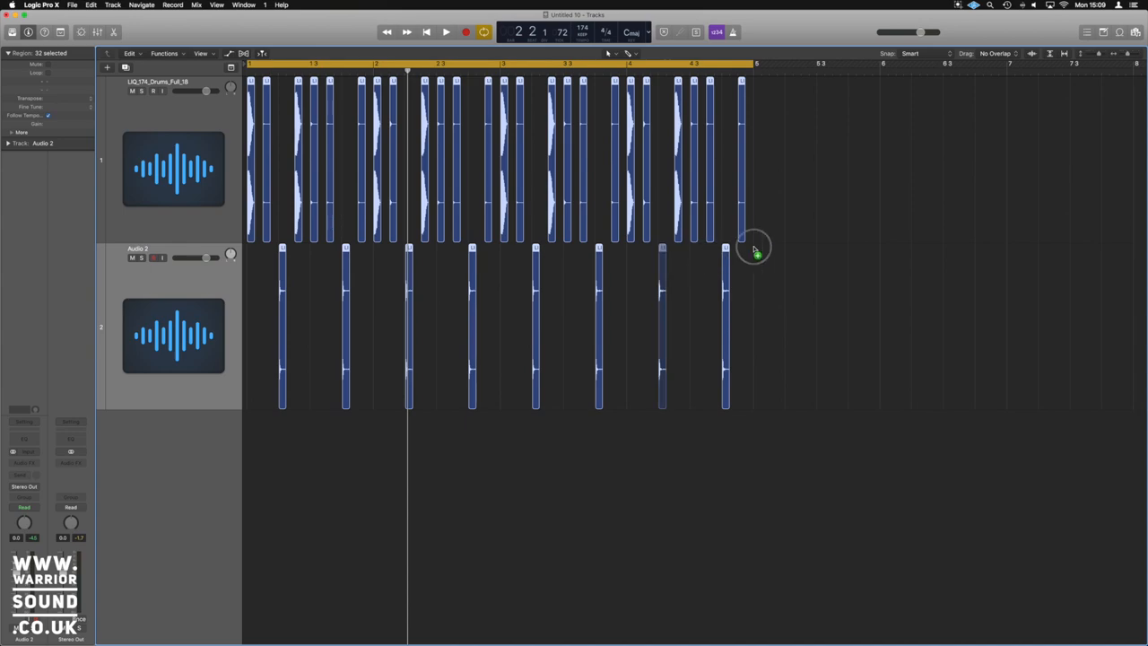
Copy both tracks' chopped pattern into the following bars and audition one second-track hit.
left_click_drag(757, 254, 1022, 222)
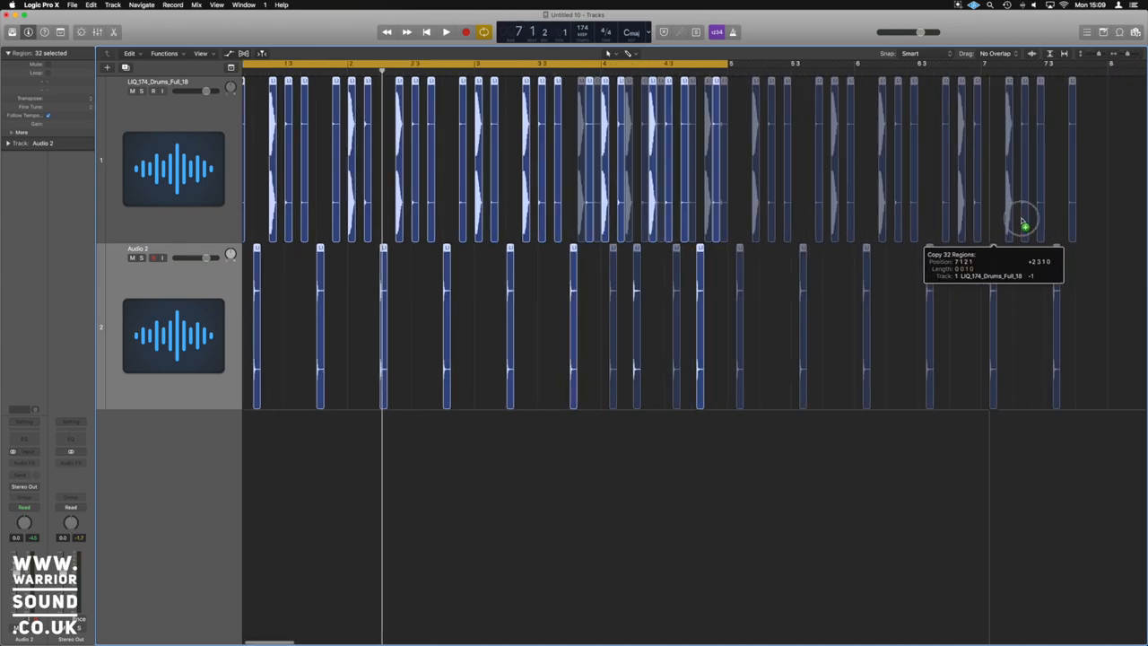
left_click_drag(1022, 222, 1112, 222)
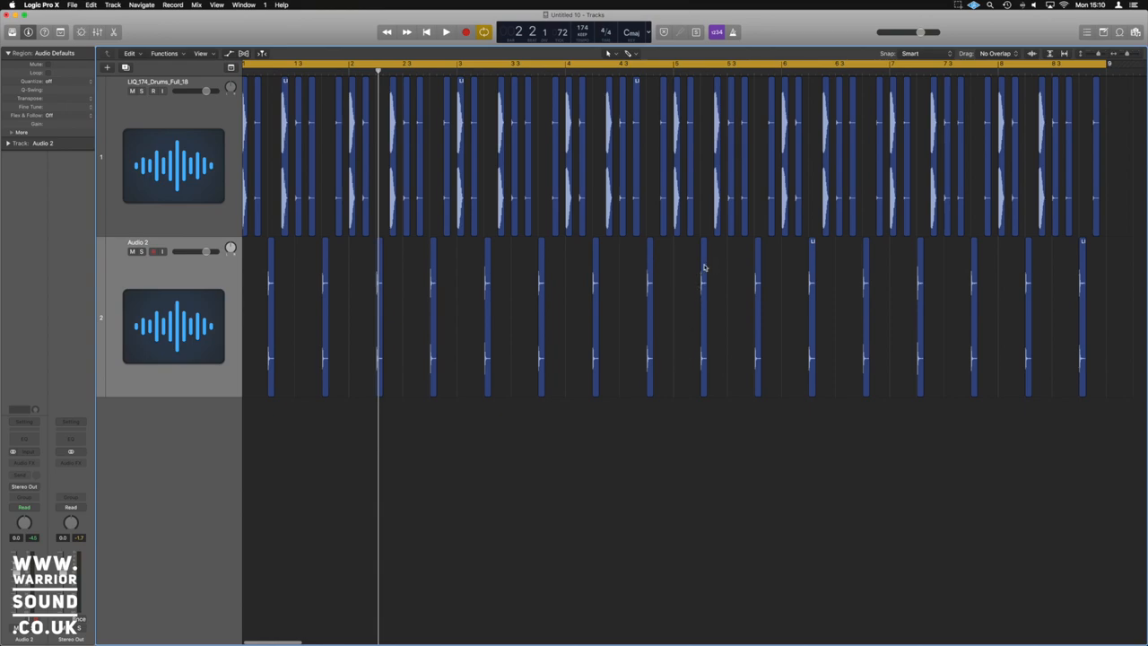
left_click(703, 314)
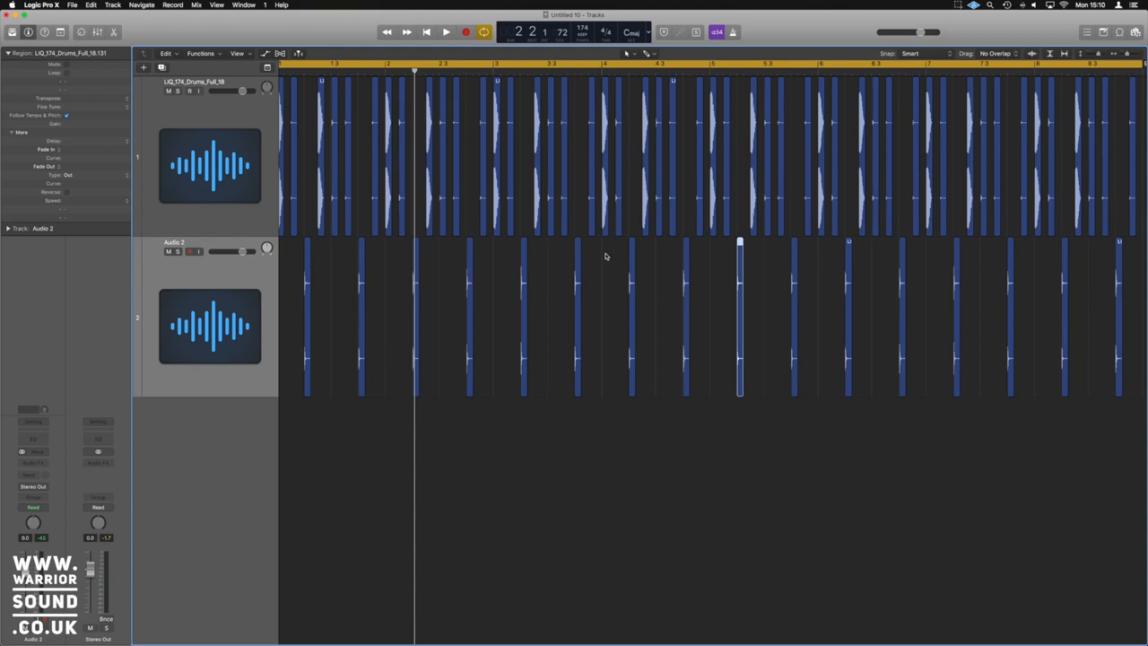
mouse_move(75, 174)
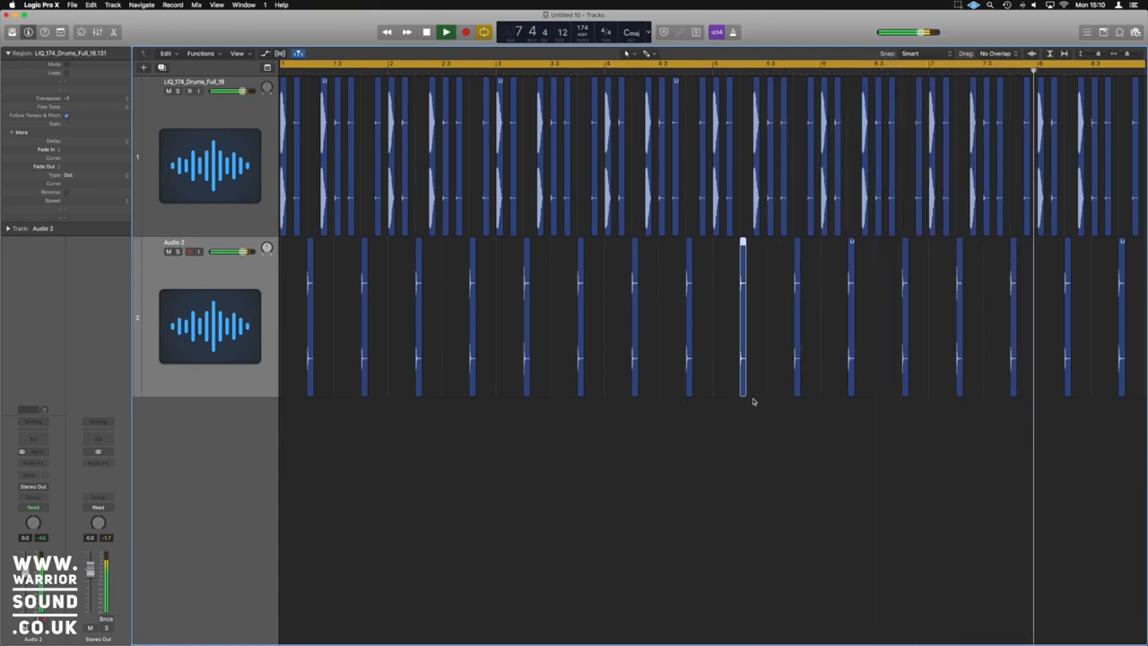
left_click(425, 33)
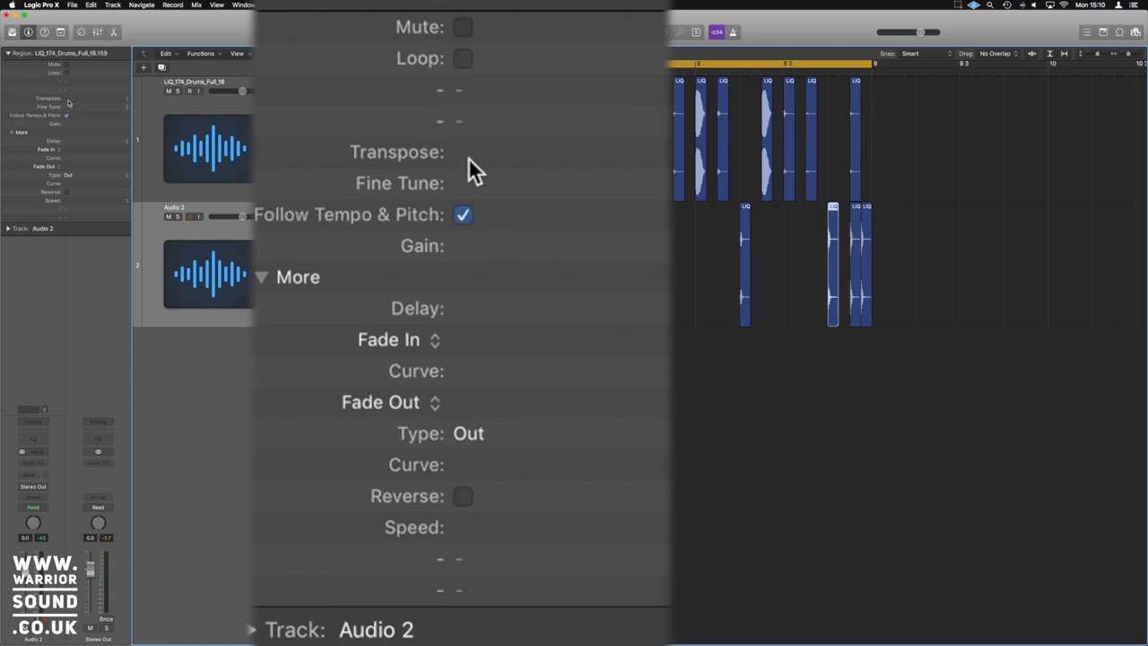
Transpose individual Audio 2 kick hits upward, e.g. +2 and +4 semitones.
left_click_drag(466, 151, 467, 140)
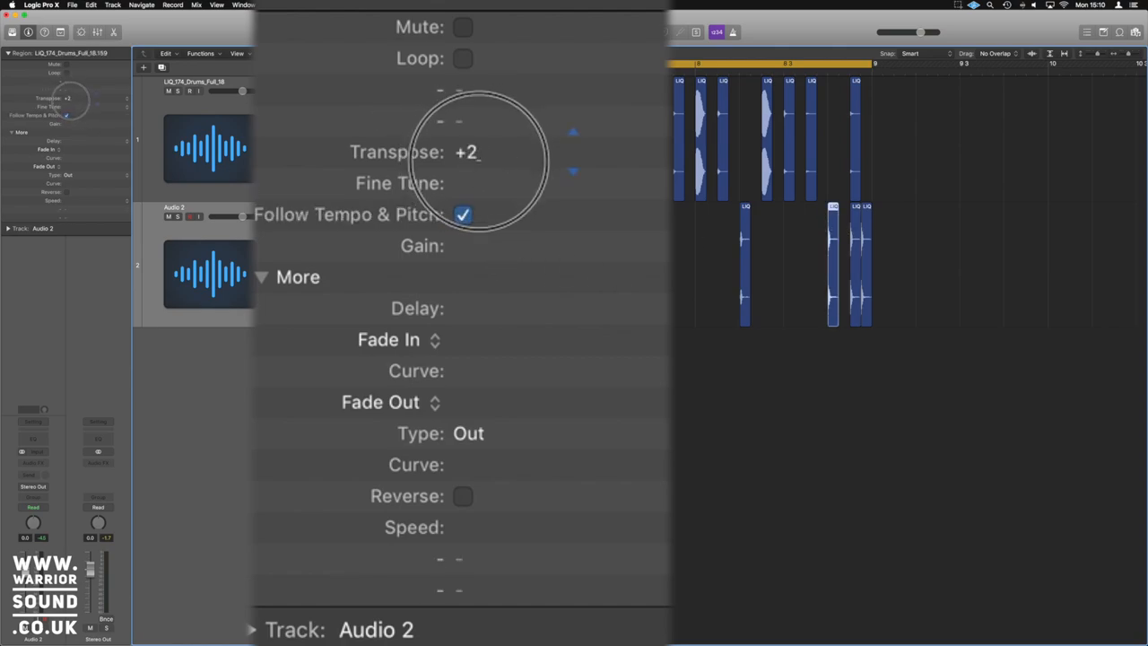
left_click(574, 172)
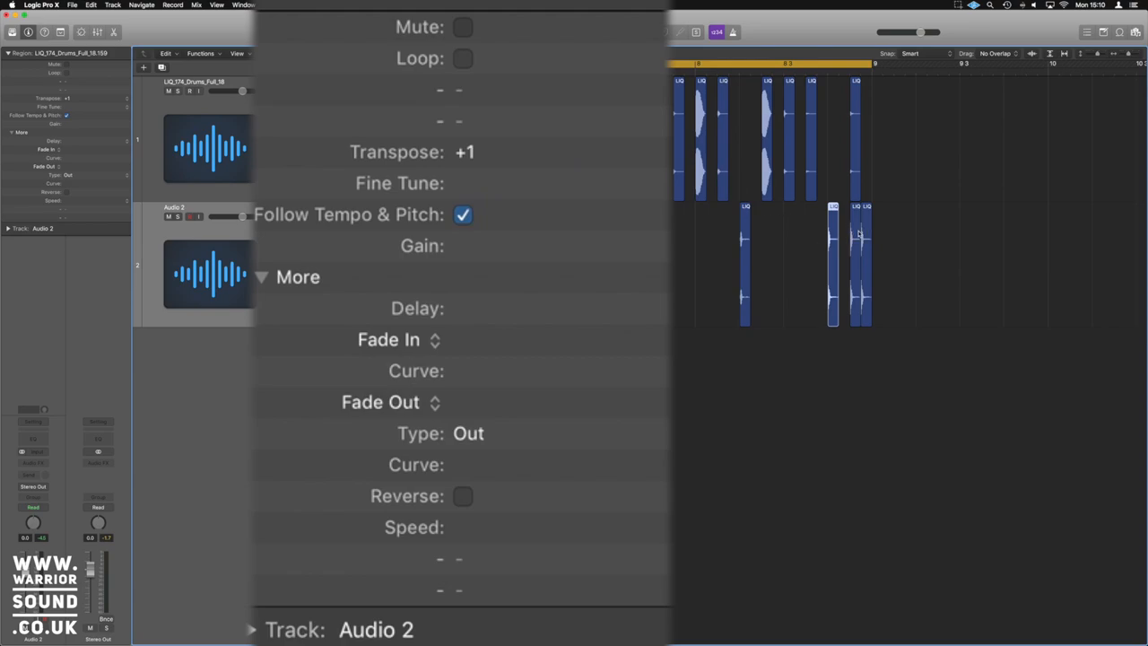
left_click_drag(464, 151, 464, 126)
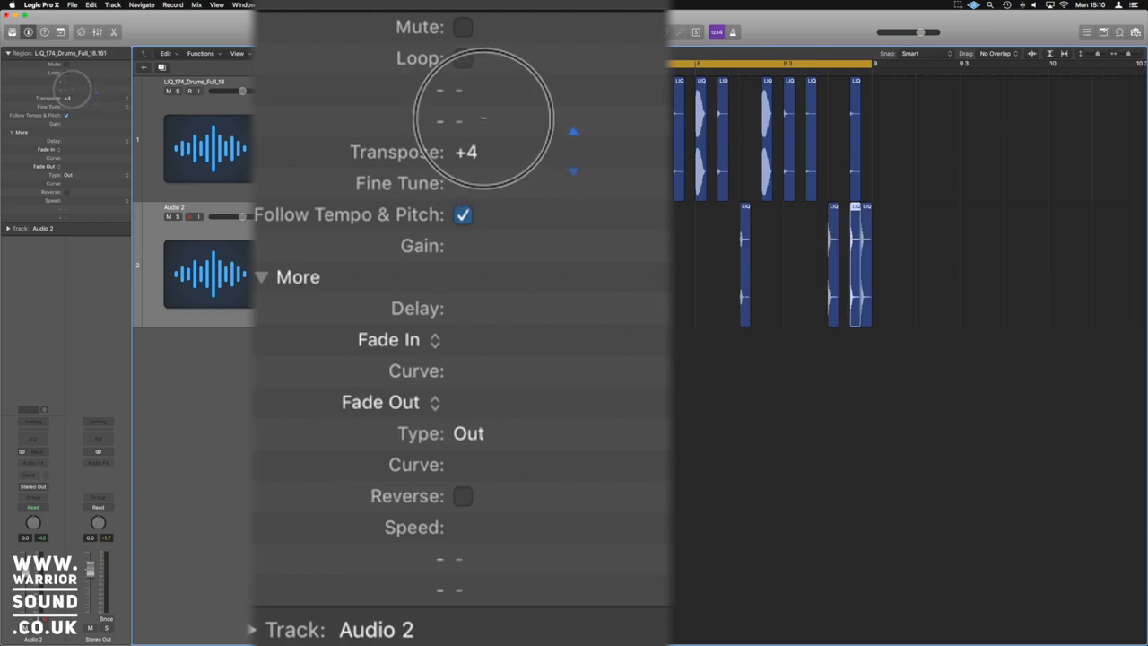
left_click(572, 172)
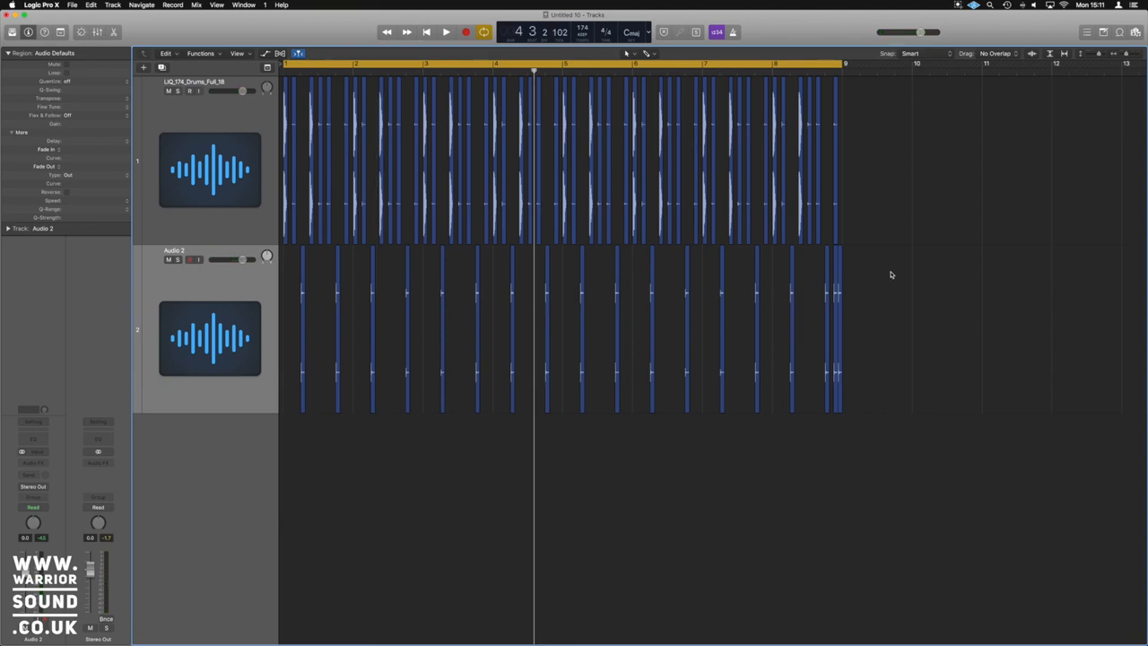
mouse_move(1040, 98)
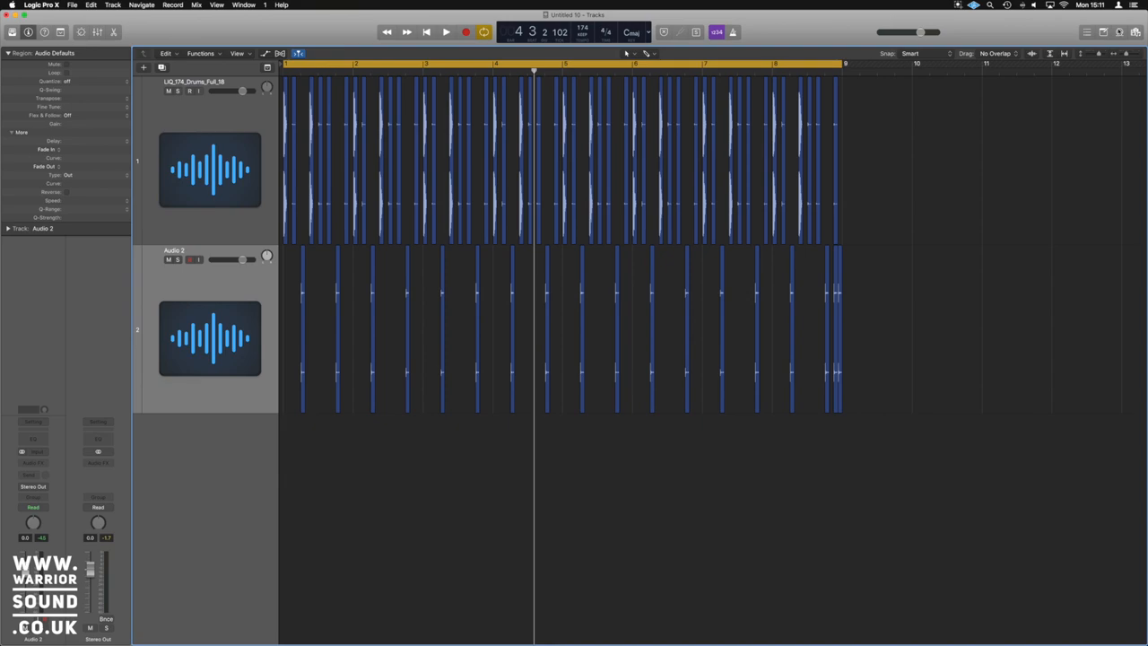
Show the Apple Loops browser beside the arrangement.
left_click(1119, 32)
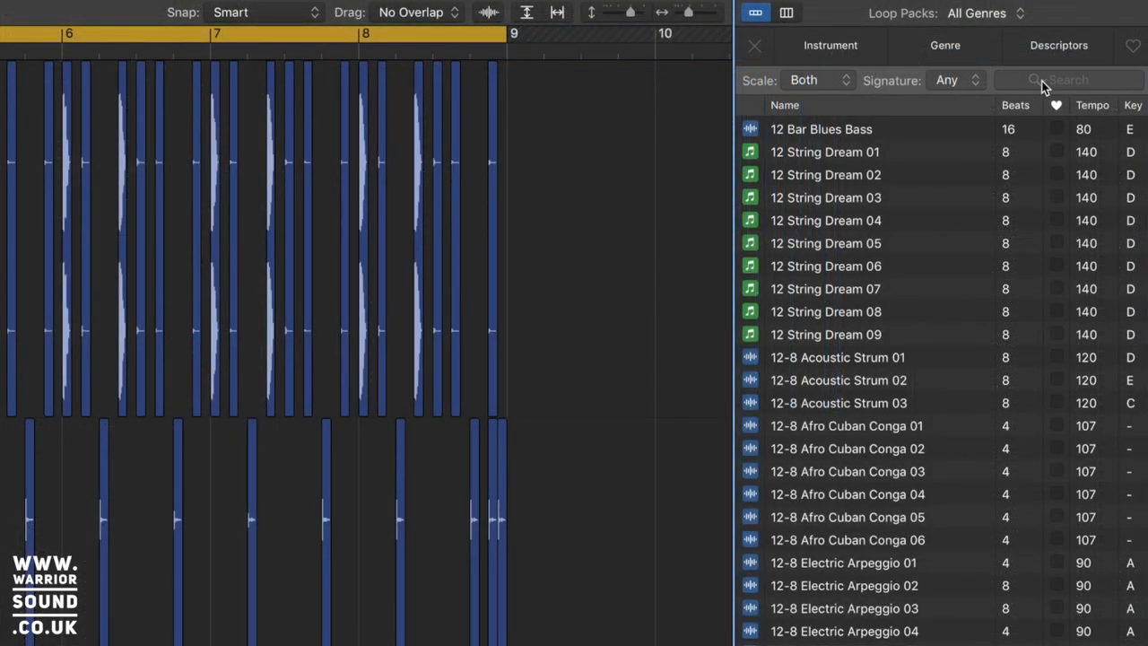
Search the loop library for 'sha' to find the Beachside Shaker loop.
left_click(1067, 79)
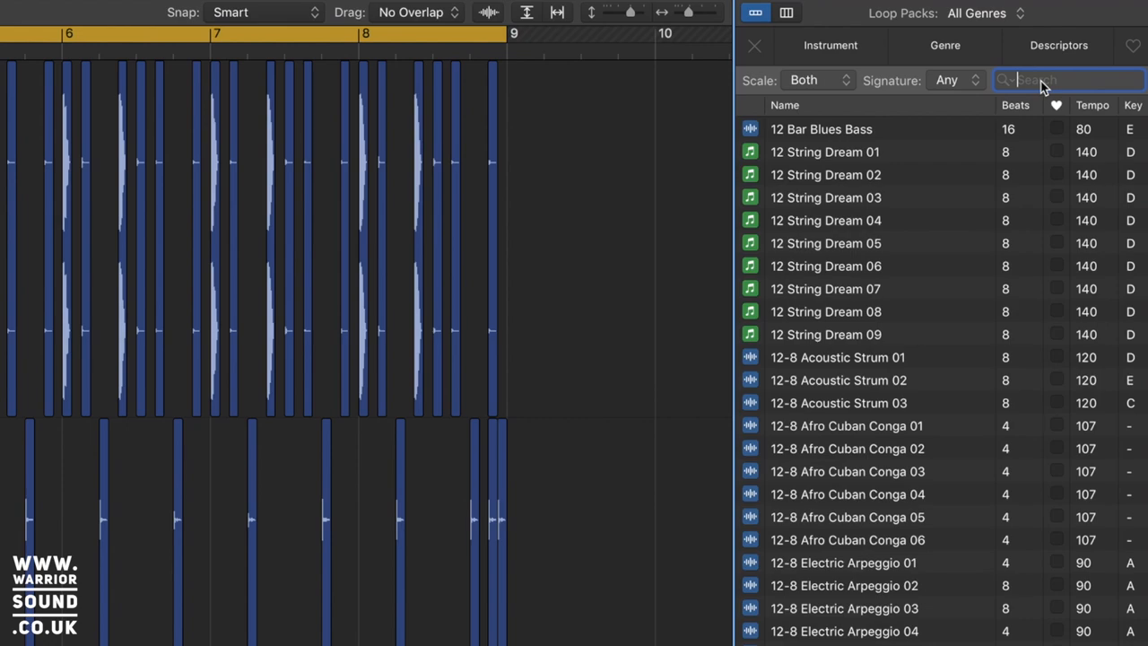
type("shaker")
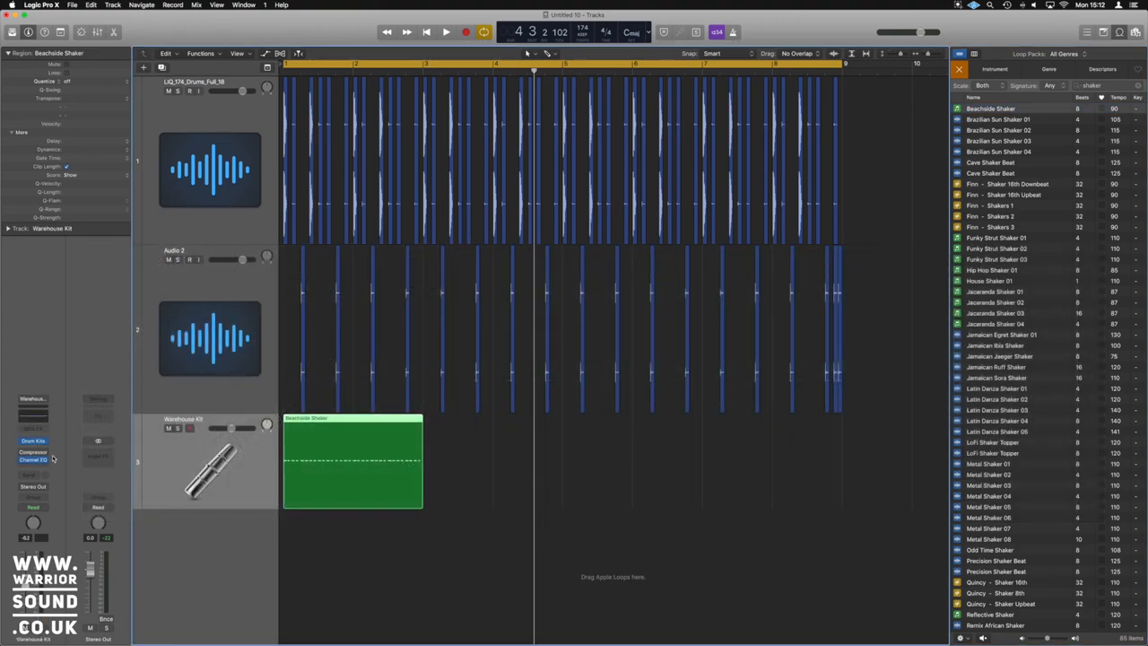
mouse_move(447, 476)
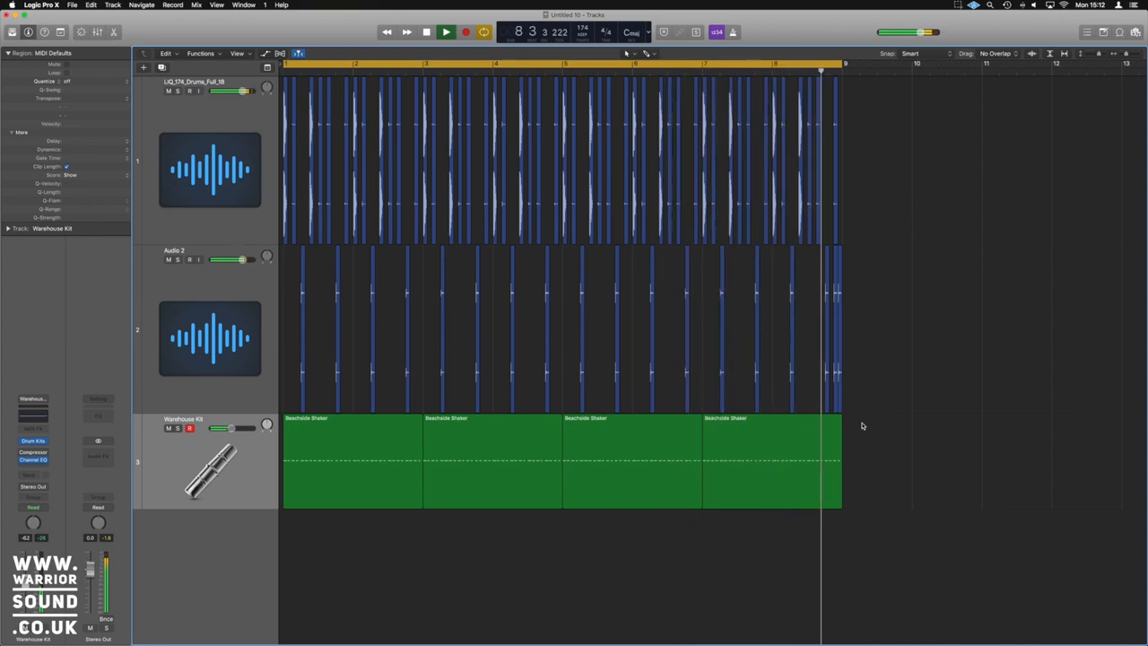
Select all regions so break, kick and shaker can be repeated to 16 bars.
left_click(445, 33)
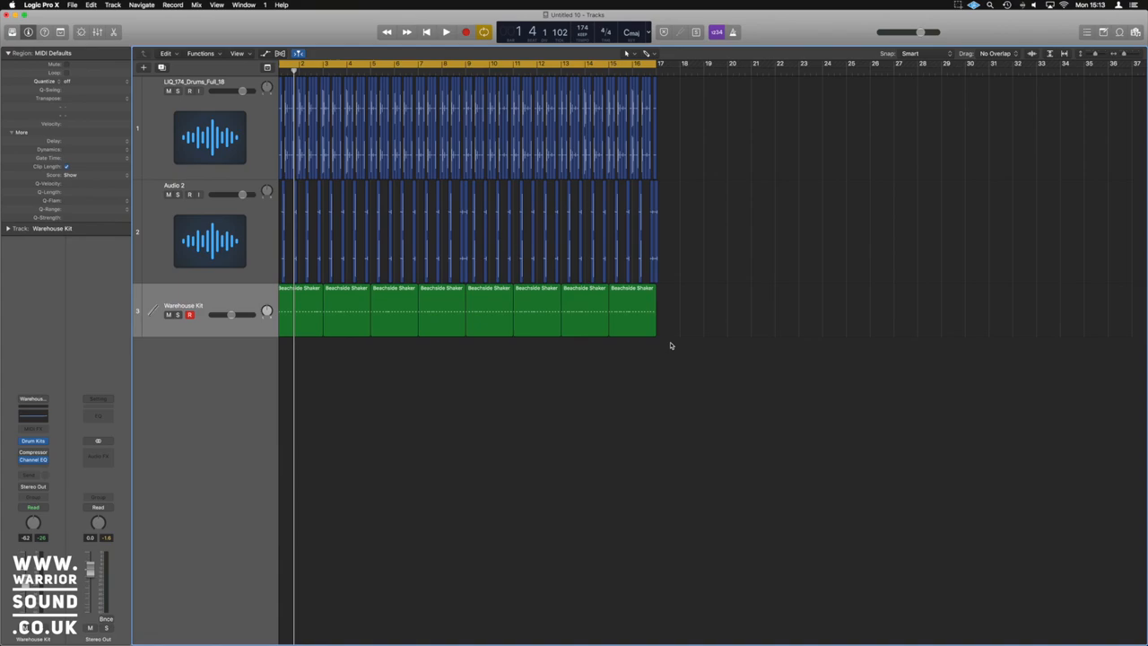
mouse_move(536, 244)
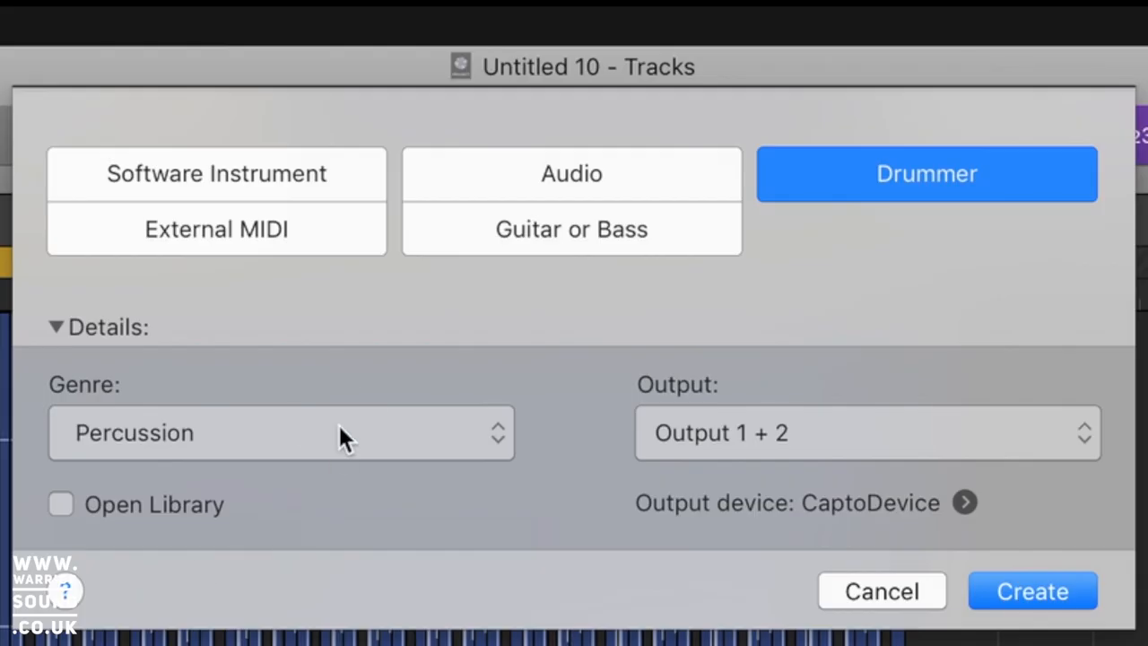
Pick a different genre for the new Drummer track in the new-track dialog.
left_click(280, 432)
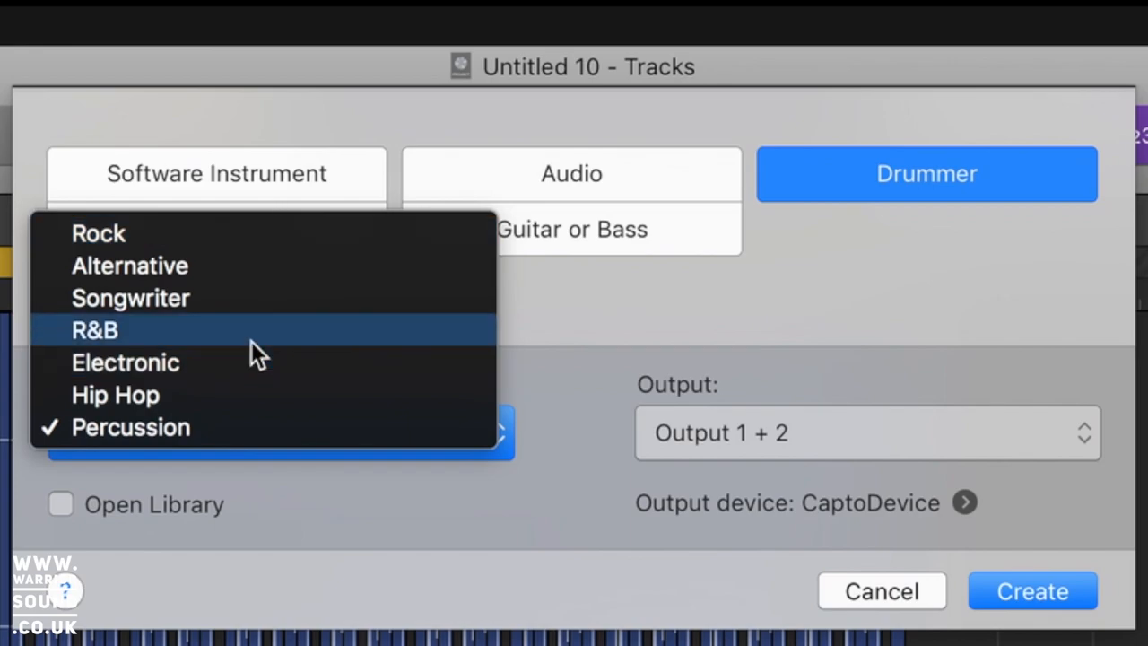
mouse_move(223, 305)
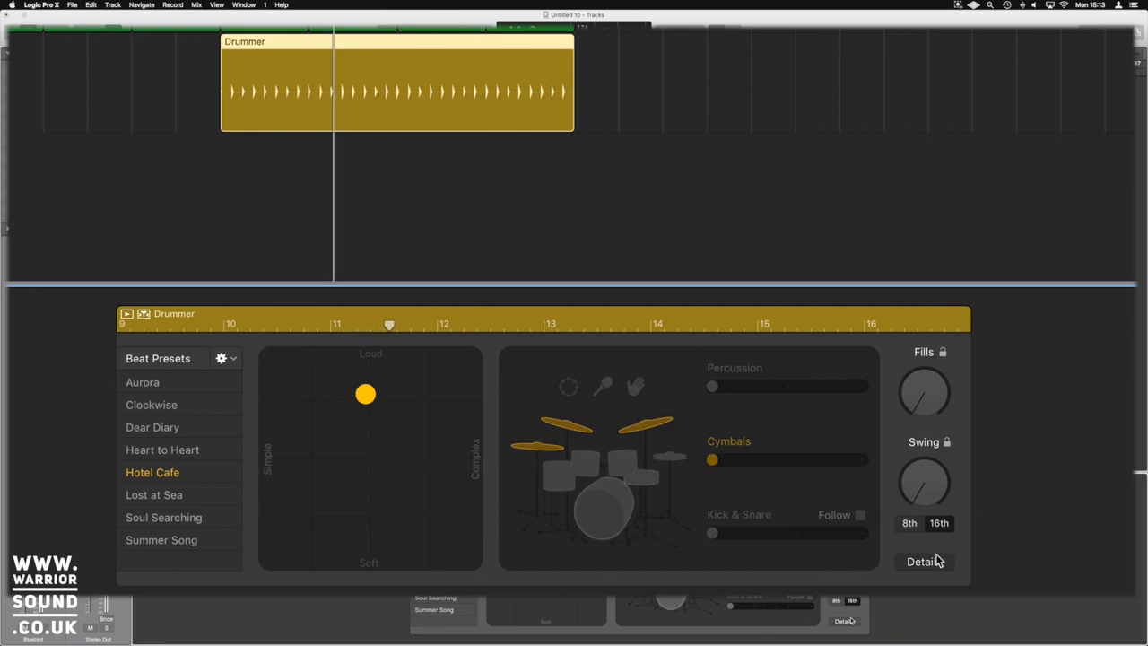
Set the drummer to Follow the LIQ_174_Drums_Full_18 break and shorten its region by four bars.
left_click(859, 513)
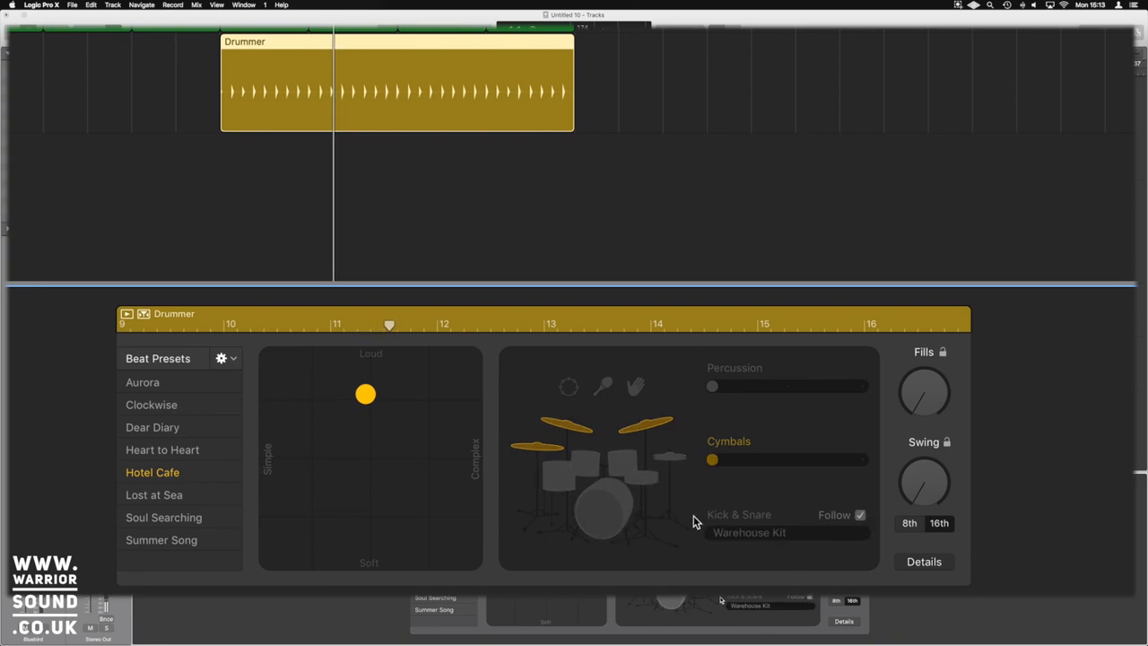
left_click(749, 531)
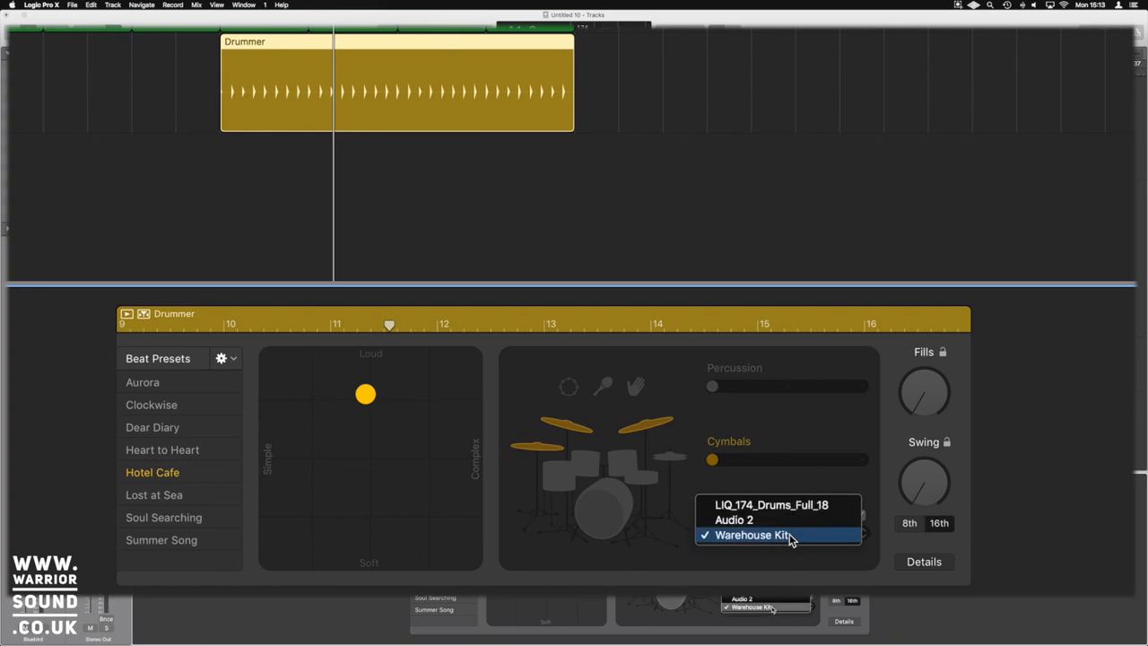
mouse_move(793, 513)
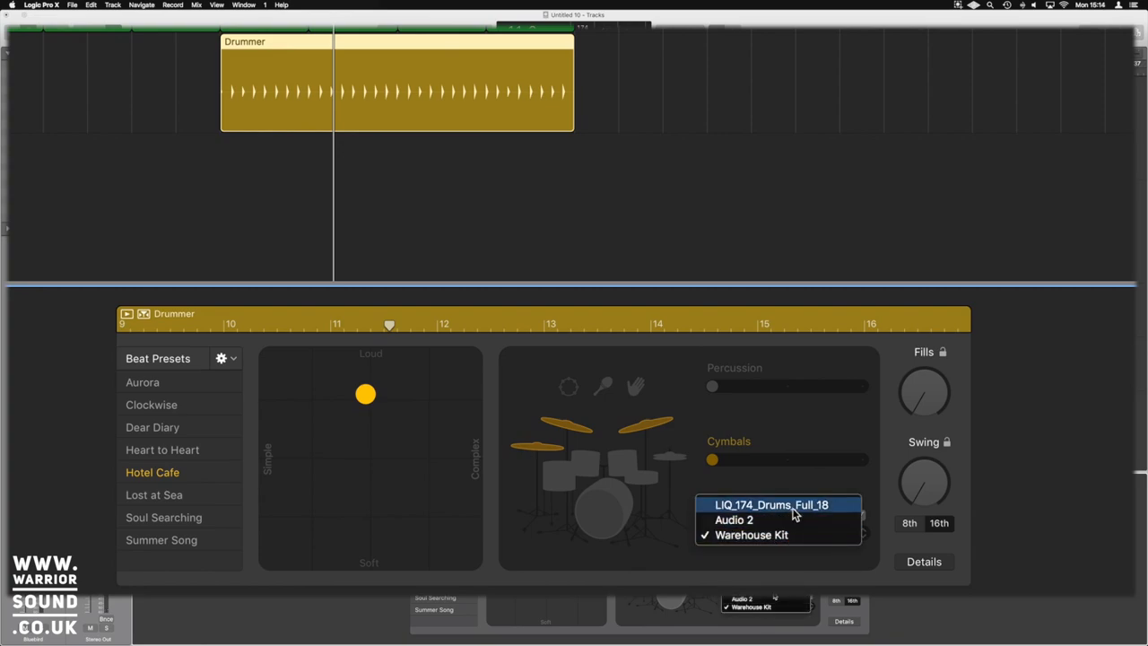
left_click(771, 503)
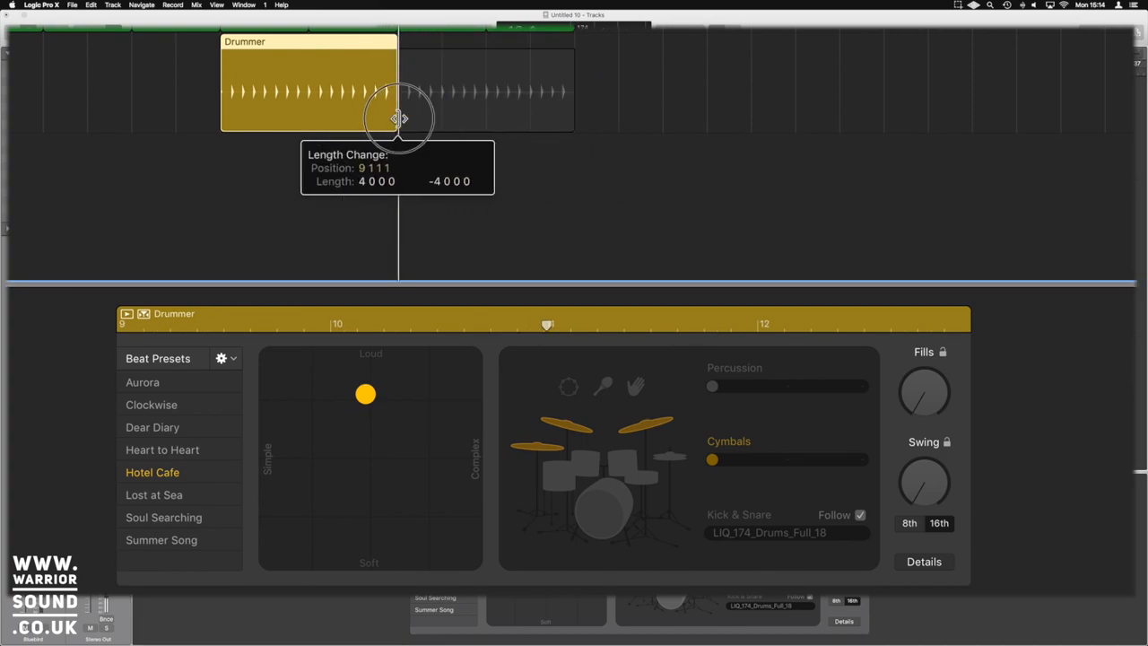
left_click_drag(398, 116, 301, 45)
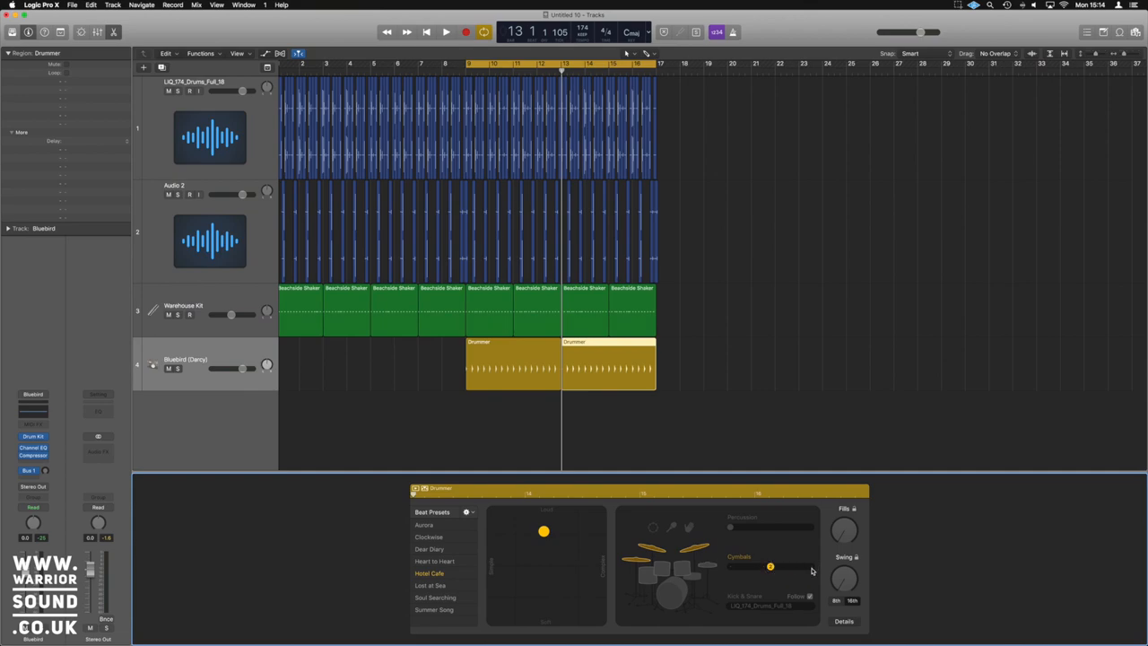
Trim the first drummer region to leave a gap, then select the second region for a simpler, louder beat.
left_click(445, 32)
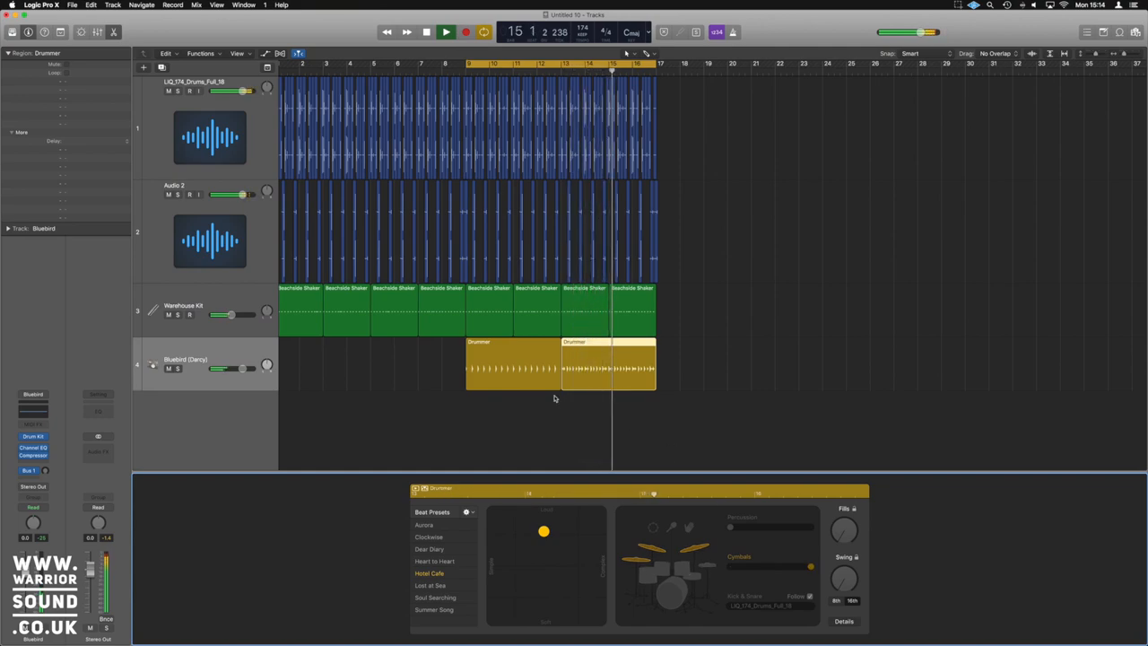
left_click_drag(609, 368, 554, 368)
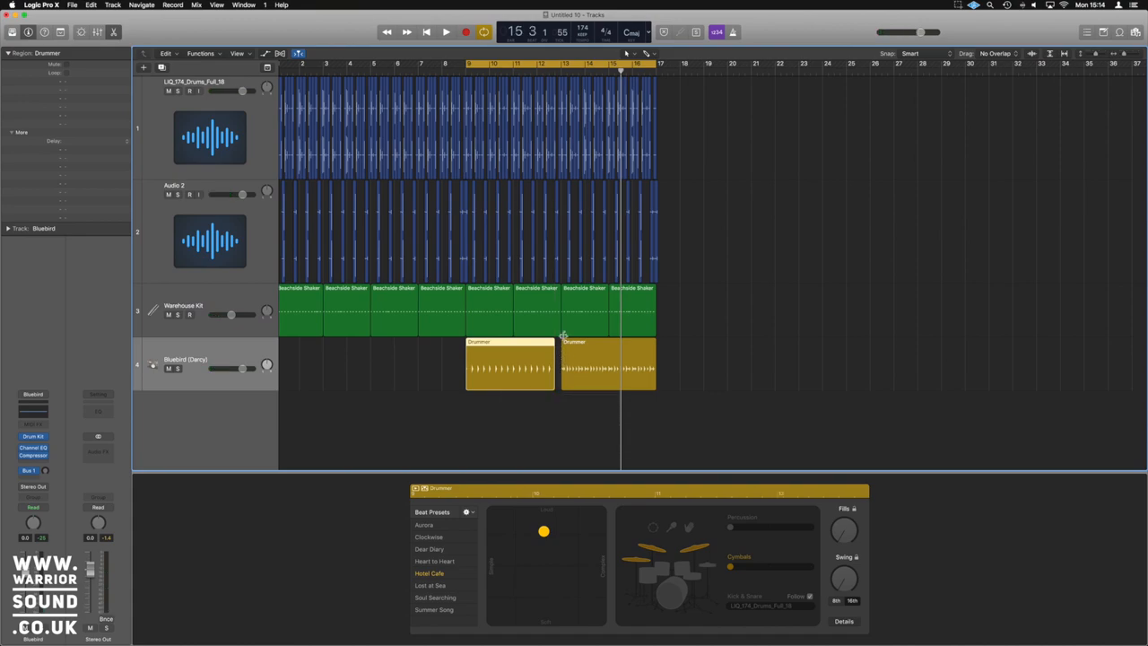
left_click(444, 32)
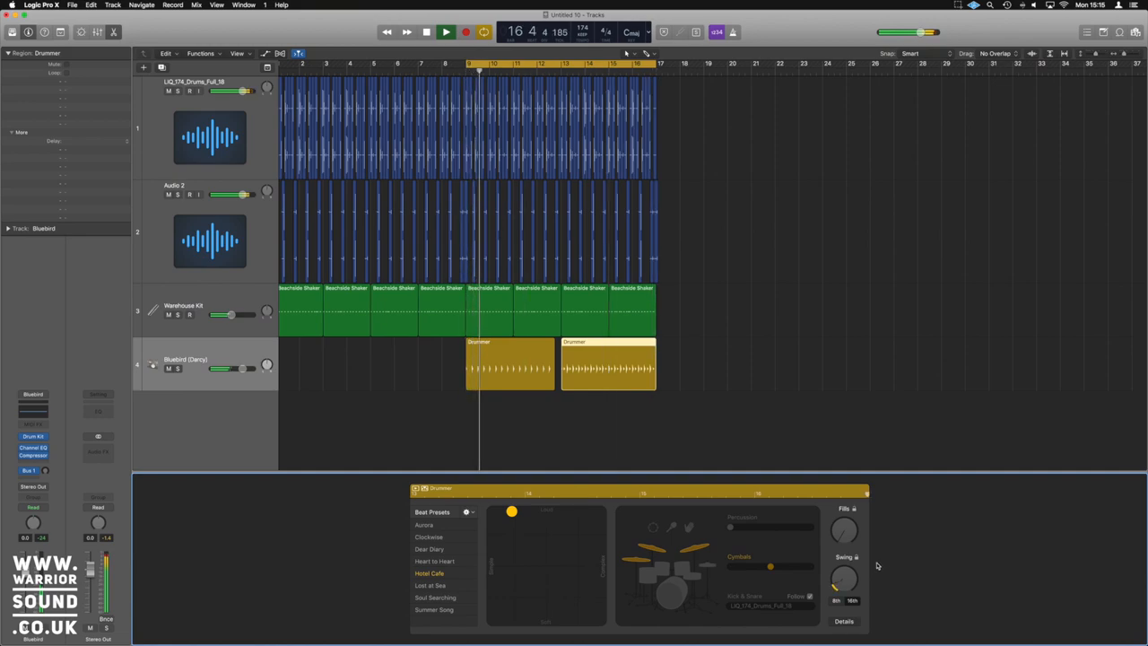
mouse_move(841, 581)
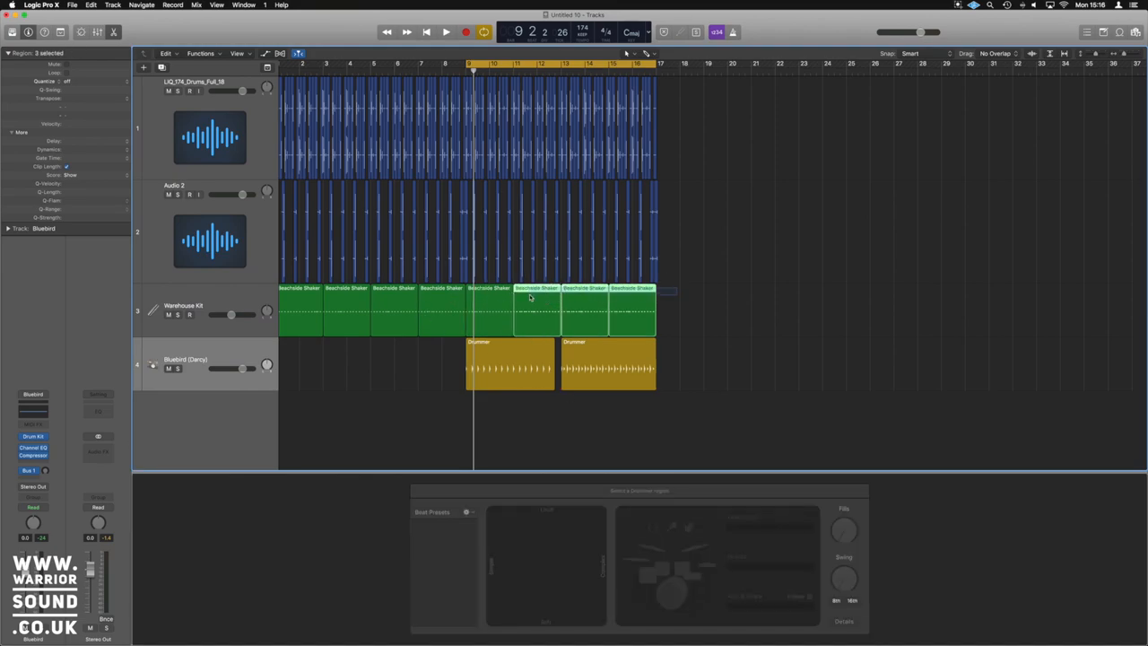
In the Piano Roll, select the shaker notes and lower some velocities to create accents.
left_click(536, 302)
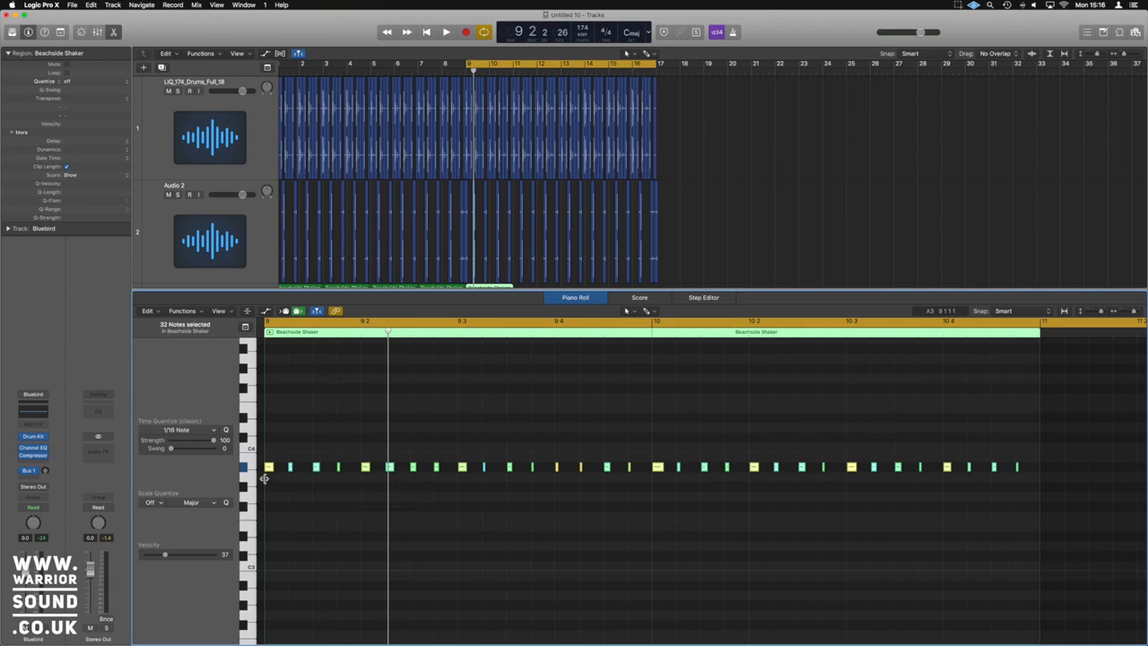
left_click_drag(269, 466, 284, 466)
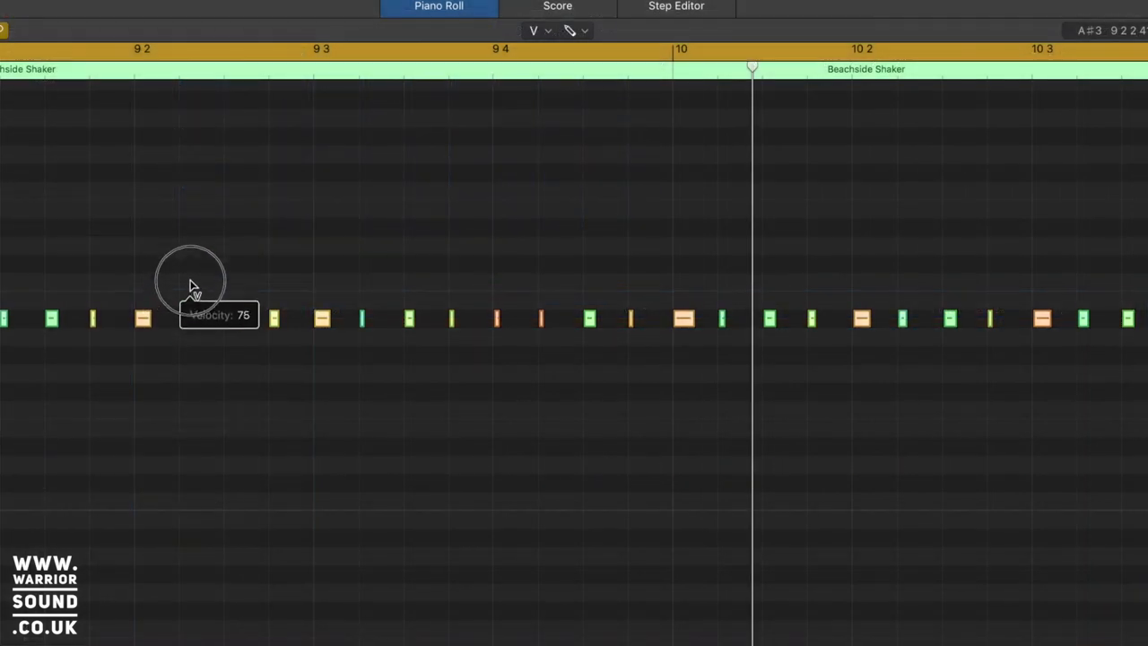
left_click_drag(193, 285, 216, 276)
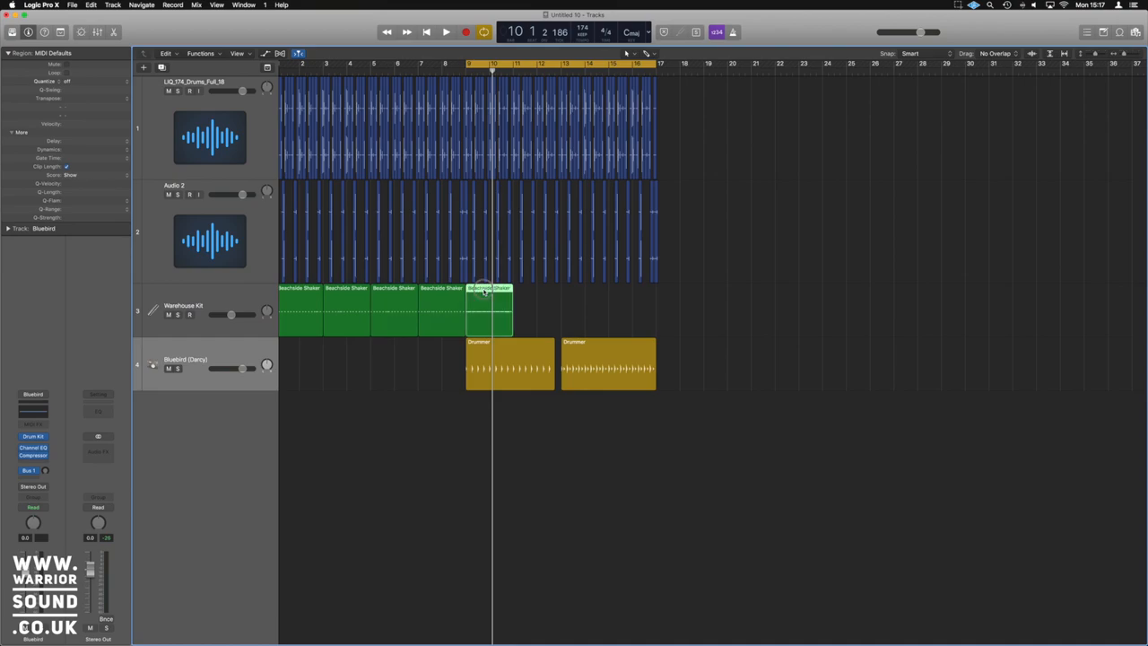
Repeat the edited shaker region (Cmd+R) out to bar 17.
left_click(444, 32)
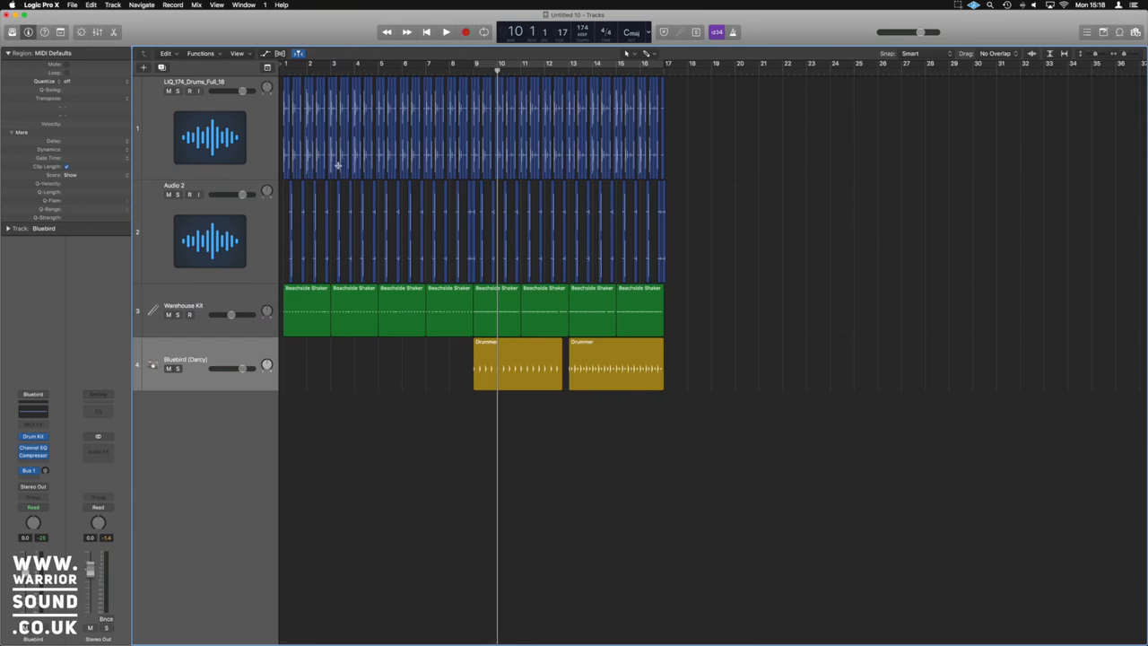
mouse_move(481, 224)
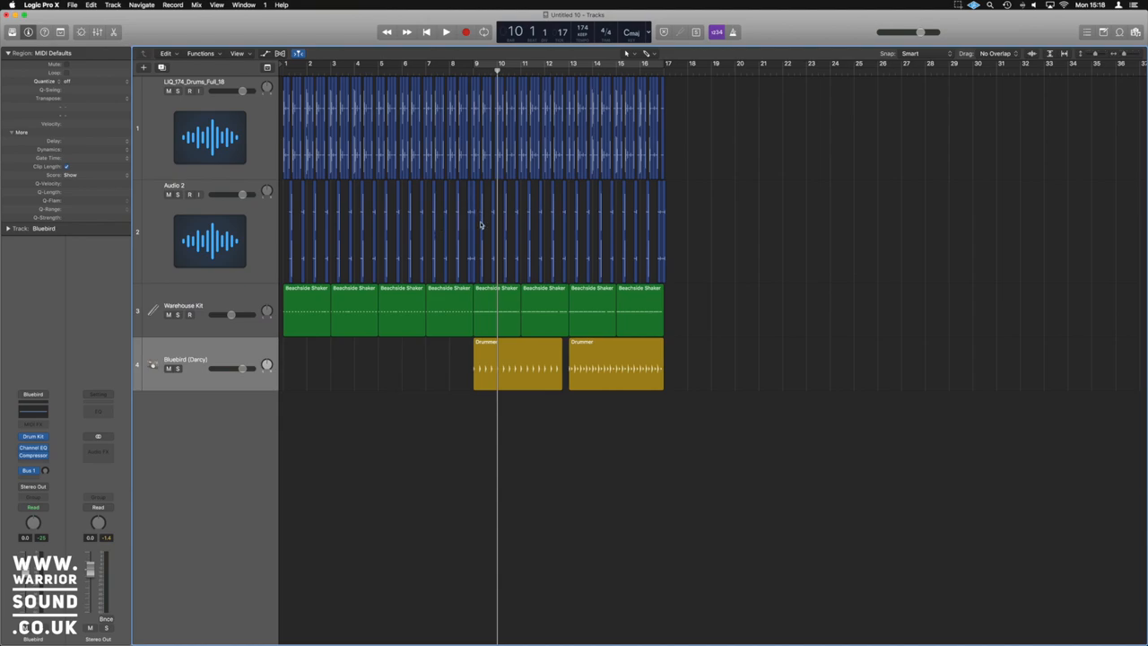
mouse_move(348, 309)
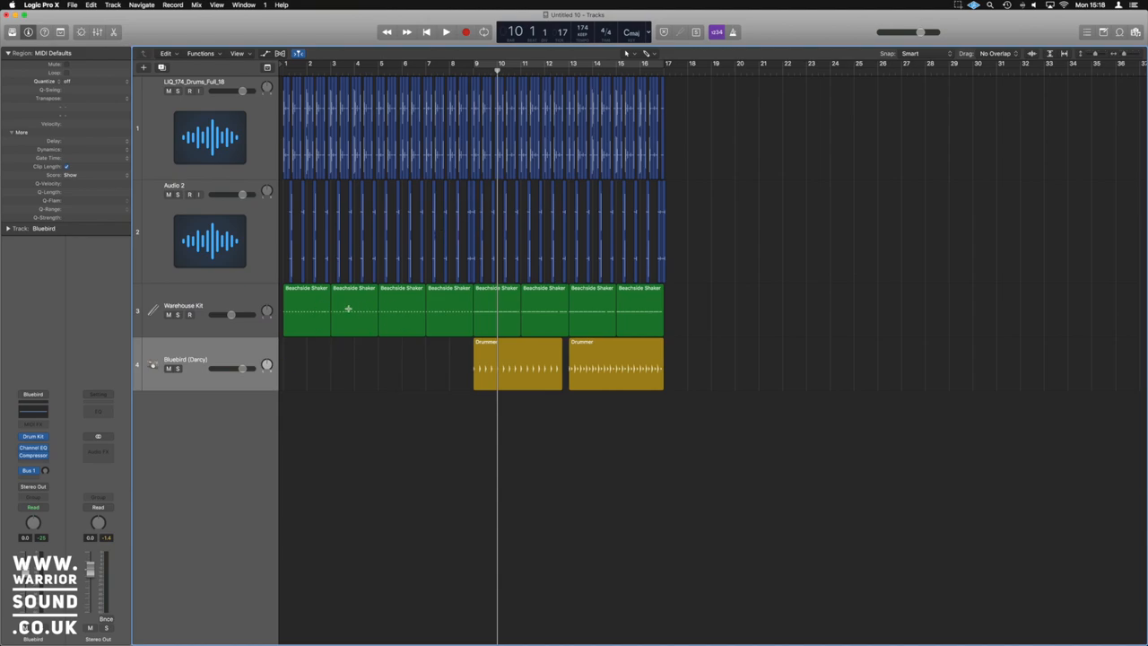
mouse_move(527, 316)
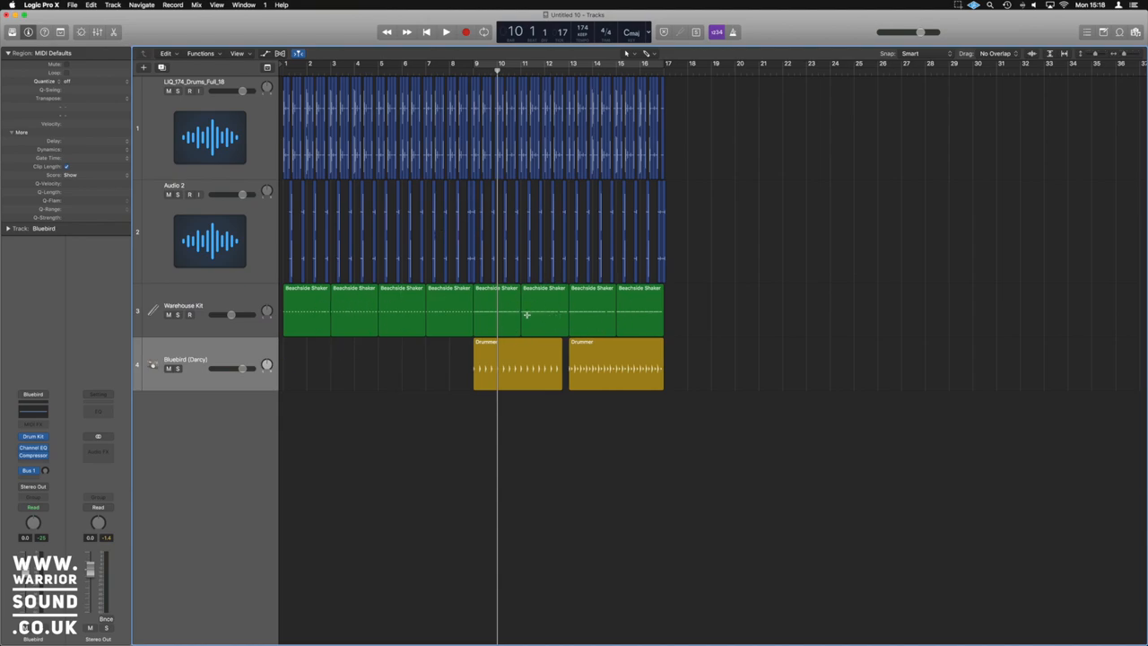
mouse_move(599, 330)
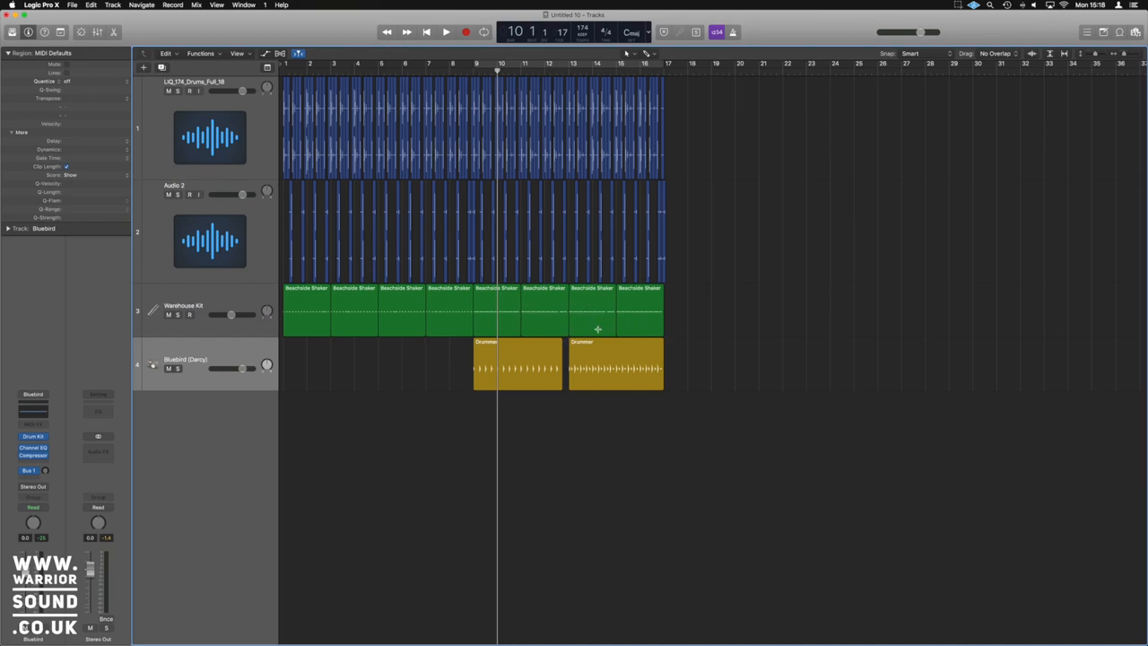
mouse_move(627, 380)
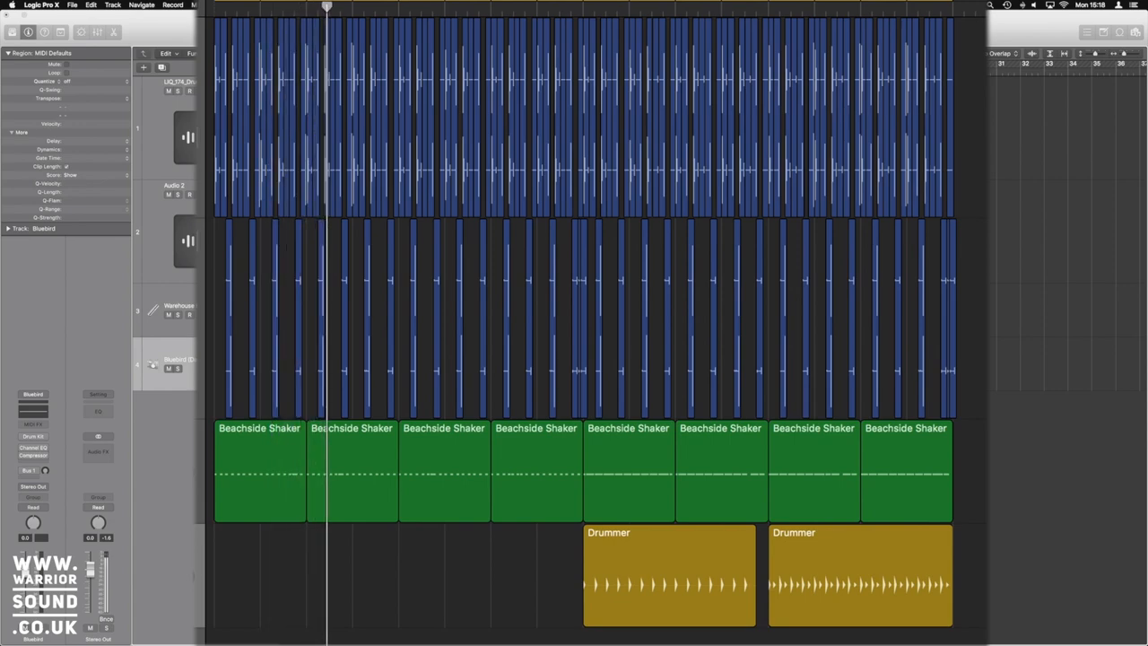
left_click(395, 7)
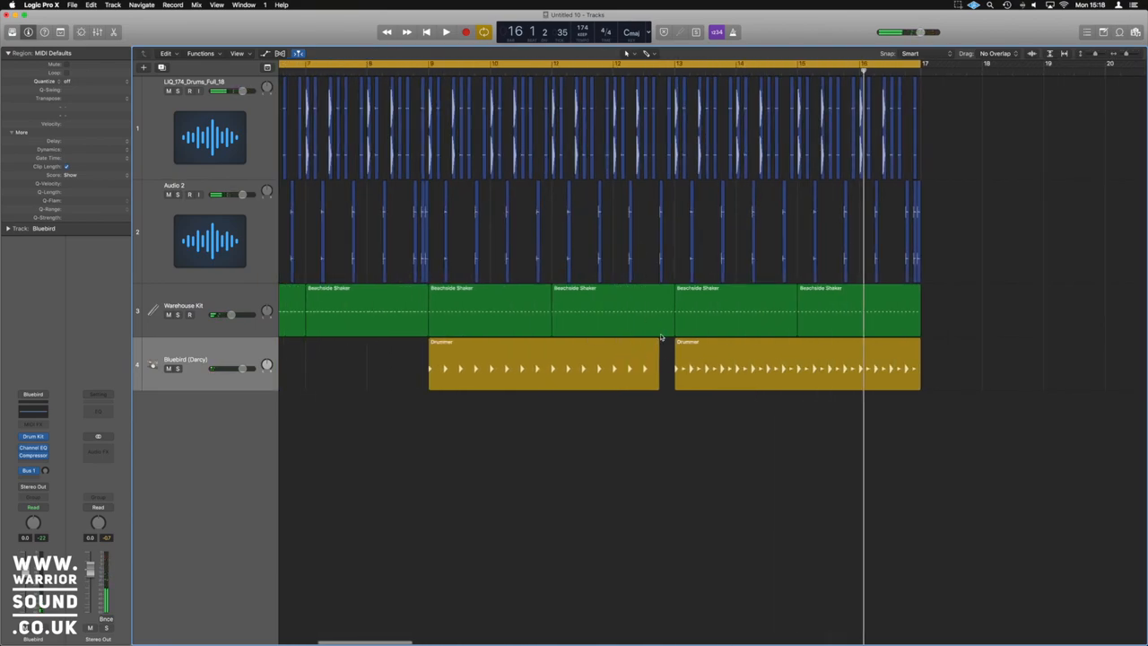
left_click(606, 308)
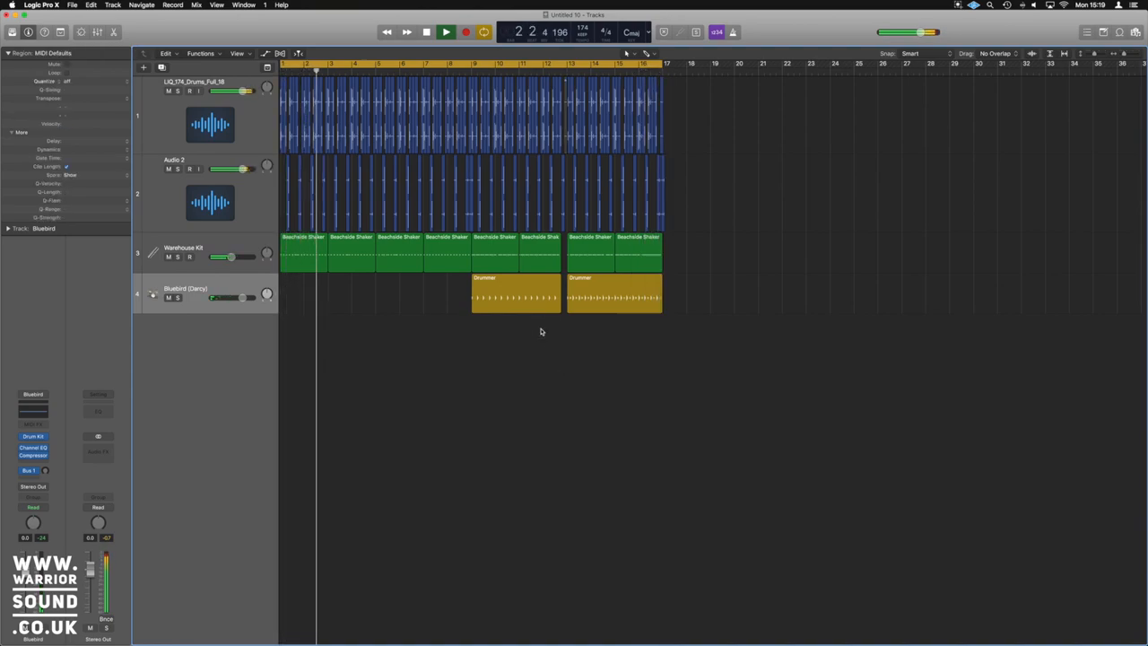
Stop playback and Option-drag all regions to duplicate the section through about bar 33.
left_click(445, 32)
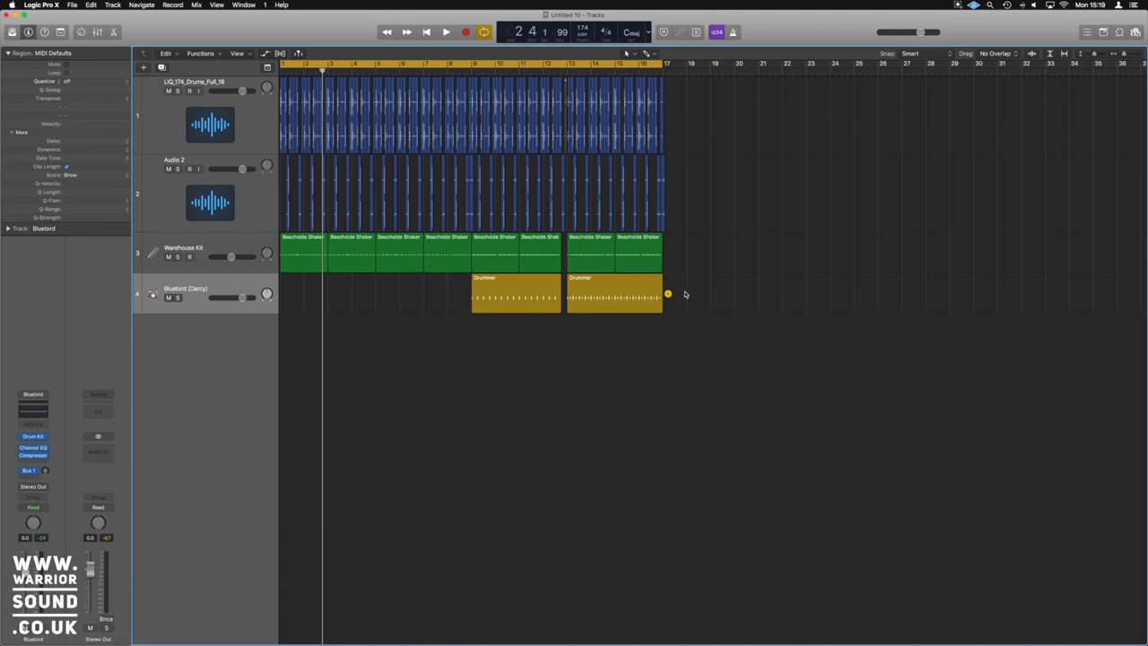
mouse_move(703, 287)
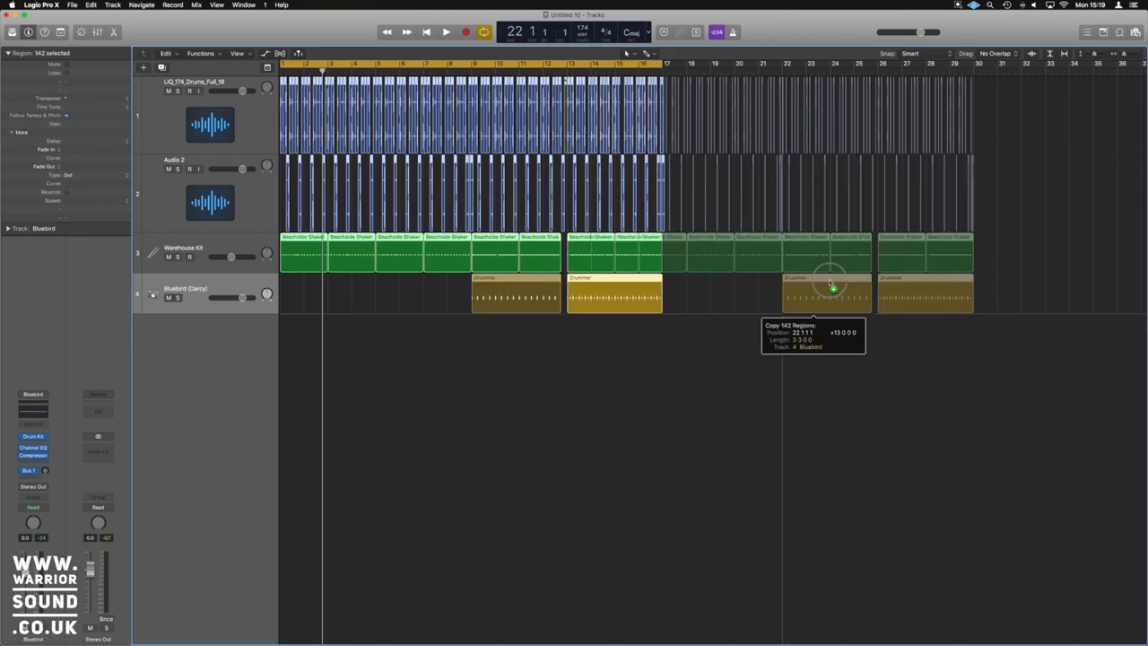
left_click_drag(829, 287, 893, 287)
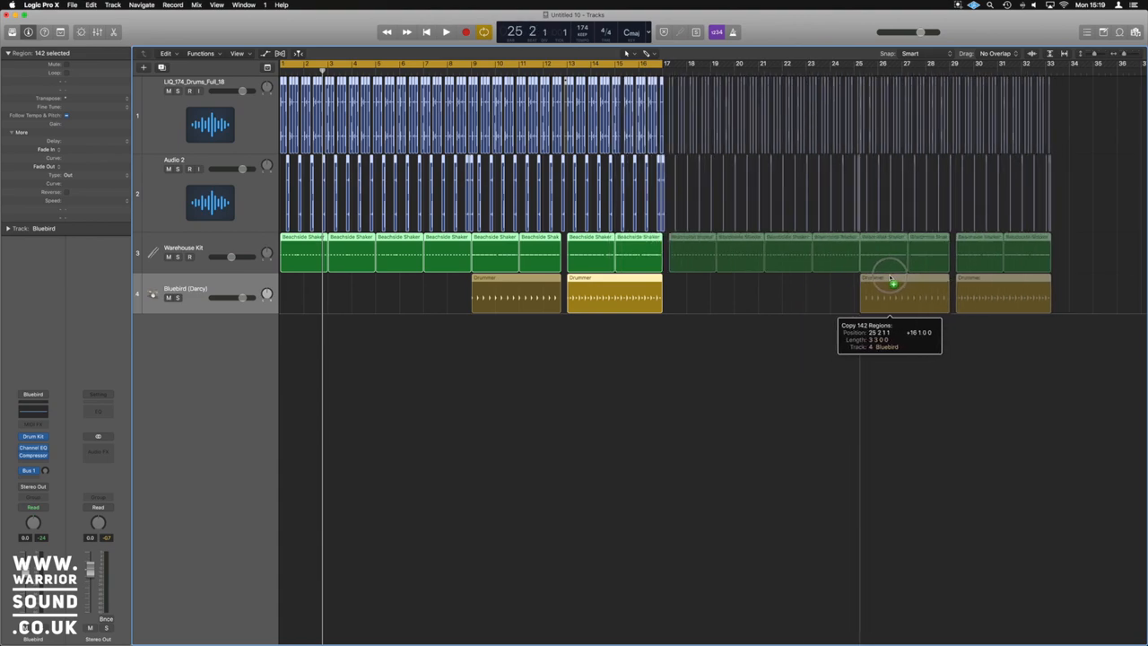
left_click_drag(893, 283, 887, 285)
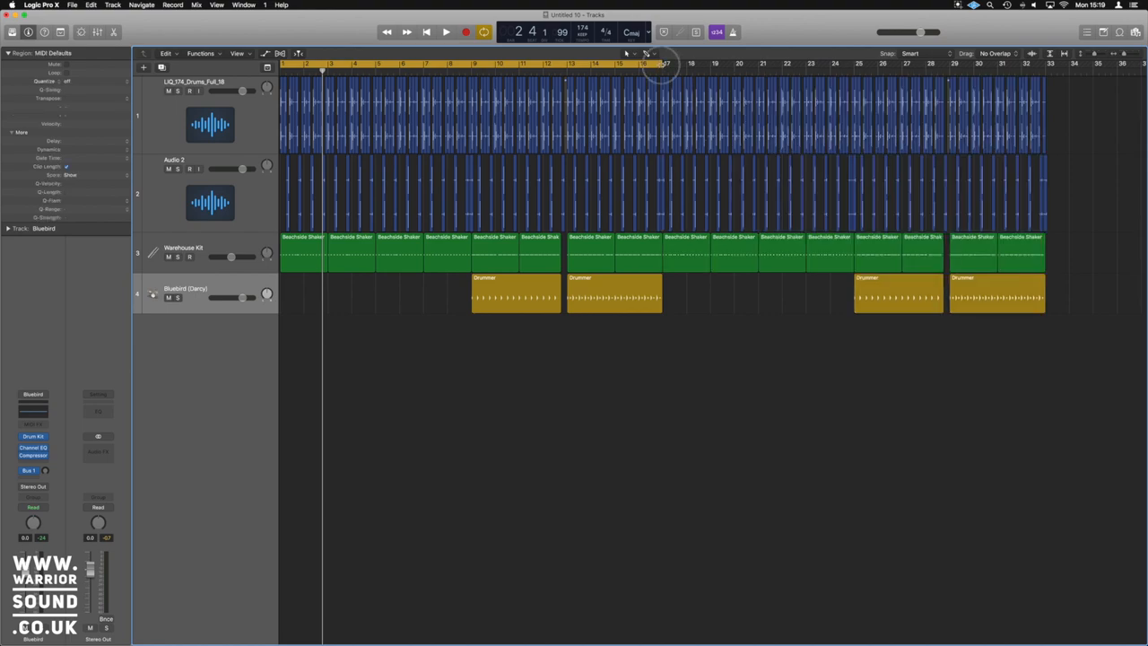
Play the extended arrangement from the start to check it.
left_click(445, 32)
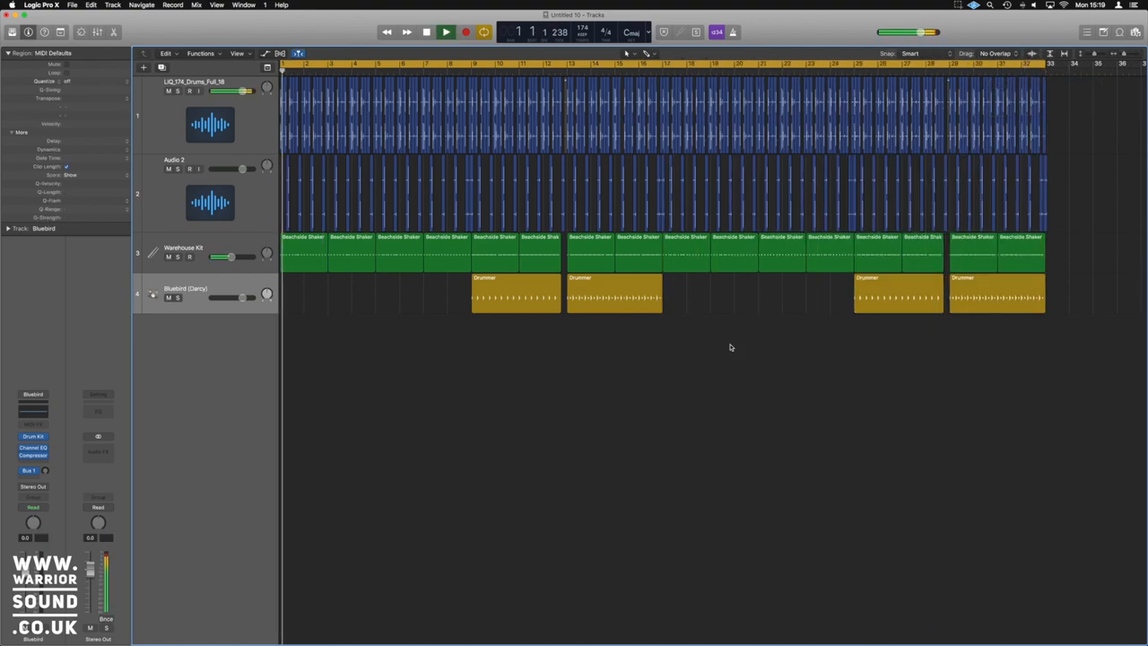
left_click(445, 33)
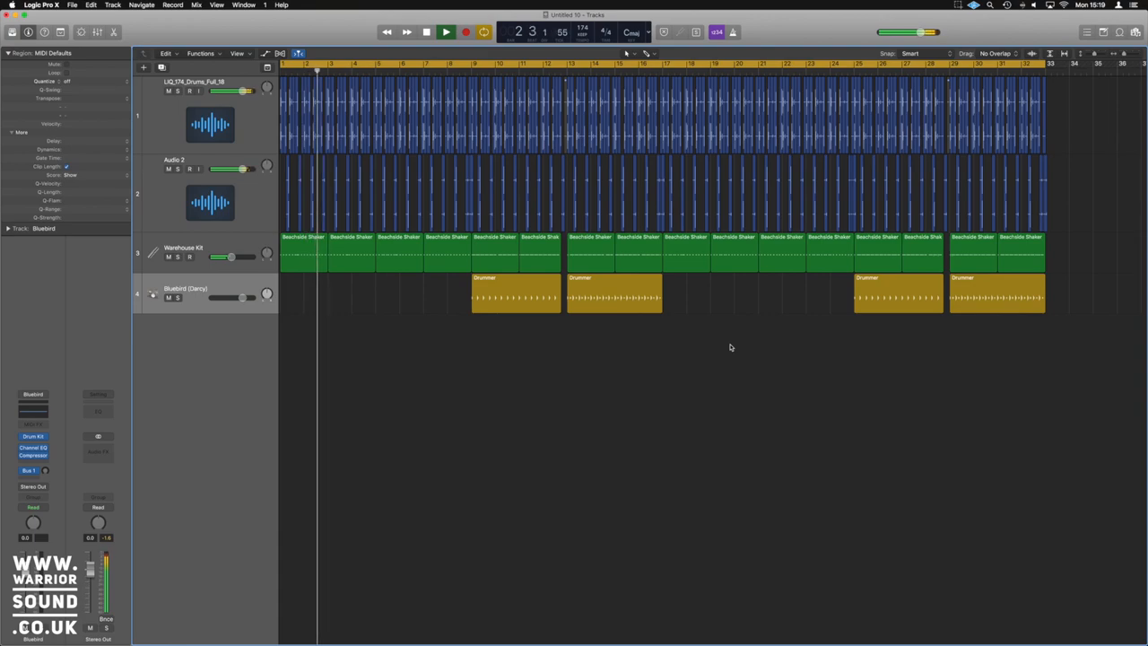
left_click(445, 32)
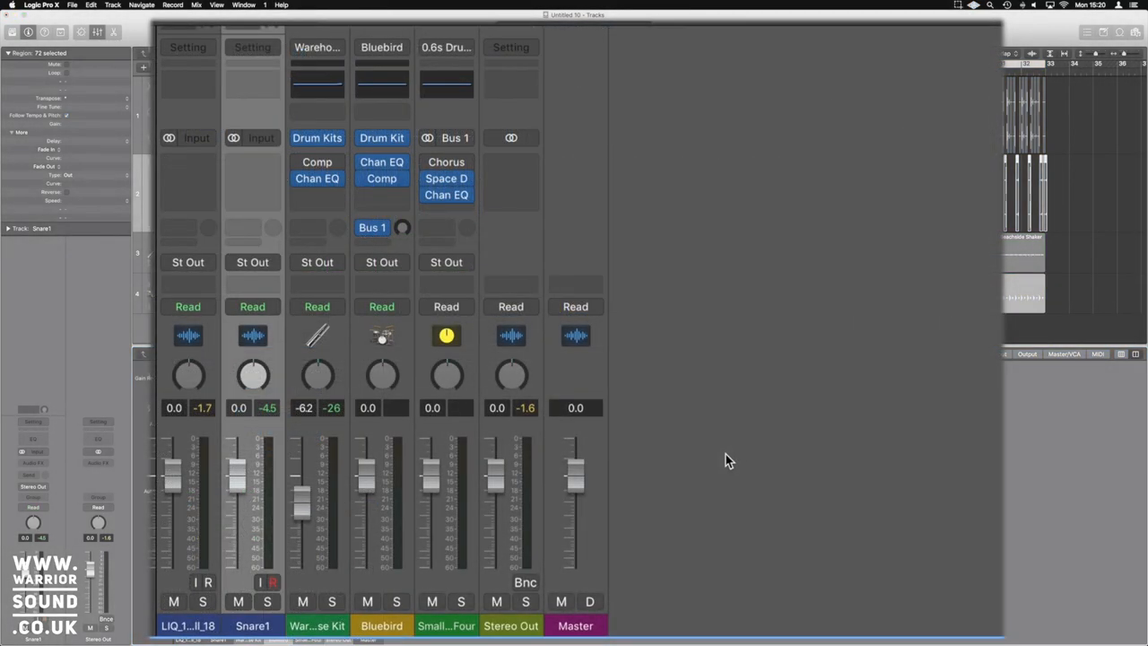
mouse_move(235, 251)
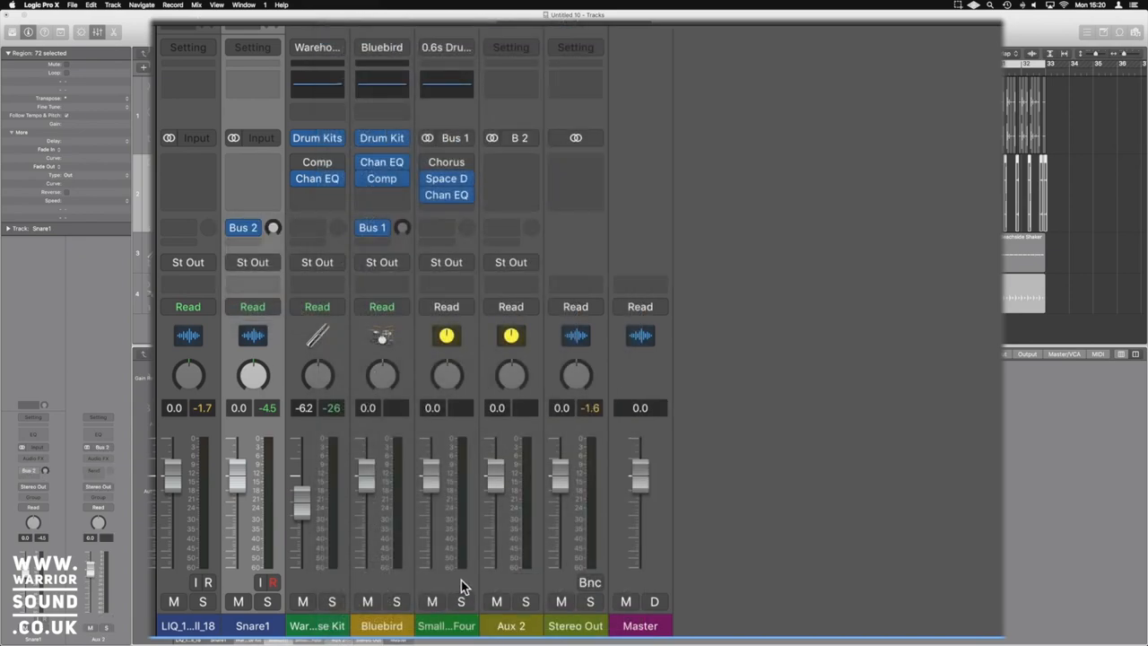
mouse_move(499, 621)
type("snr vrb")
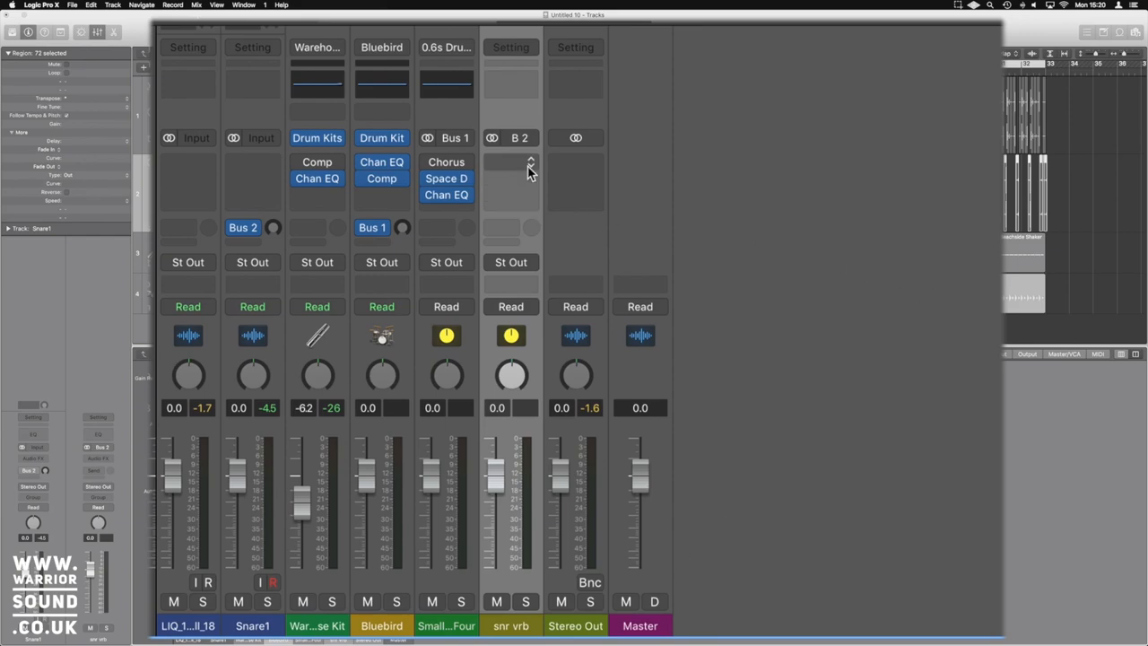
Insert a stereo ChromaVerb on the snr vrb reverb return.
left_click(511, 161)
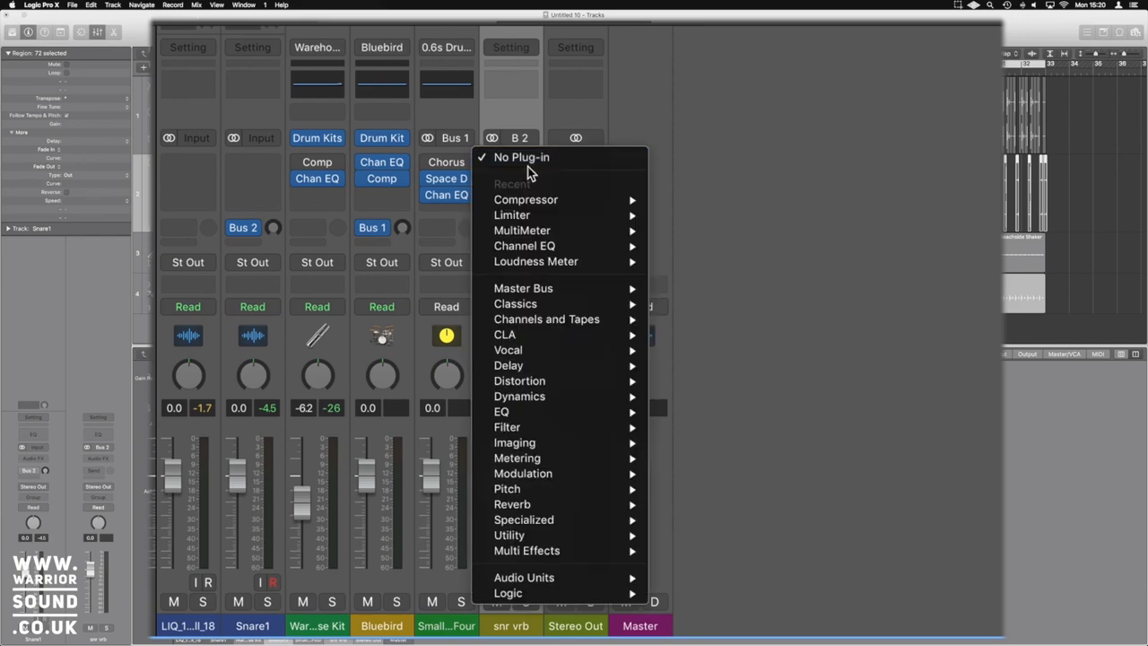
mouse_move(512, 502)
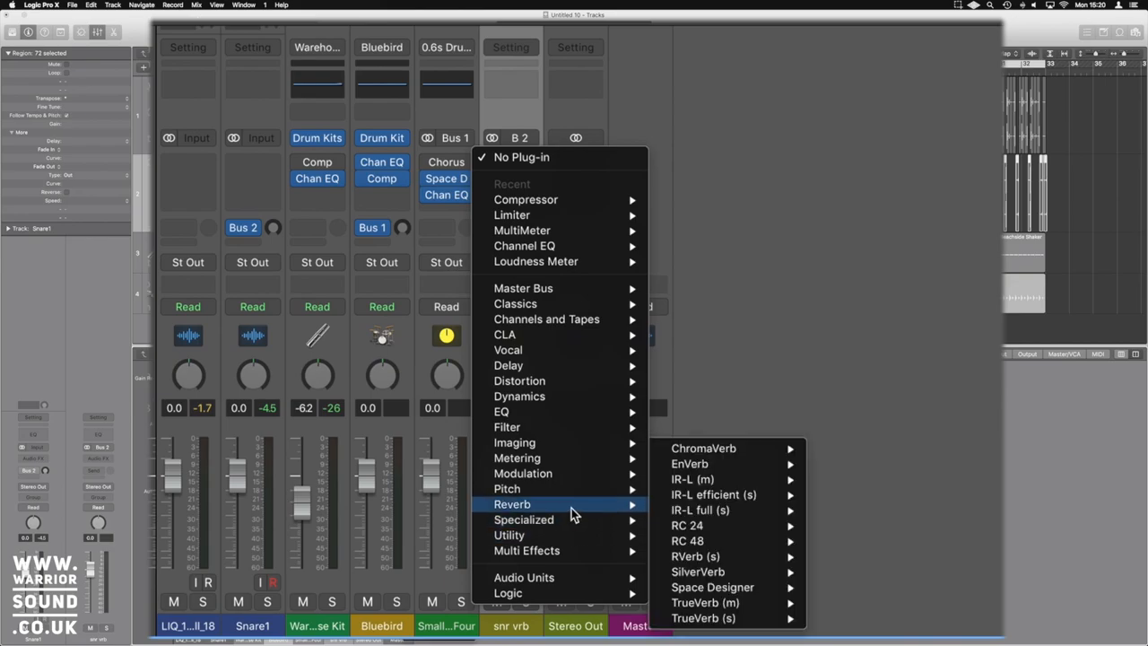
mouse_move(703, 449)
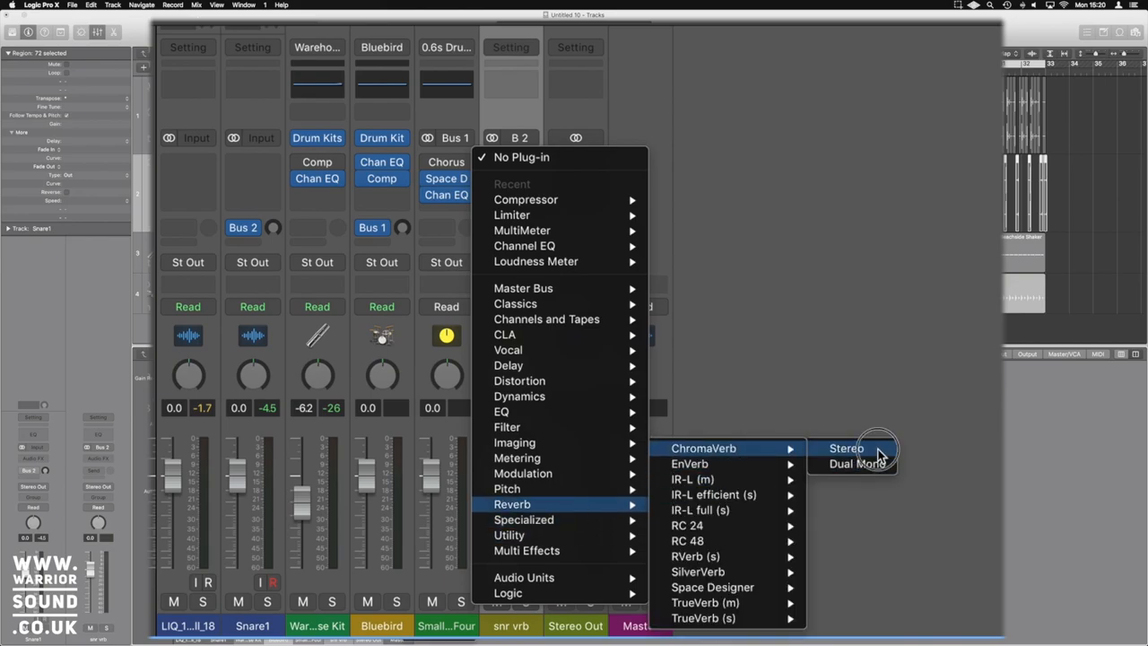
left_click(846, 448)
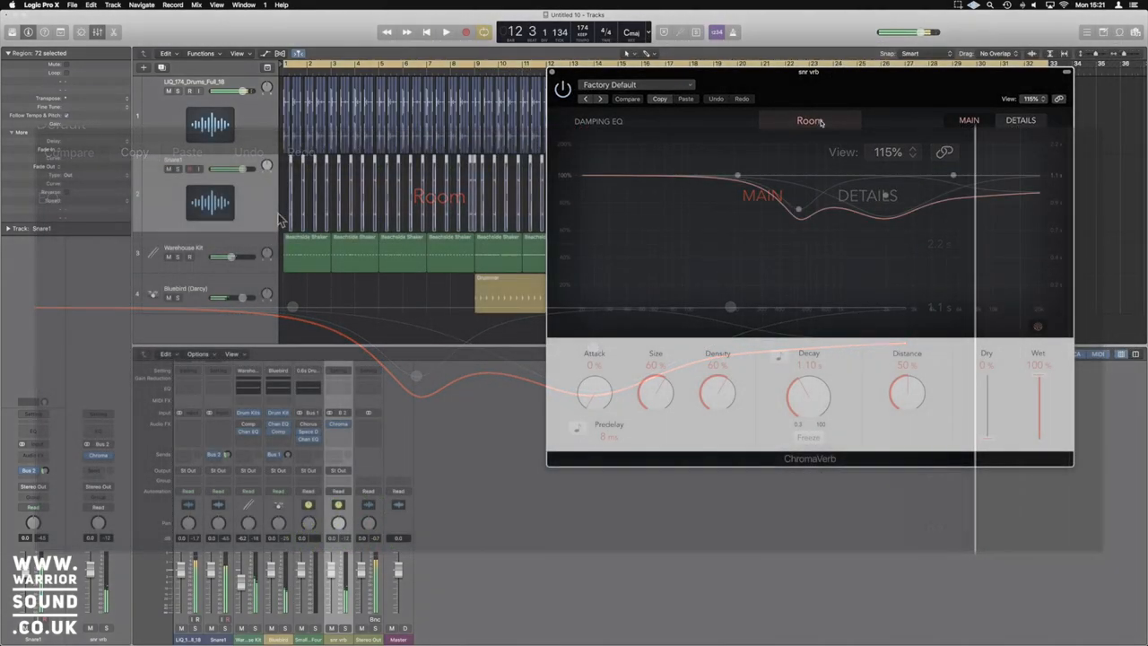
Switch ChromaVerb to the Vocal Hall room type and expand the damping EQ.
left_click(808, 120)
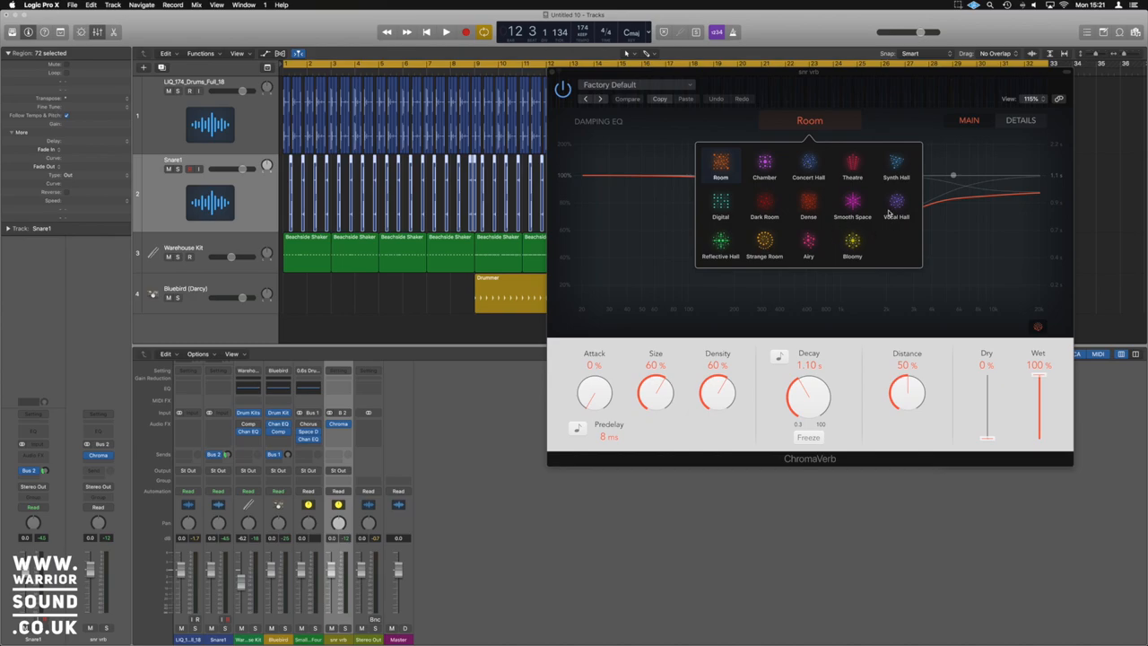
left_click(897, 201)
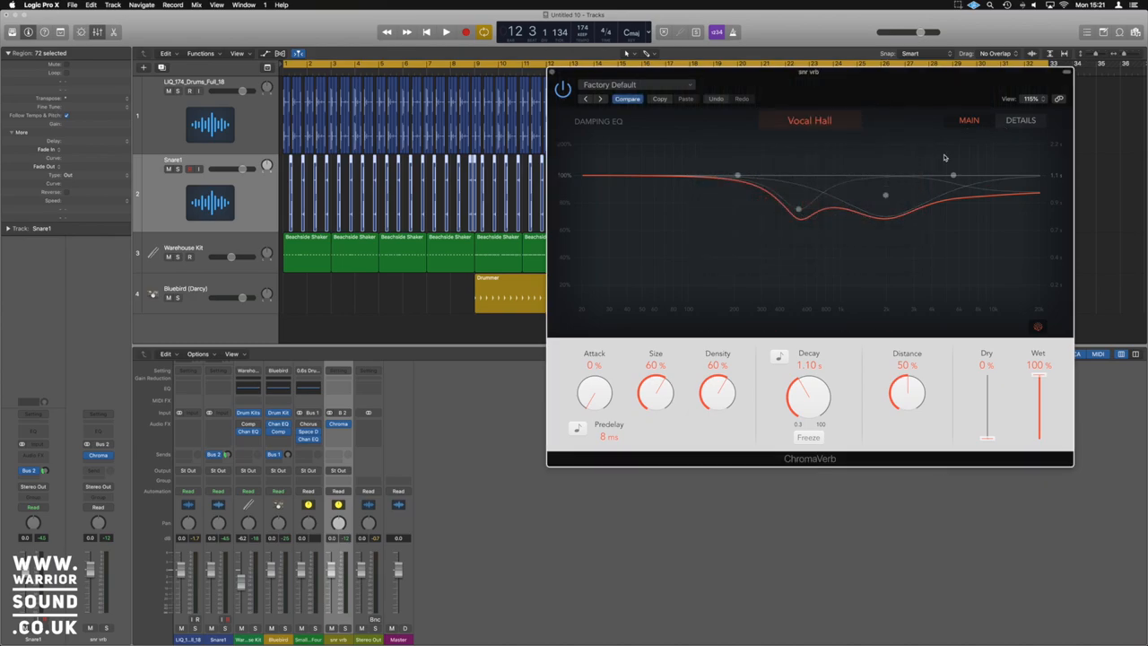
left_click_drag(943, 156, 886, 195)
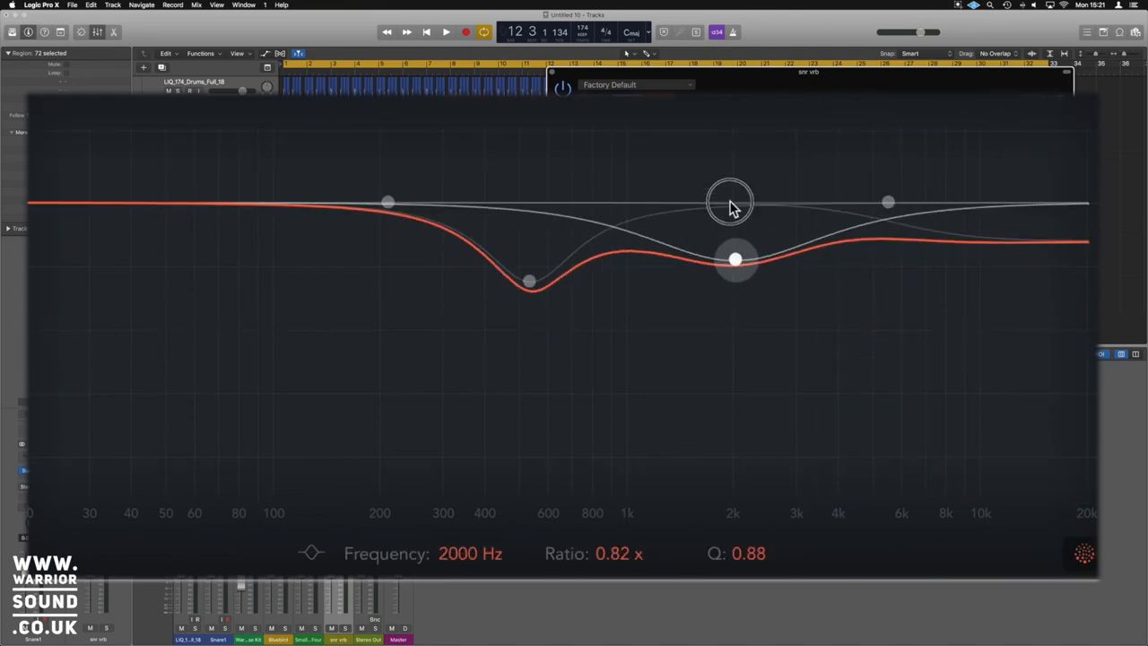
Reshape the damping EQ: ease the 580 and 2000 Hz dips and raise a peak around 300 Hz.
left_click_drag(735, 260, 542, 212)
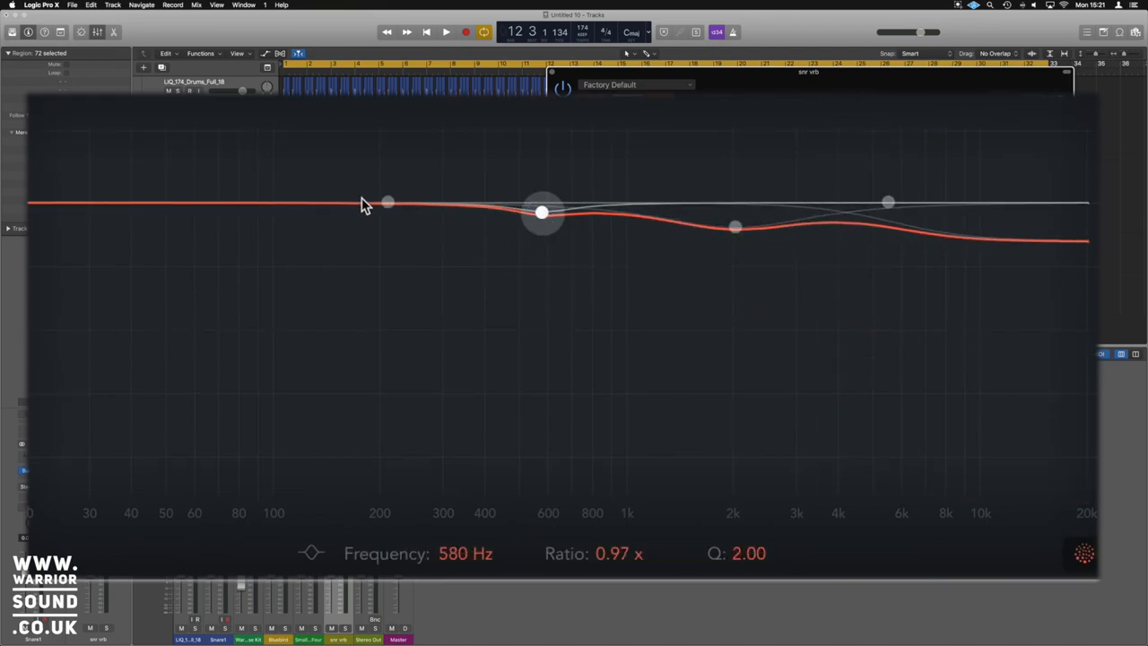
left_click_drag(388, 201, 28, 344)
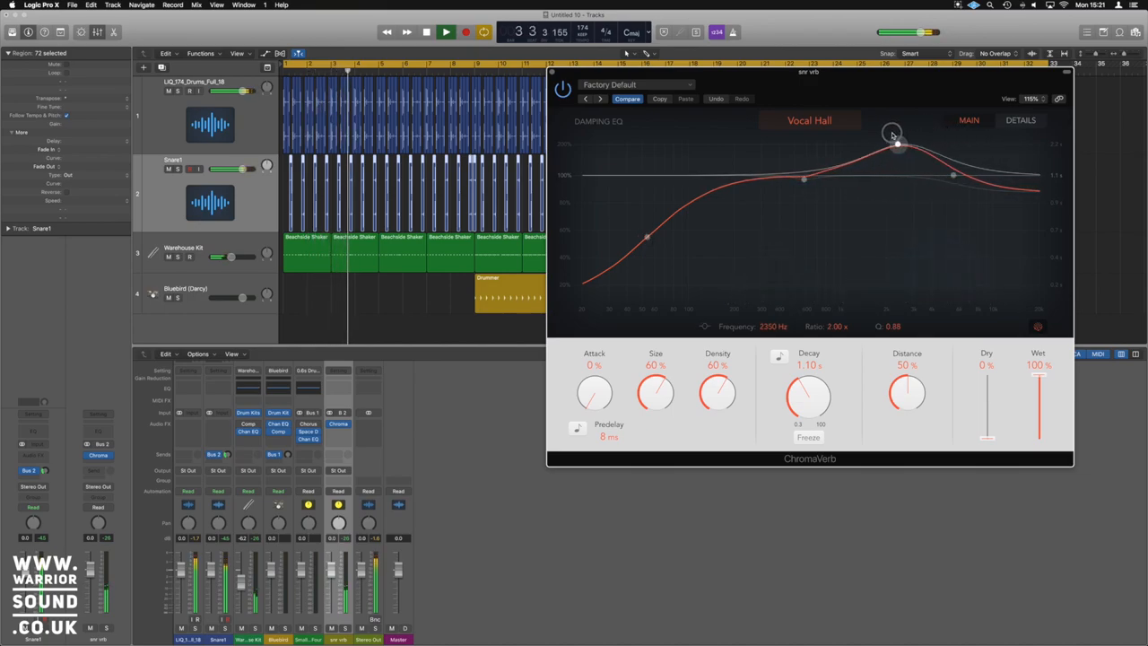
left_click_drag(897, 134, 793, 143)
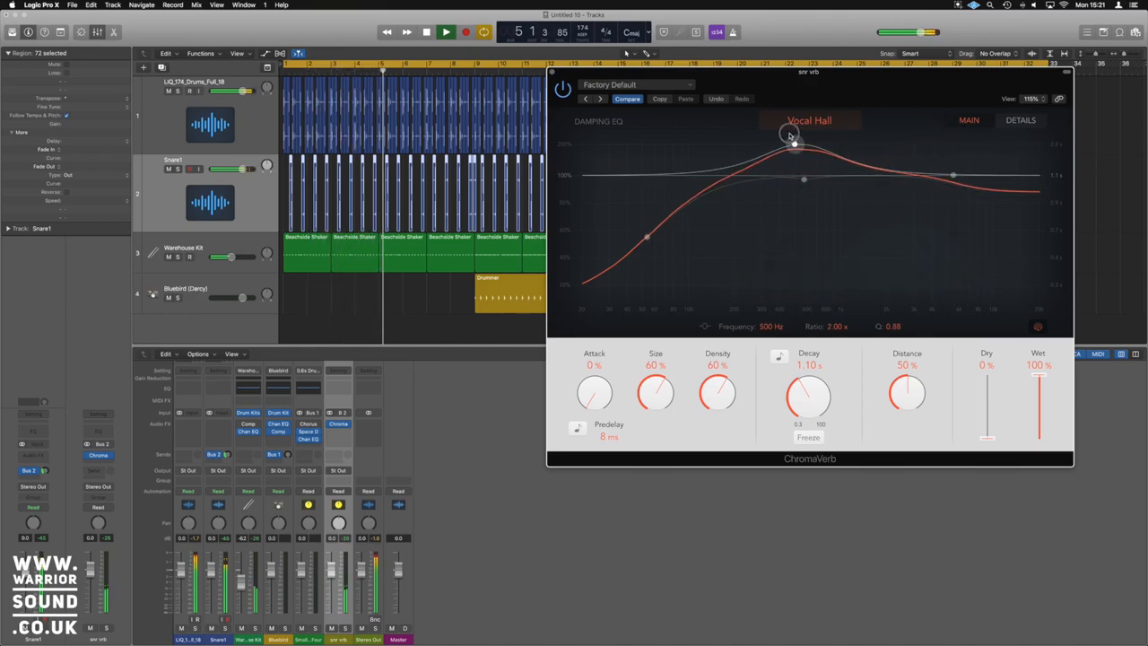
left_click_drag(794, 144, 961, 151)
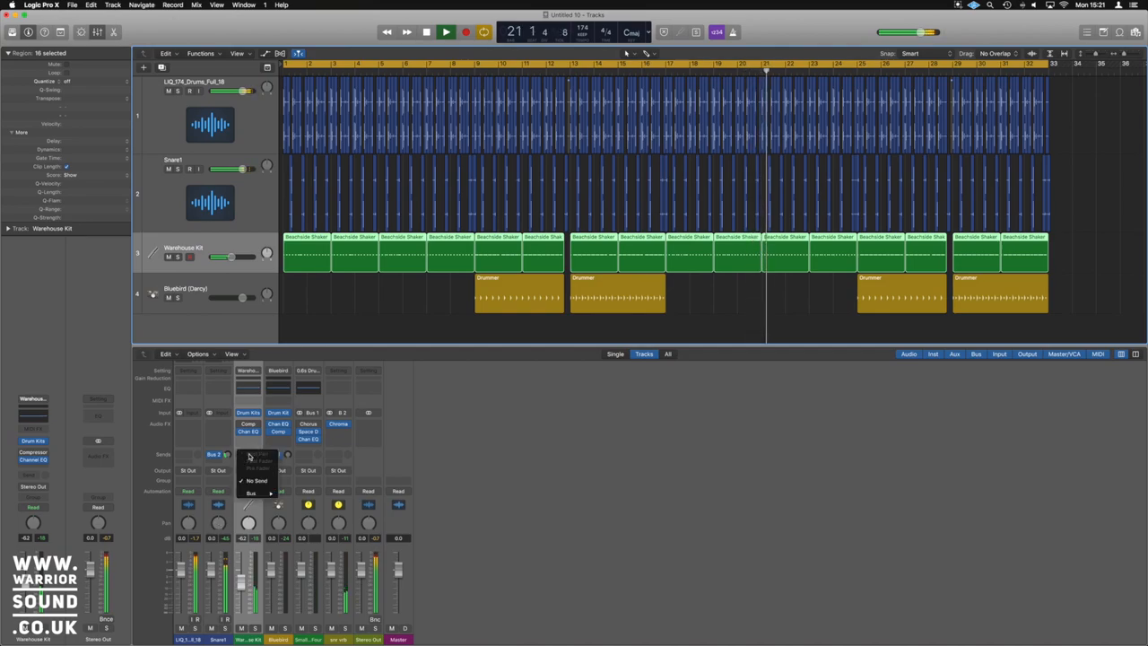
Add Bus 2 sends on the shaker and bongo channels, bongo at -3.6 dB, soloing snr vrb briefly to check.
left_click(215, 454)
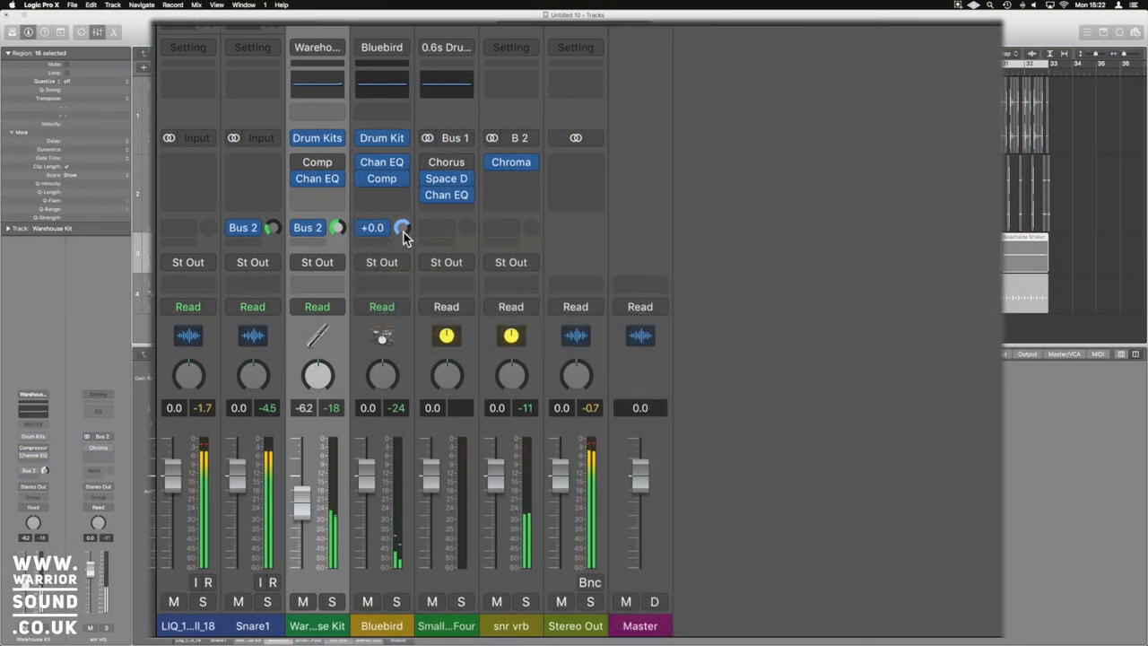
left_click(380, 226)
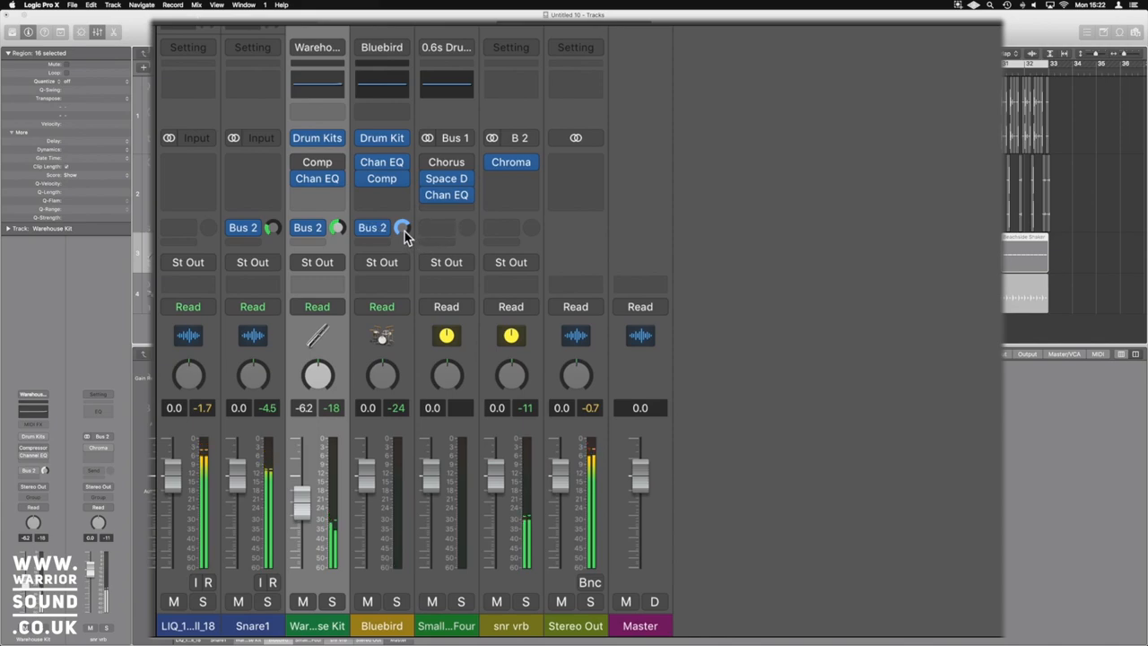
mouse_move(404, 226)
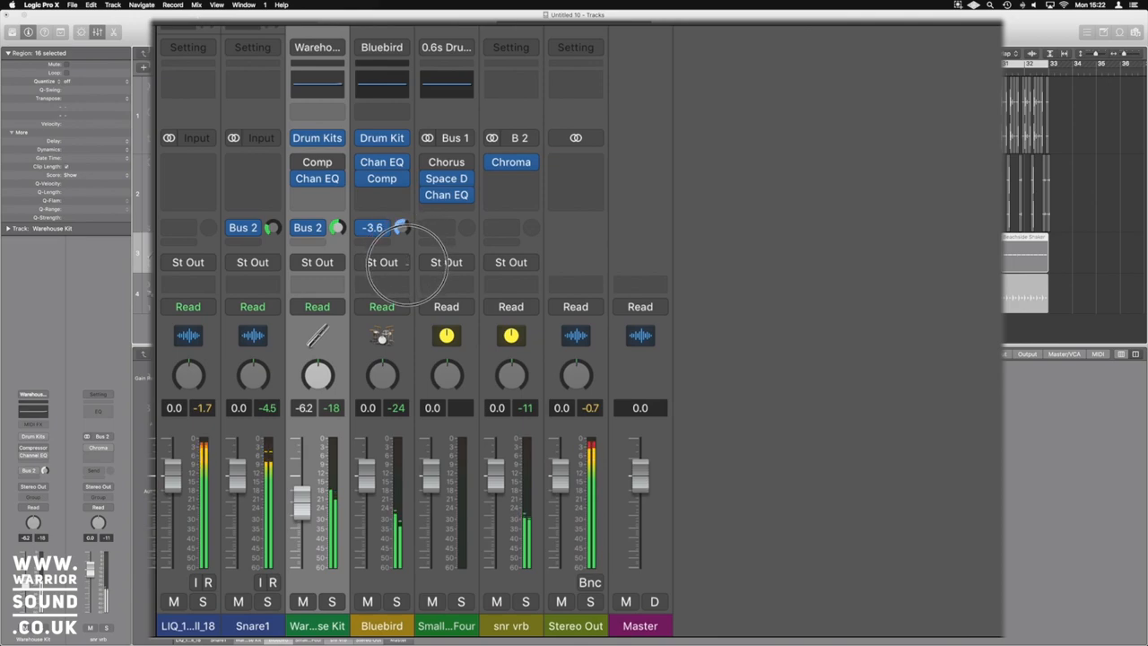
left_click_drag(380, 226, 380, 237)
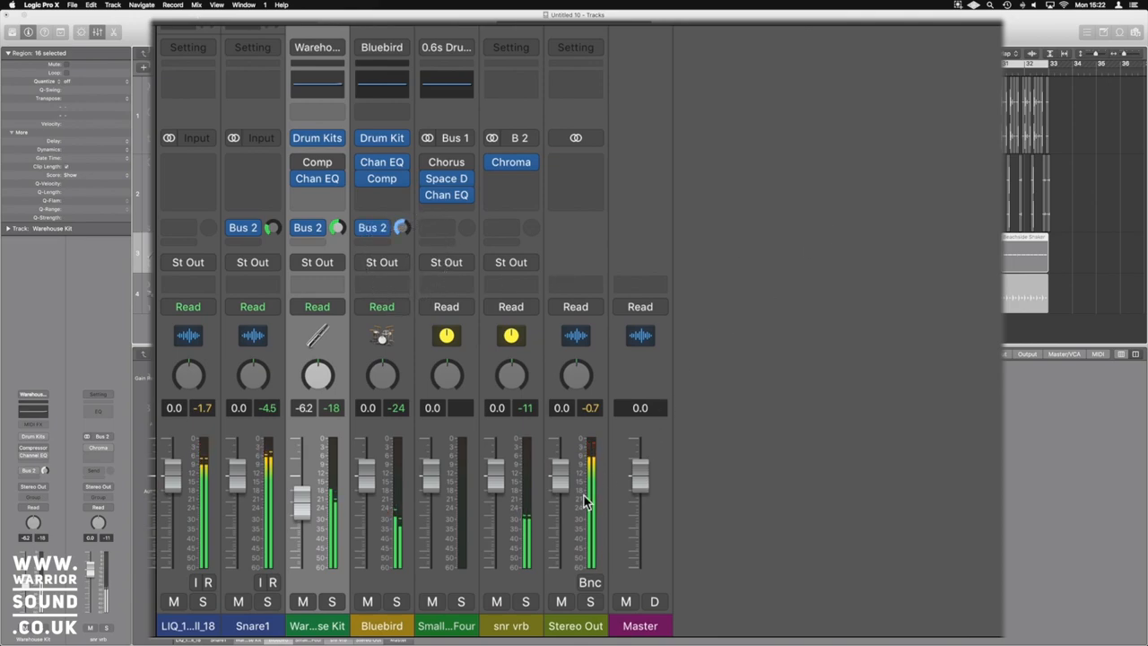
left_click(526, 601)
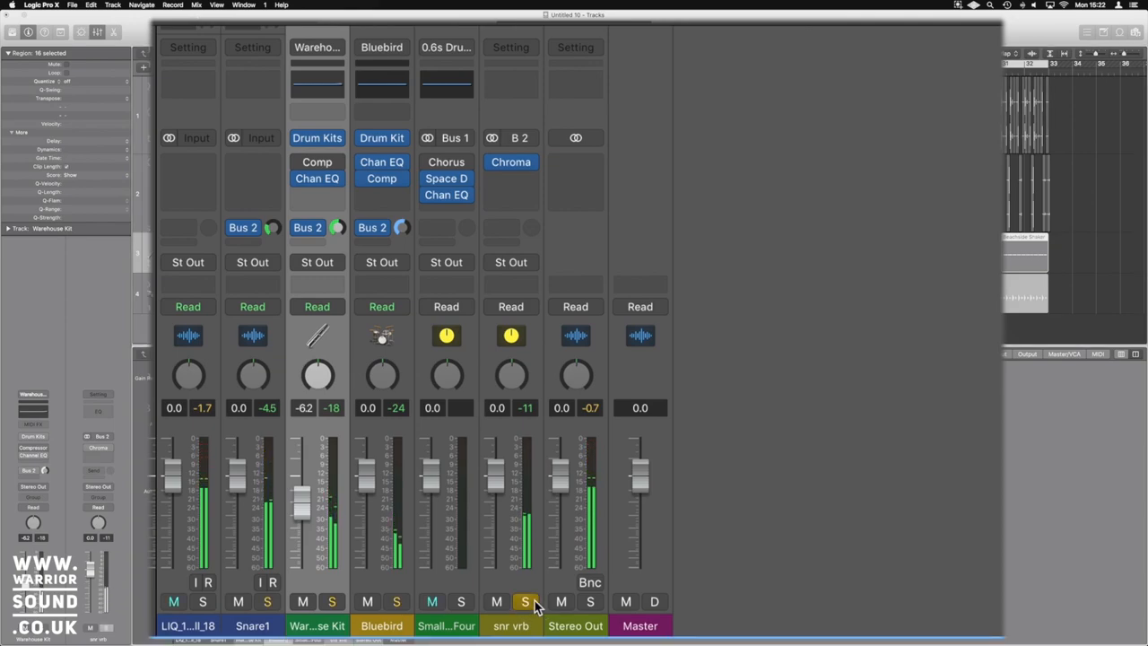
left_click(525, 601)
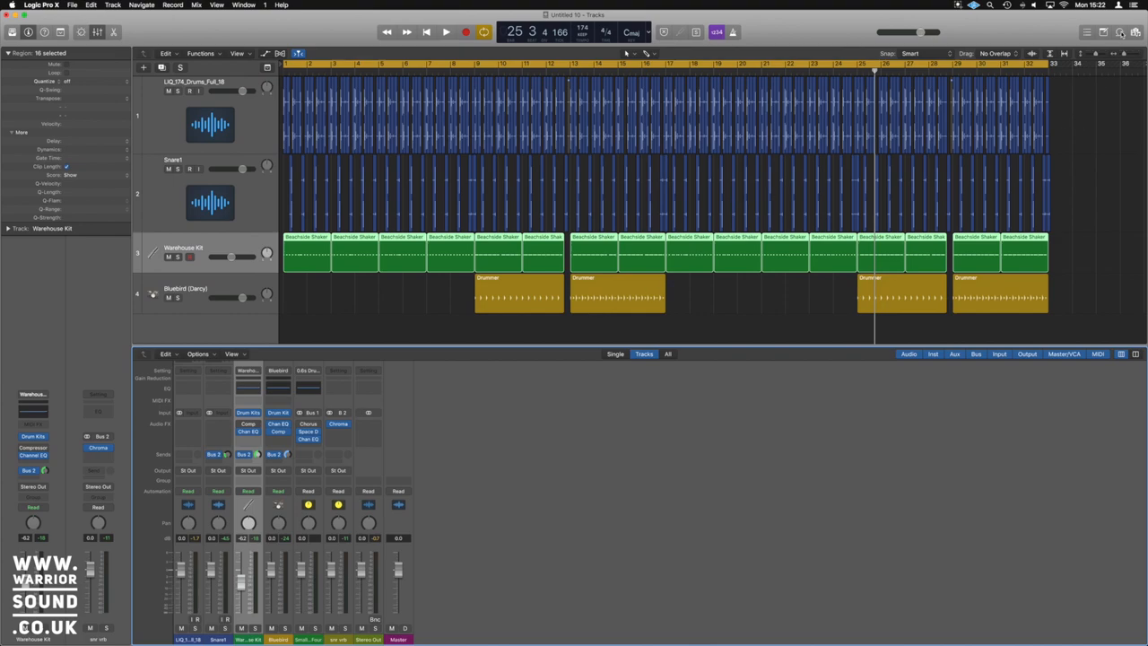
Search the Loops browser for 'kick' and audition kick loops before adding Single Kick 03.
left_click(1119, 32)
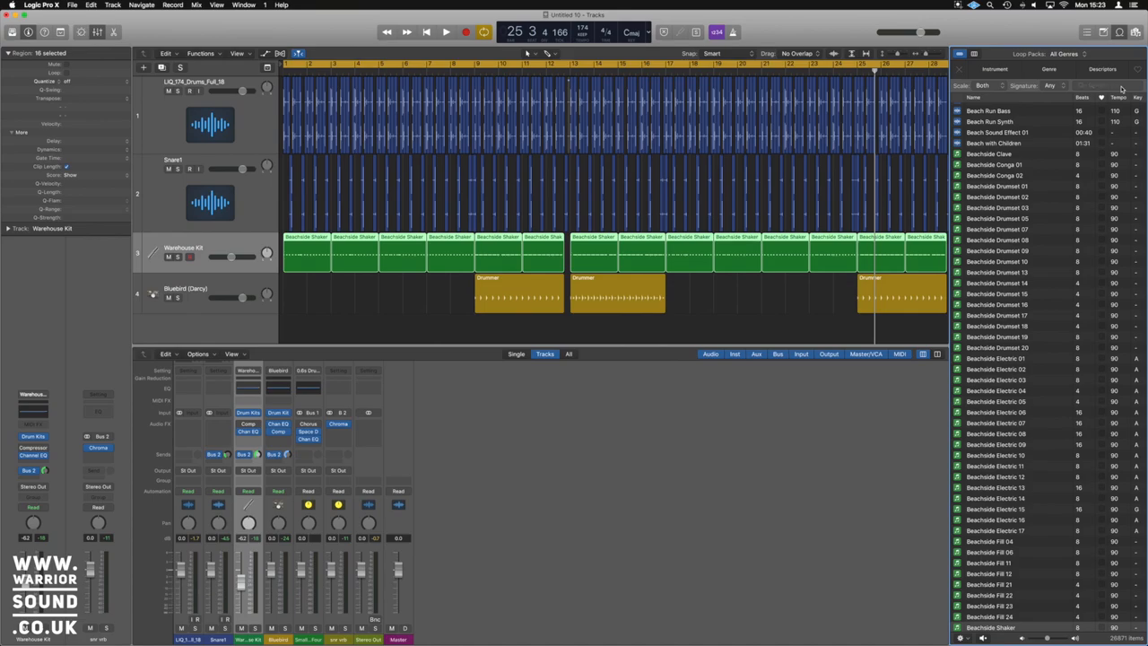
type("kick")
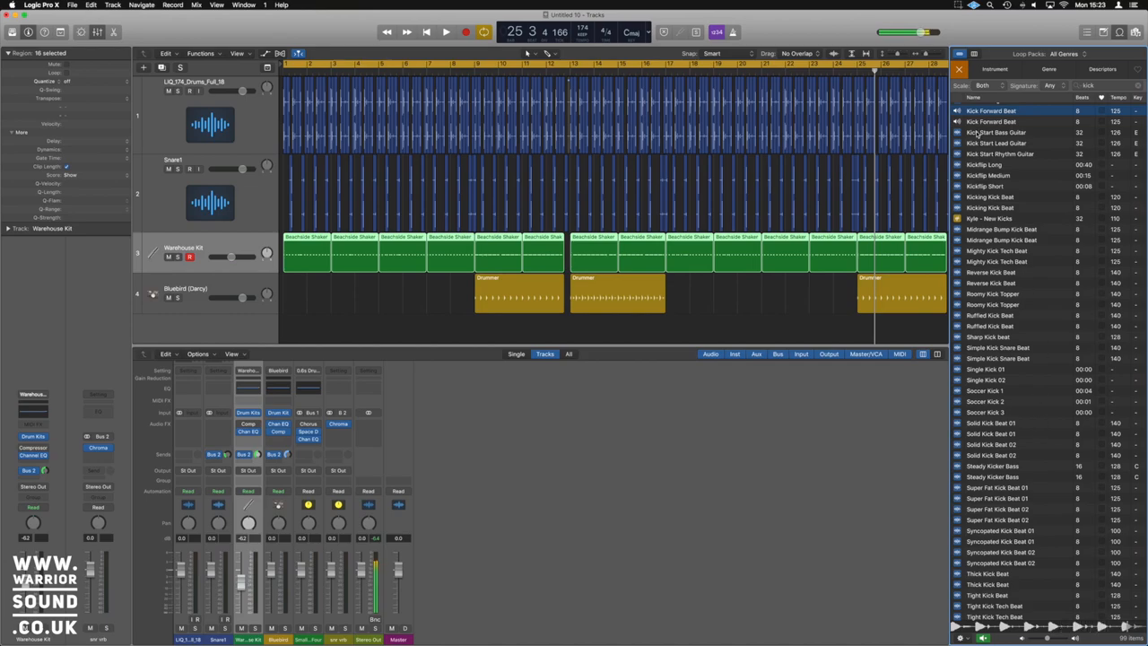
left_click(444, 32)
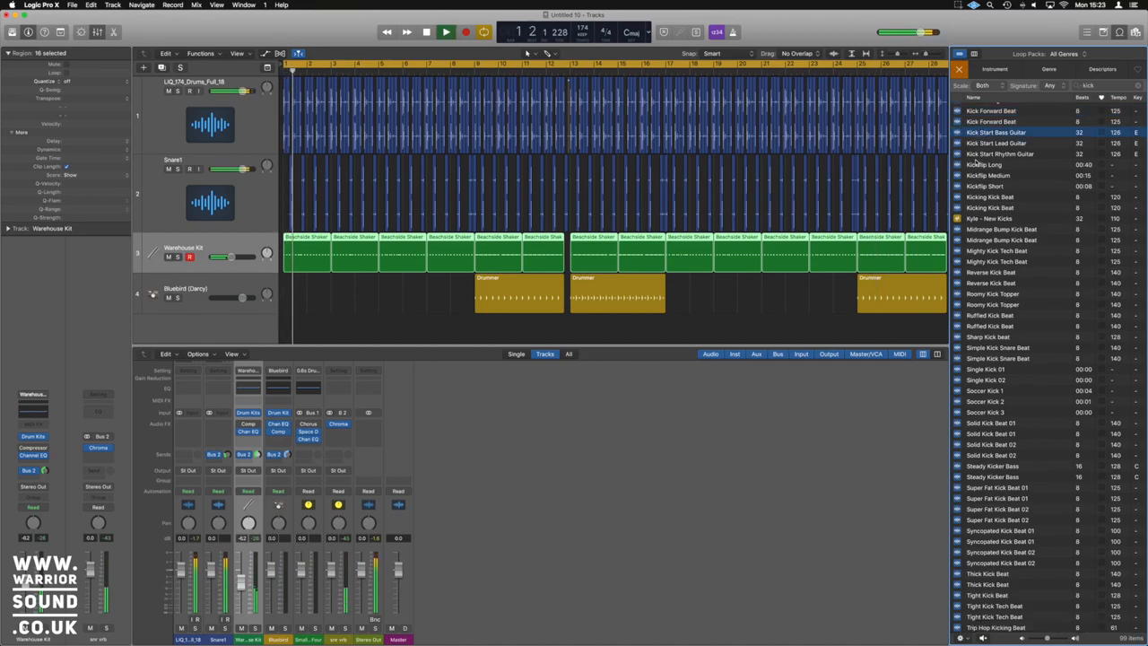
left_click(445, 32)
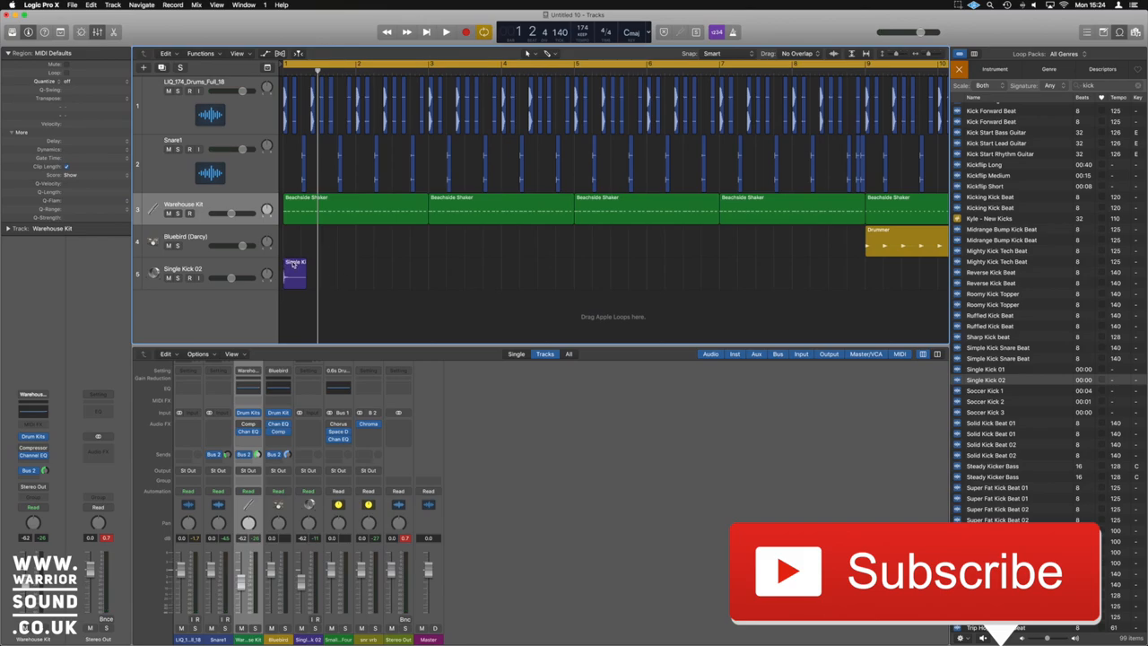
Option-drag the single kick region repeatedly, doubling one to two to four to eight hits along the arrangement.
left_click_drag(294, 277, 366, 273)
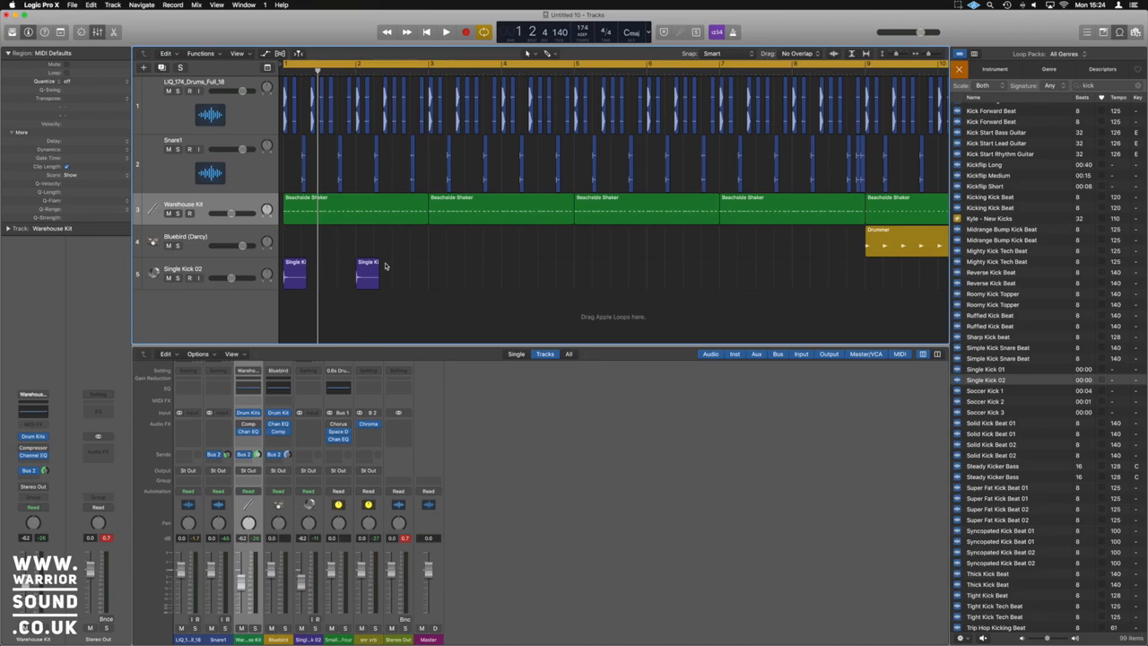
left_click(445, 32)
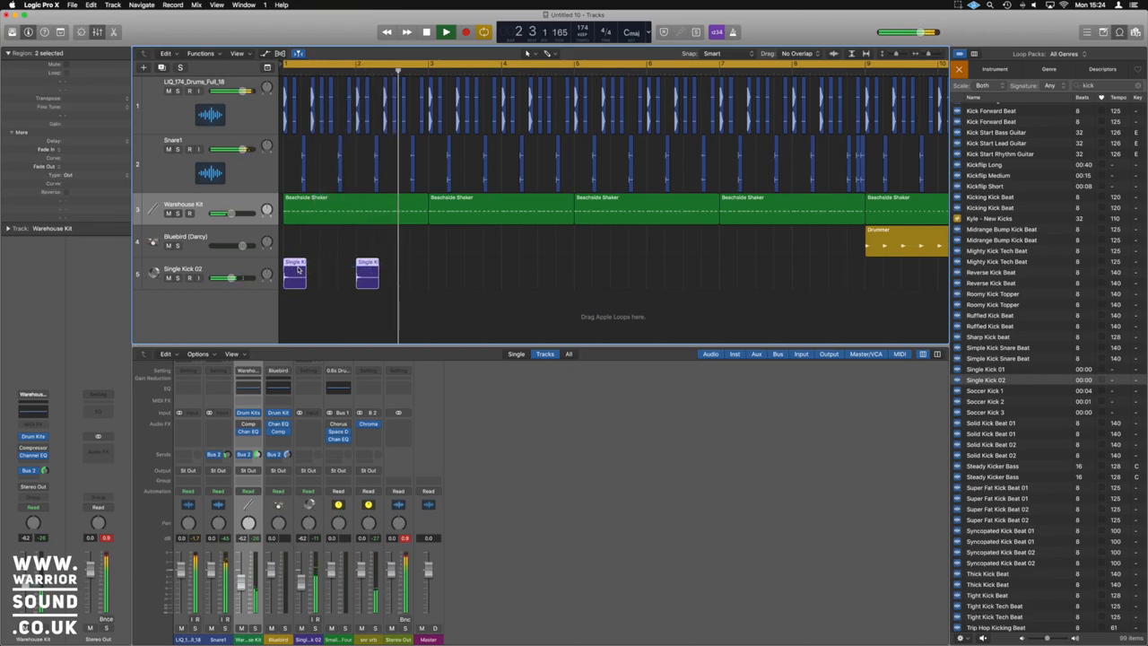
left_click_drag(296, 273, 445, 269)
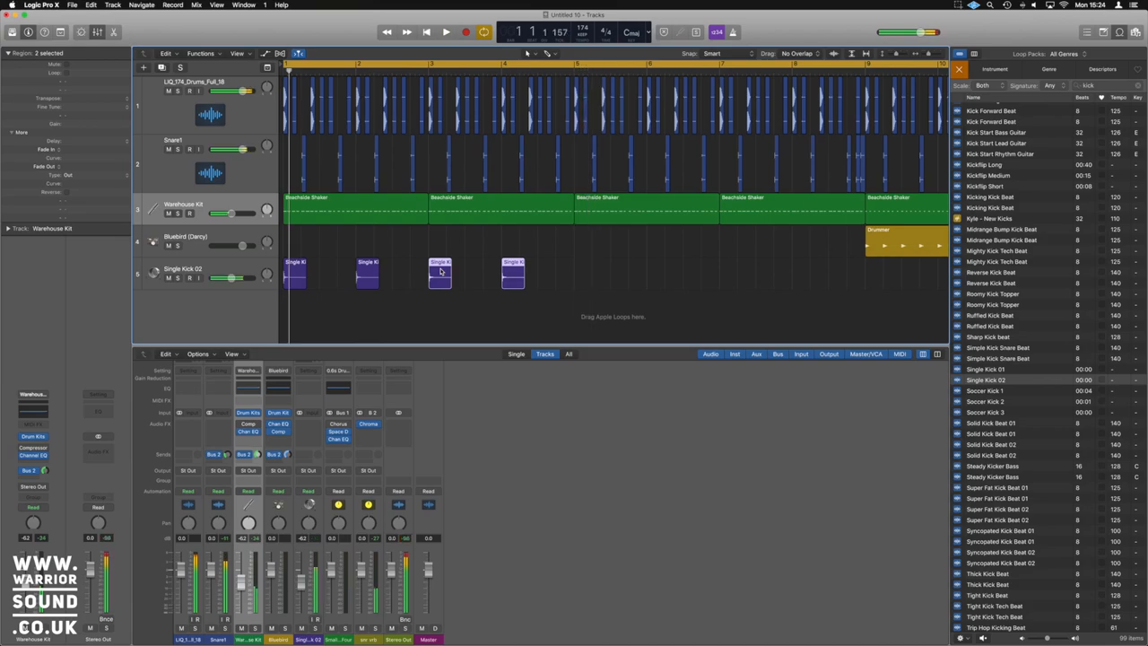
left_click(444, 32)
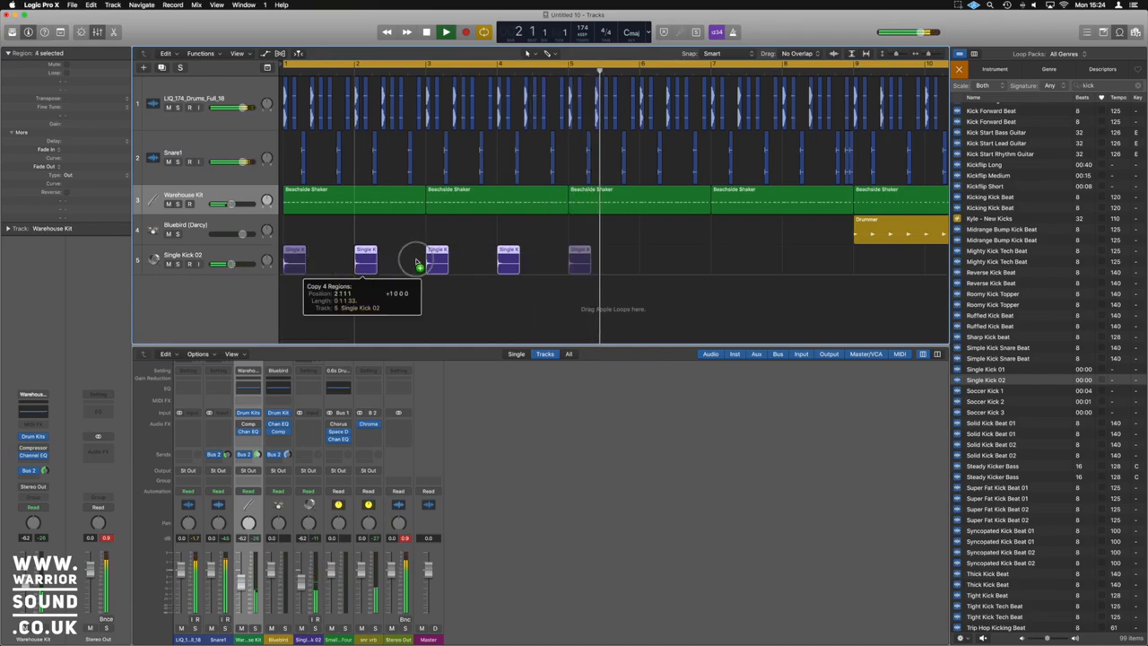
left_click_drag(420, 260, 751, 260)
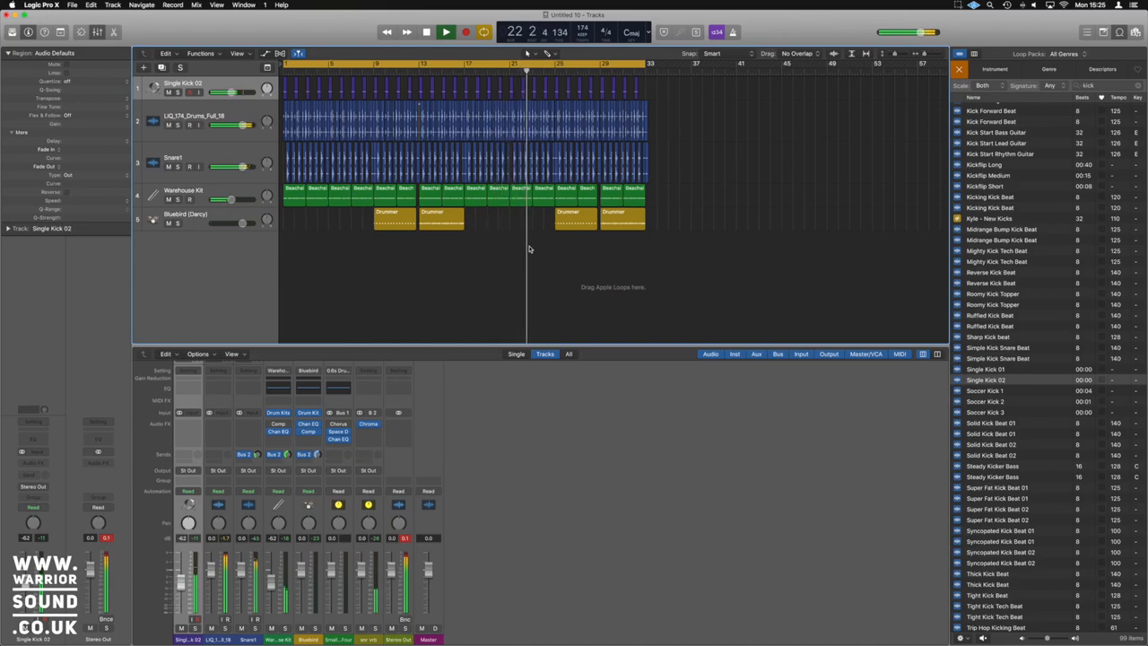
Search the loop browser for 'bon' and audition the Bongo Groove loops before adding Bongo Groove 02.
left_click(425, 32)
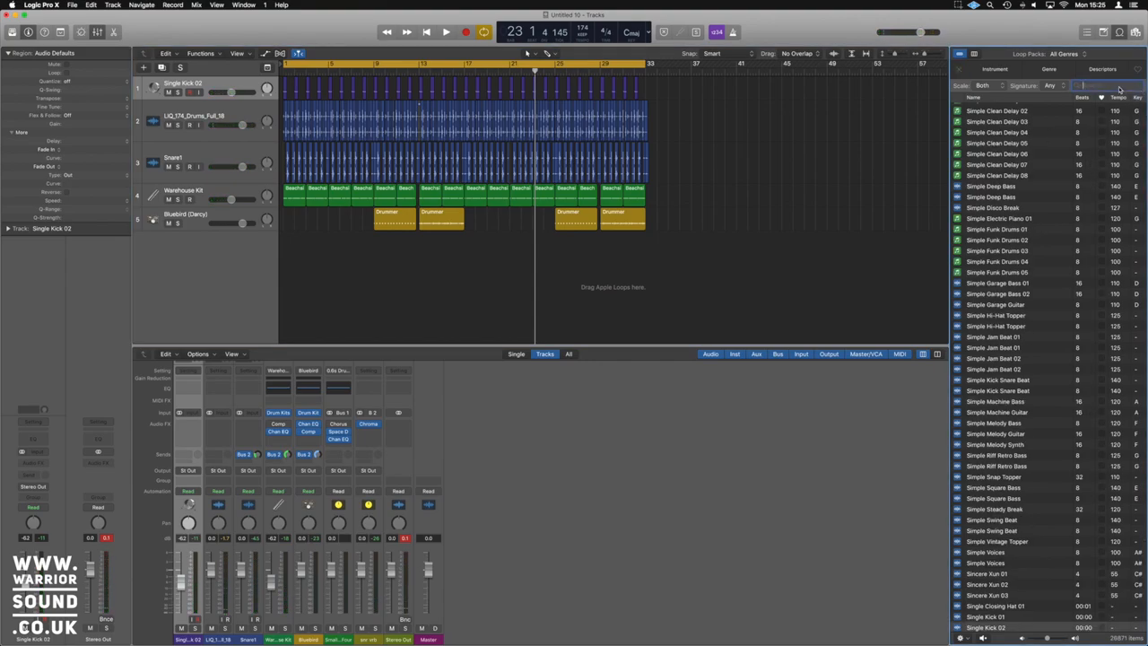
type("bong")
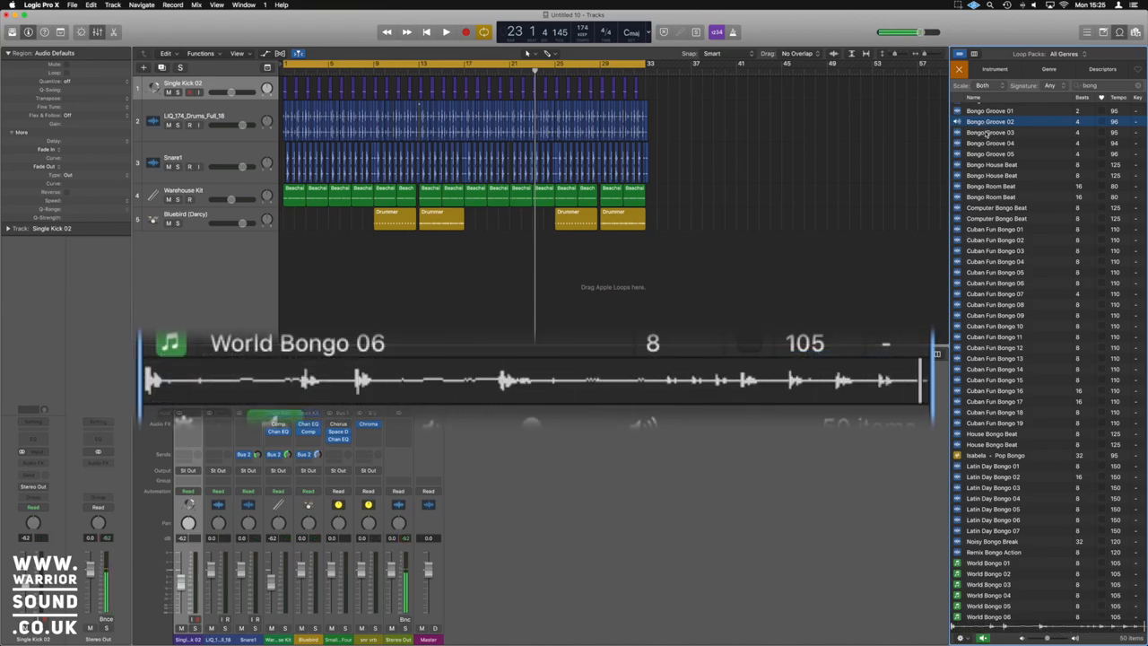
left_click(990, 133)
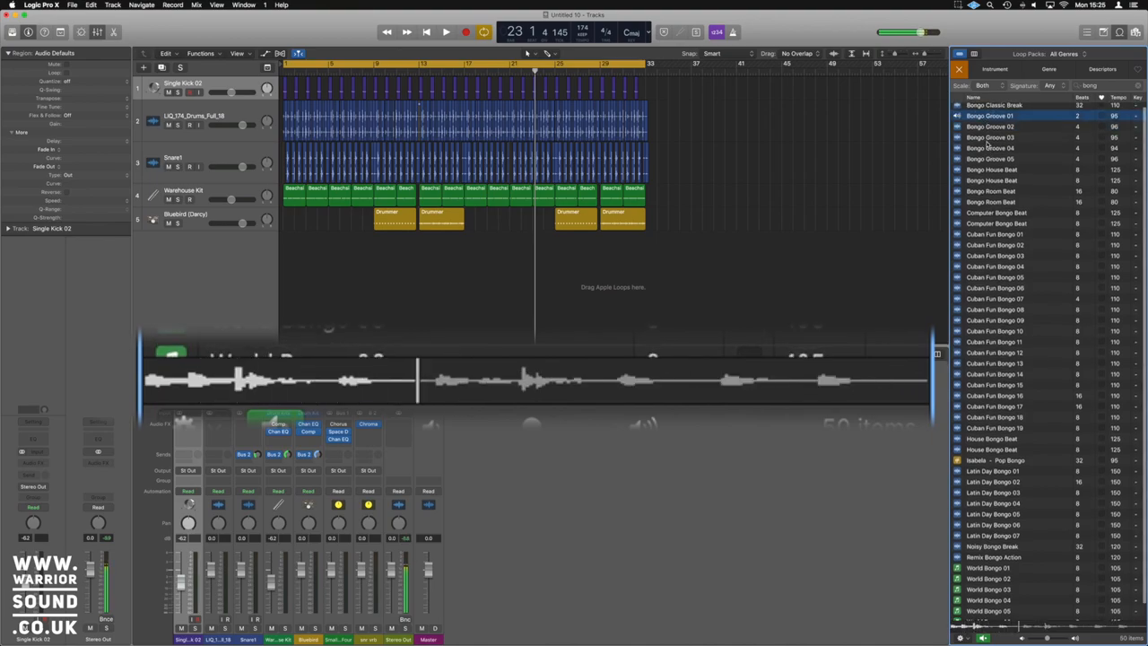
left_click(990, 125)
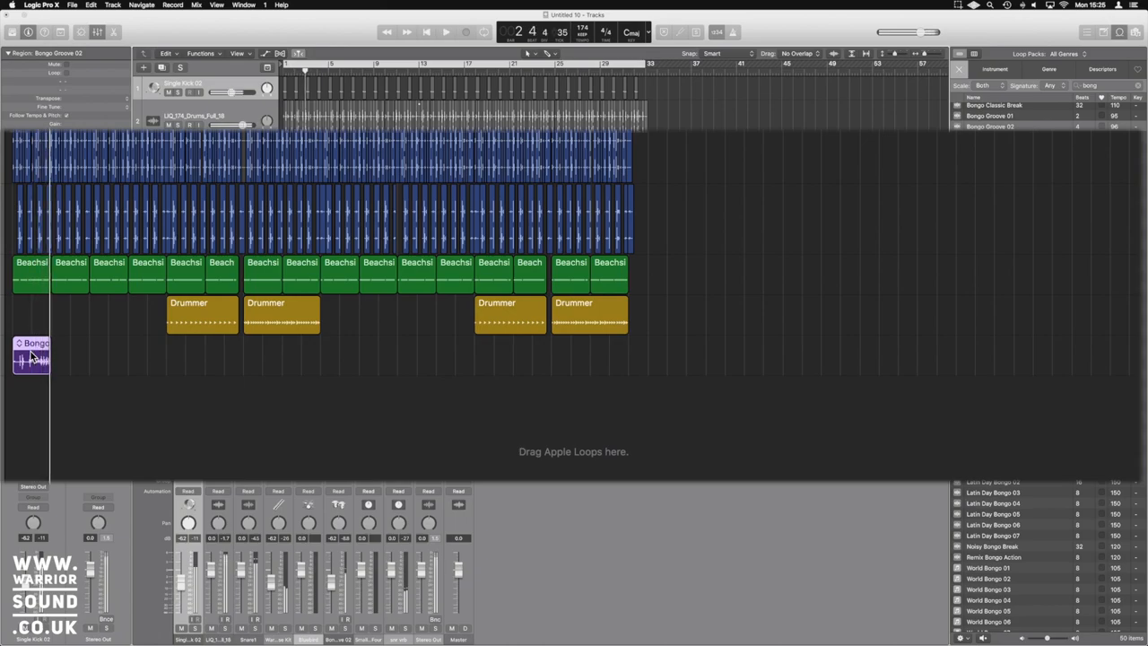
Copy the Bongo Groove 02 region along the track, trimming a copy to one bar, to fill the first eight bars.
left_click(445, 32)
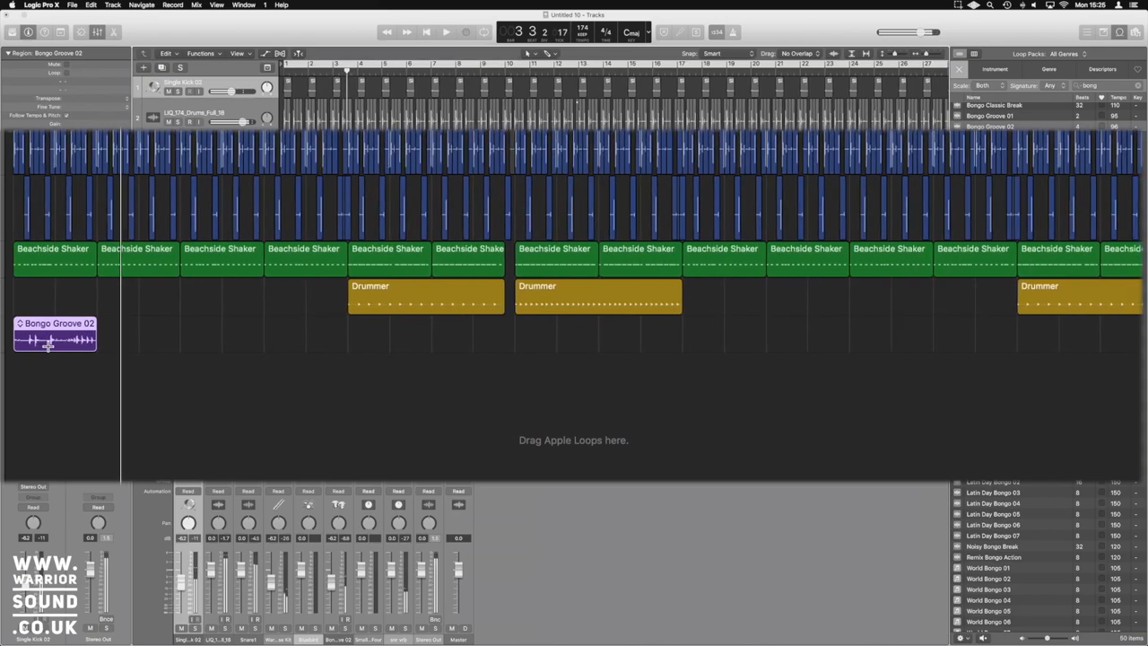
left_click_drag(54, 337, 126, 341)
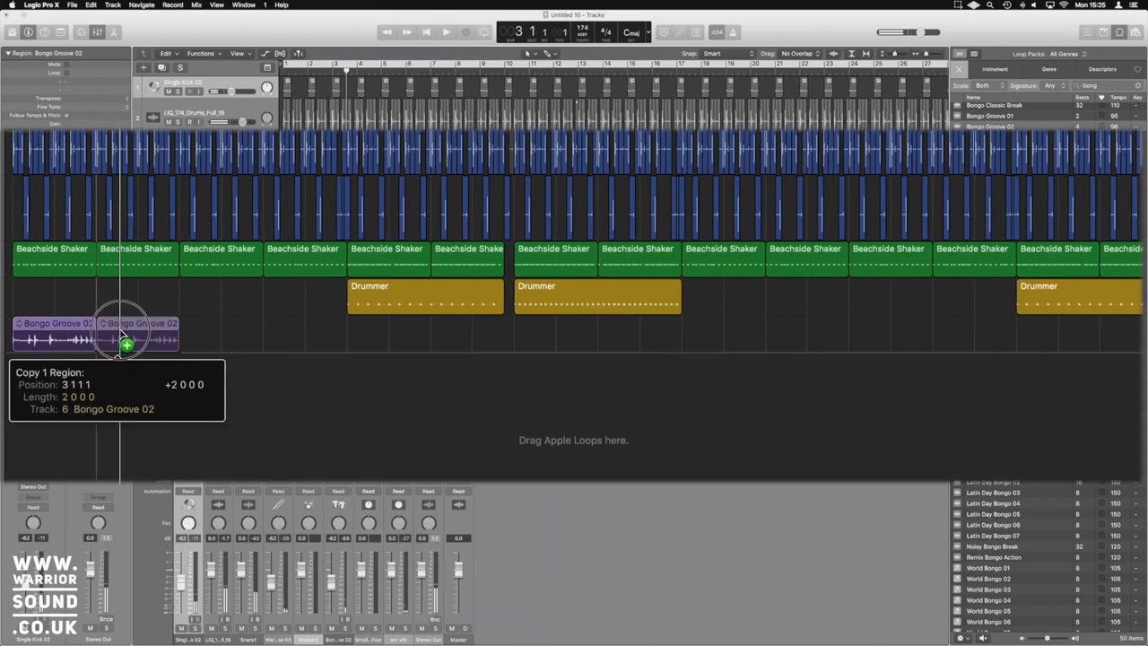
left_click_drag(175, 338, 144, 344)
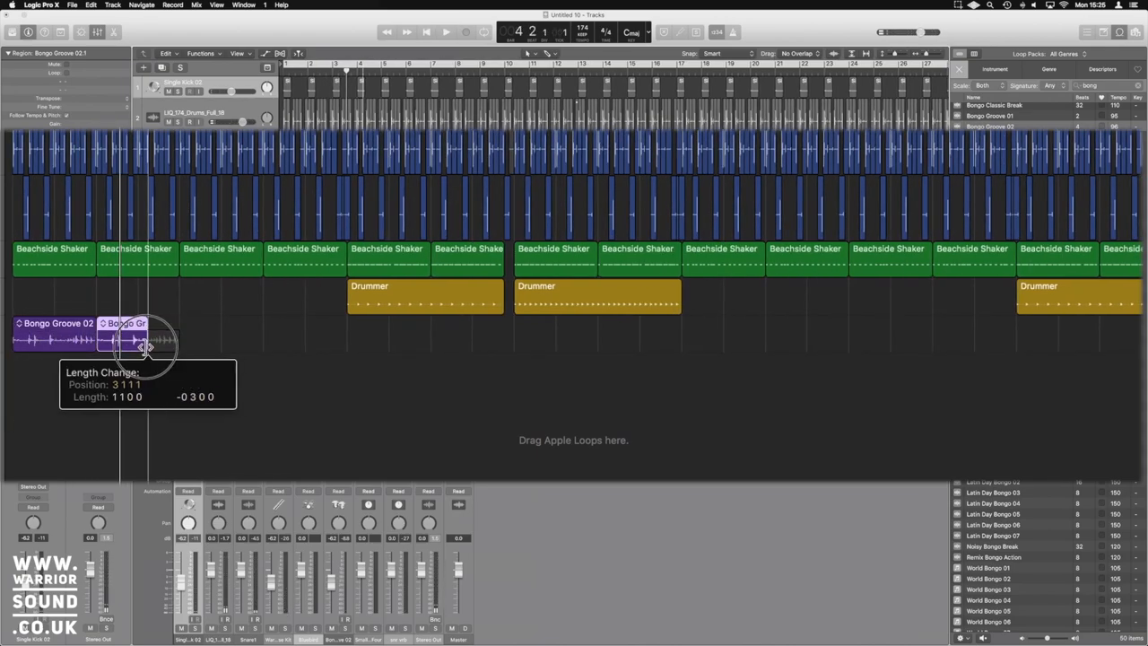
left_click_drag(126, 339, 170, 339)
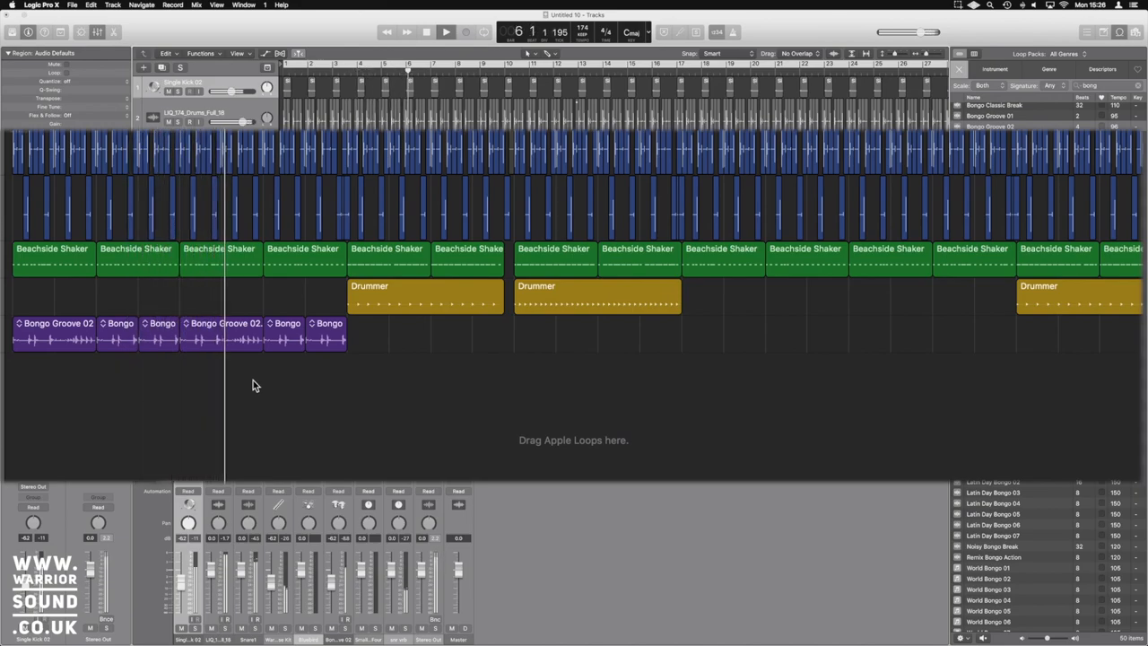
left_click(219, 339)
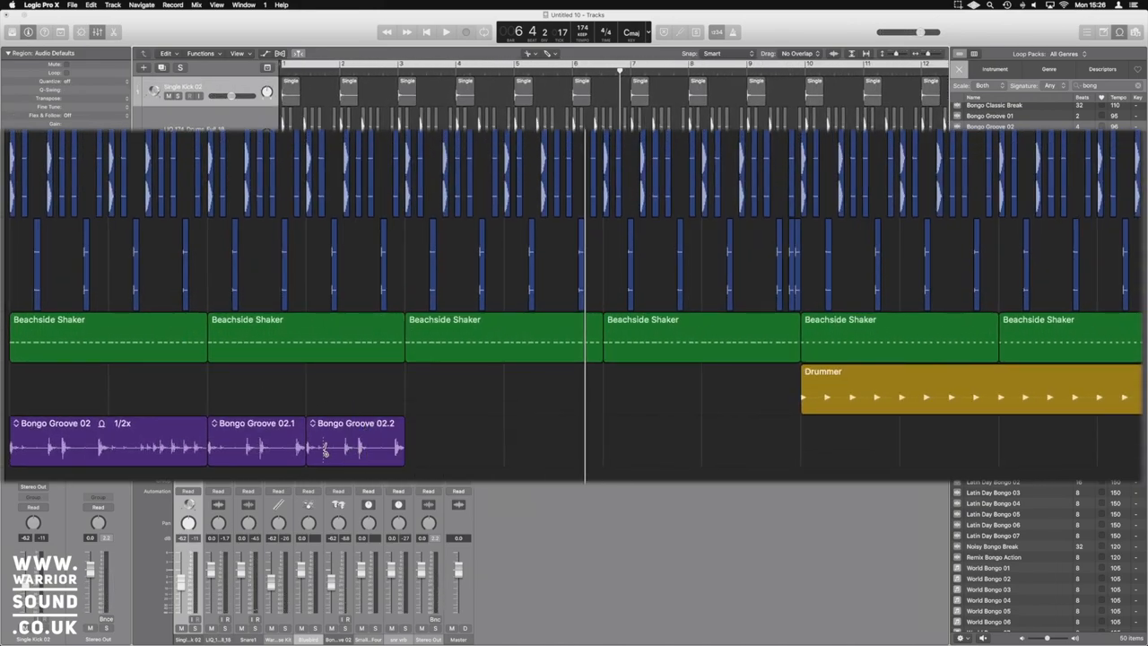
Slice the bongo regions into short fragments with the Scissors tool and select all the slices.
left_click(368, 439)
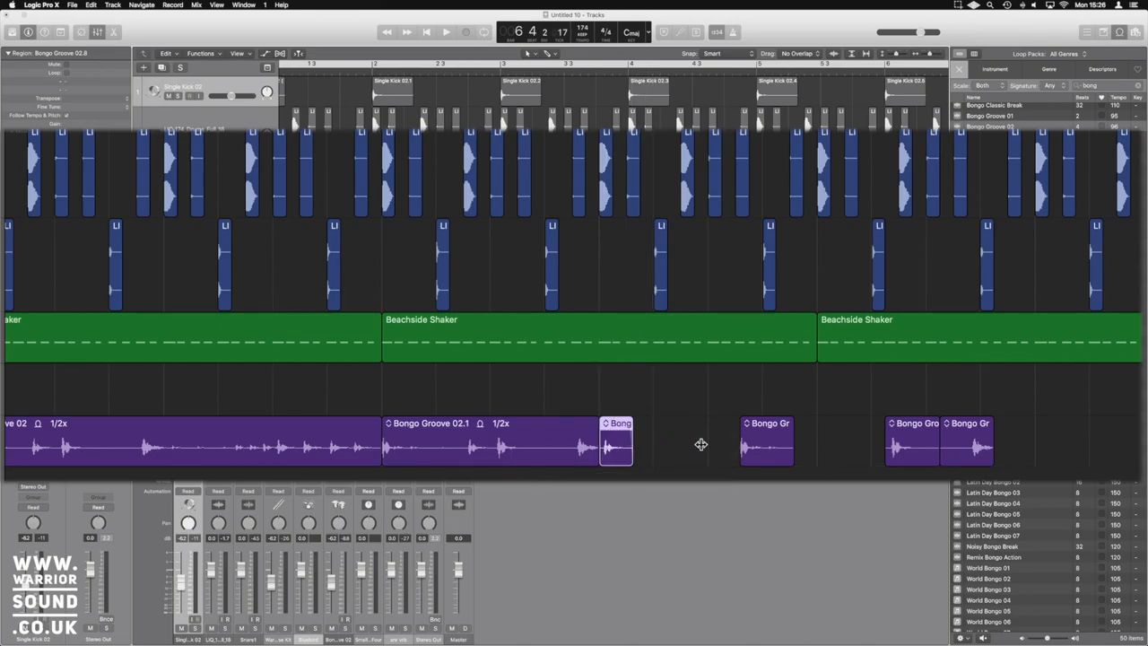
left_click(663, 440)
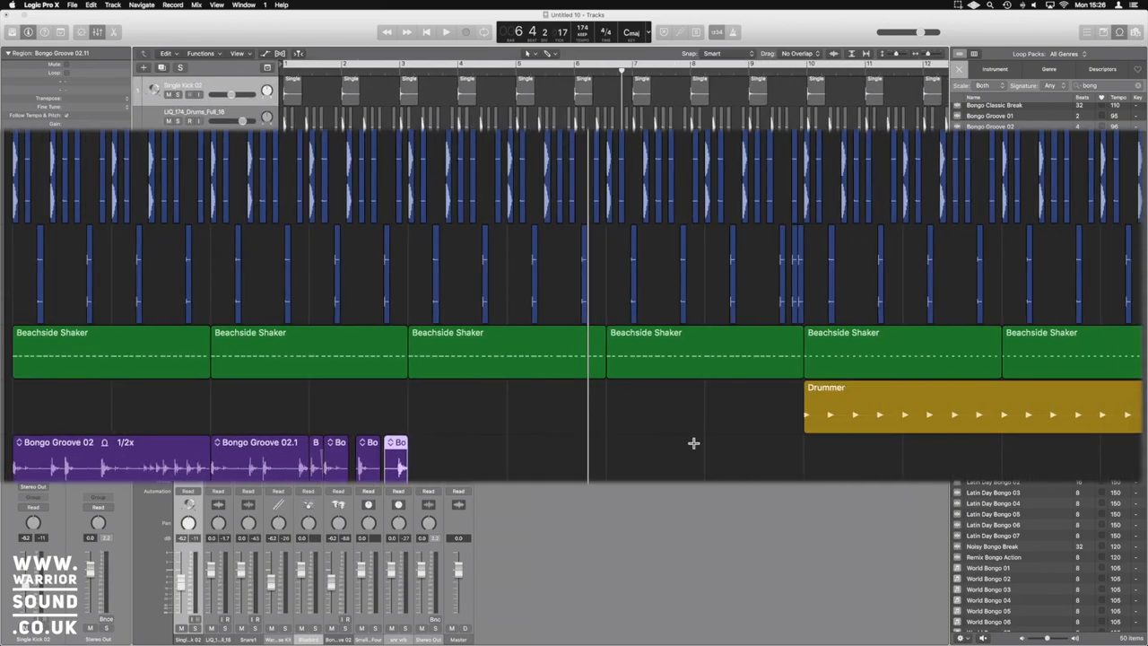
left_click(147, 449)
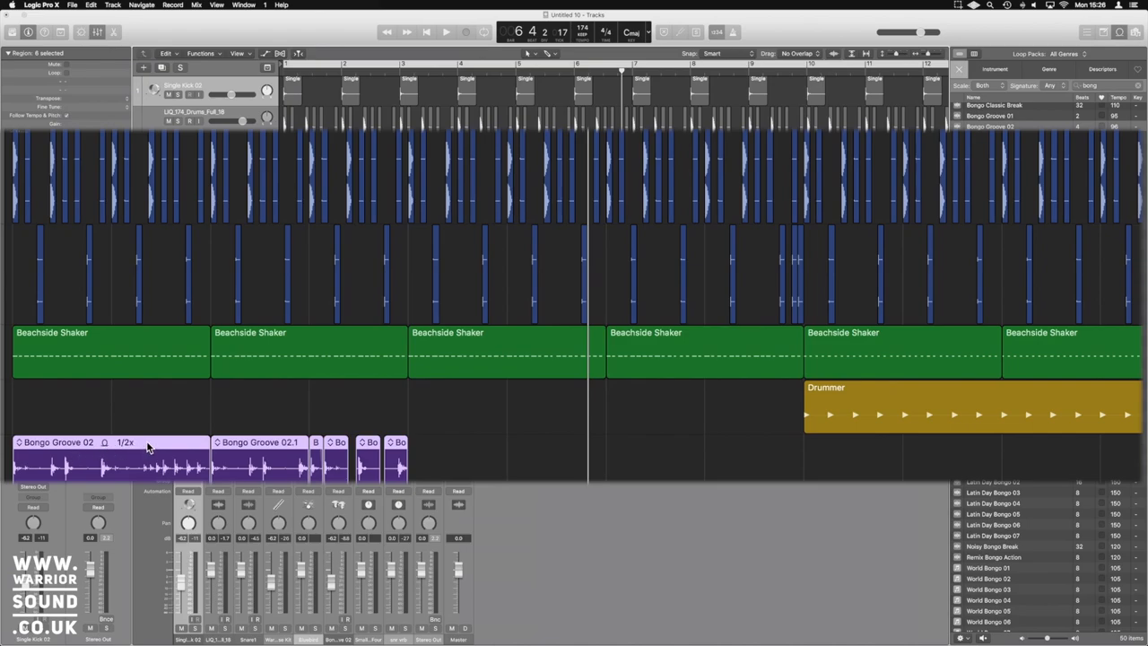
mouse_move(153, 448)
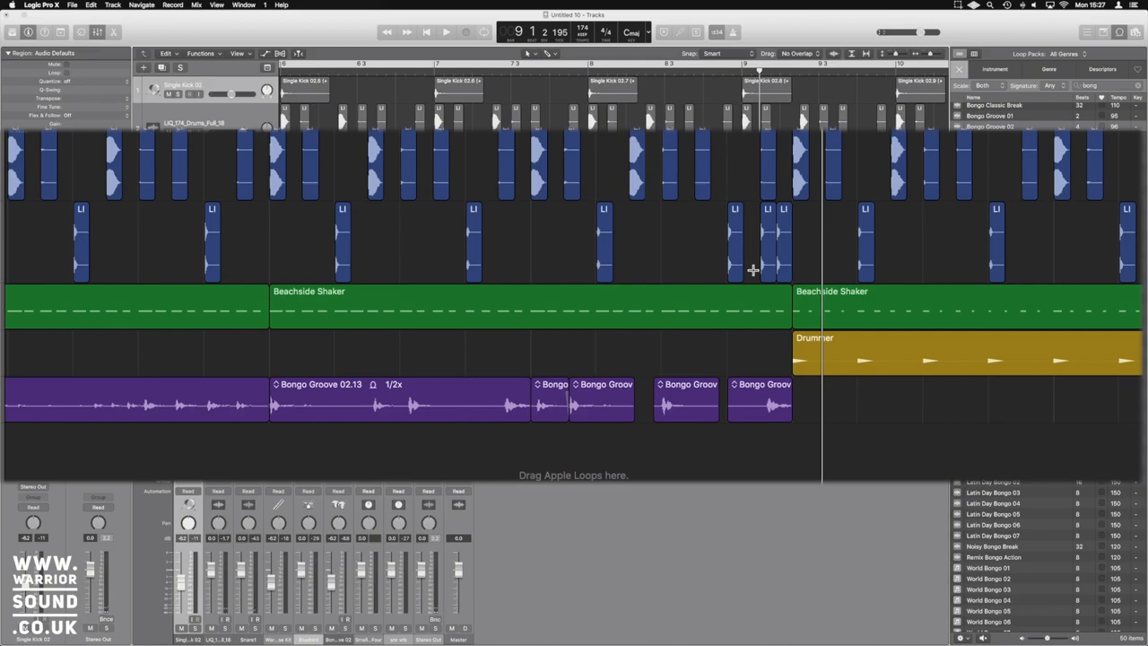
mouse_move(670, 243)
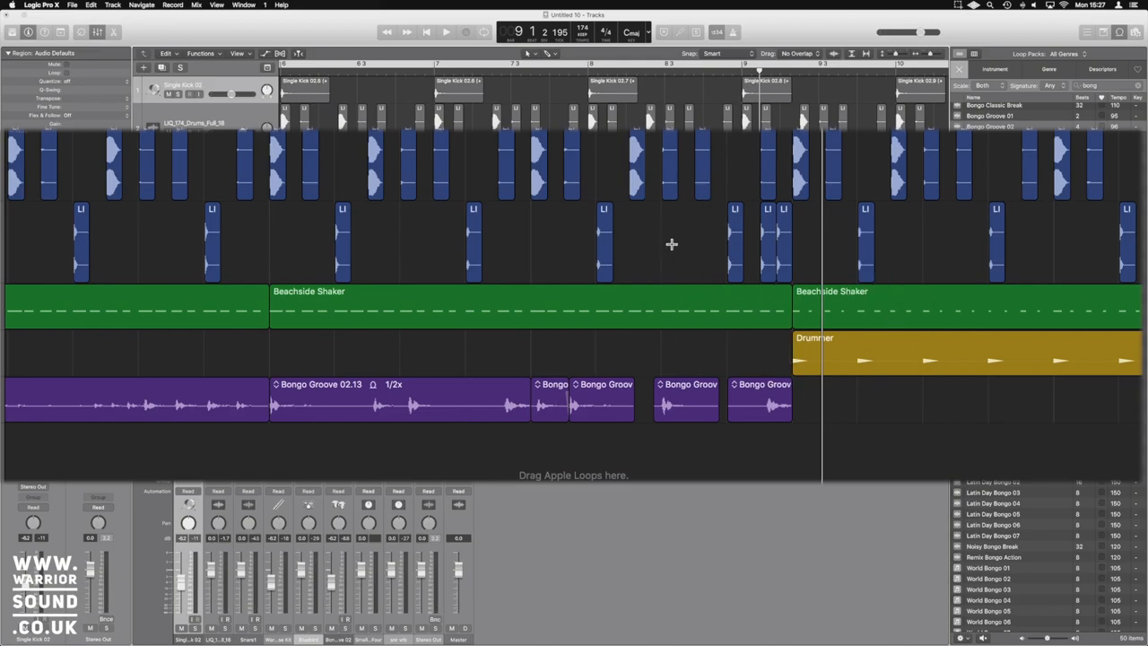
mouse_move(710, 412)
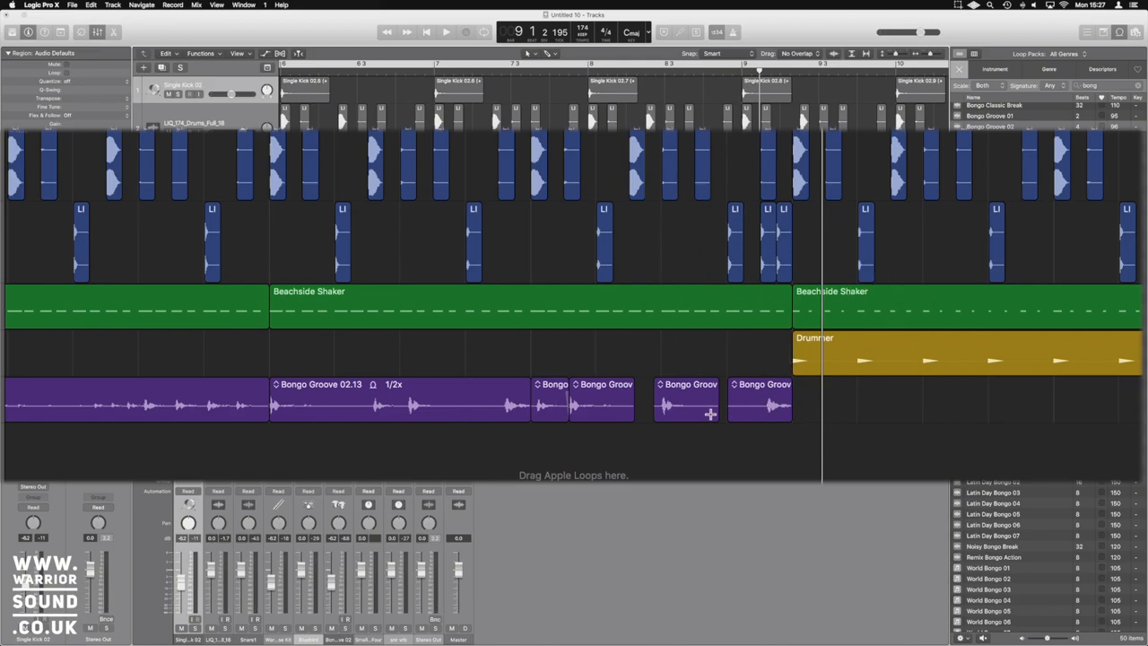
Duplicate individual bongo slices into new positions to build the chopped pattern, then select it.
left_click_drag(726, 412, 685, 412)
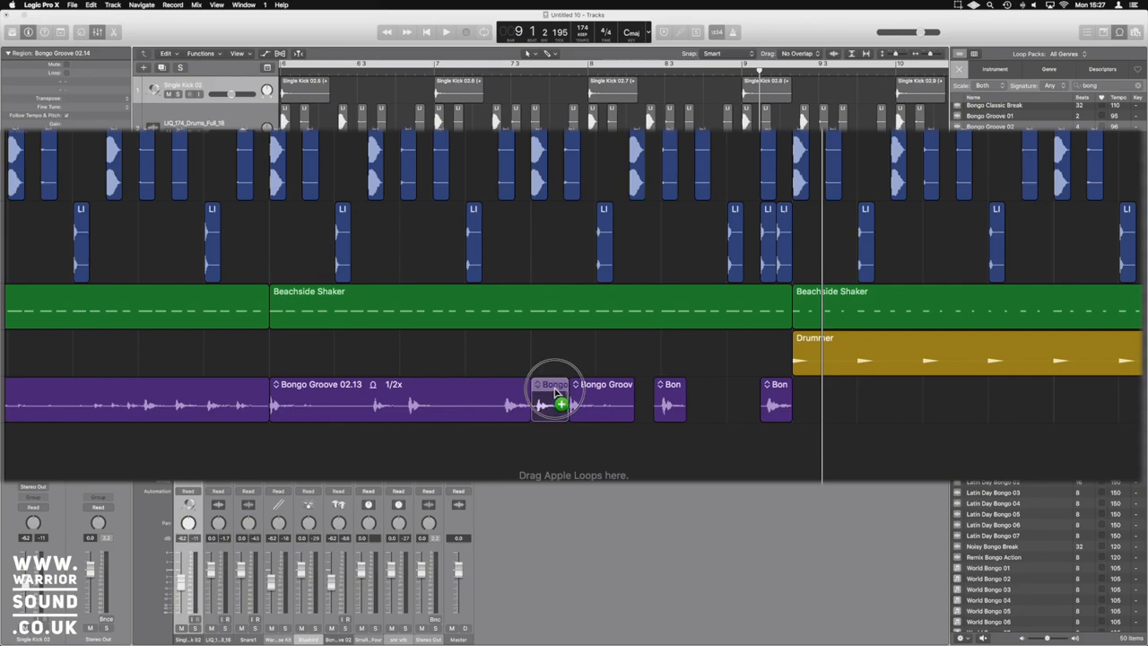
left_click_drag(556, 395, 735, 403)
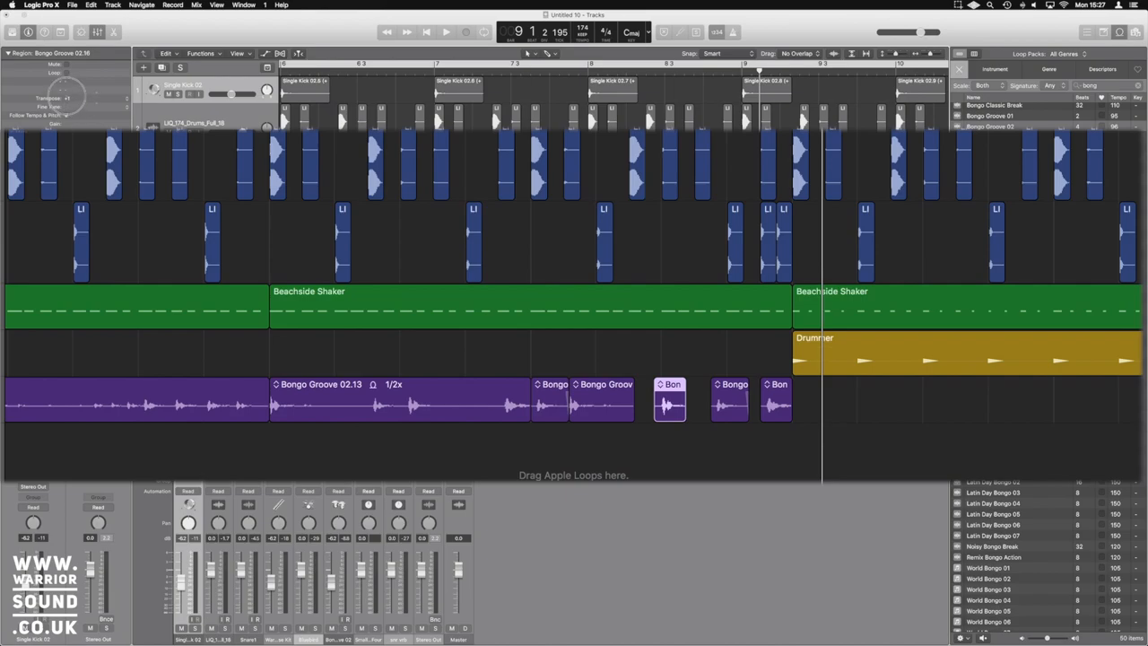
left_click(728, 398)
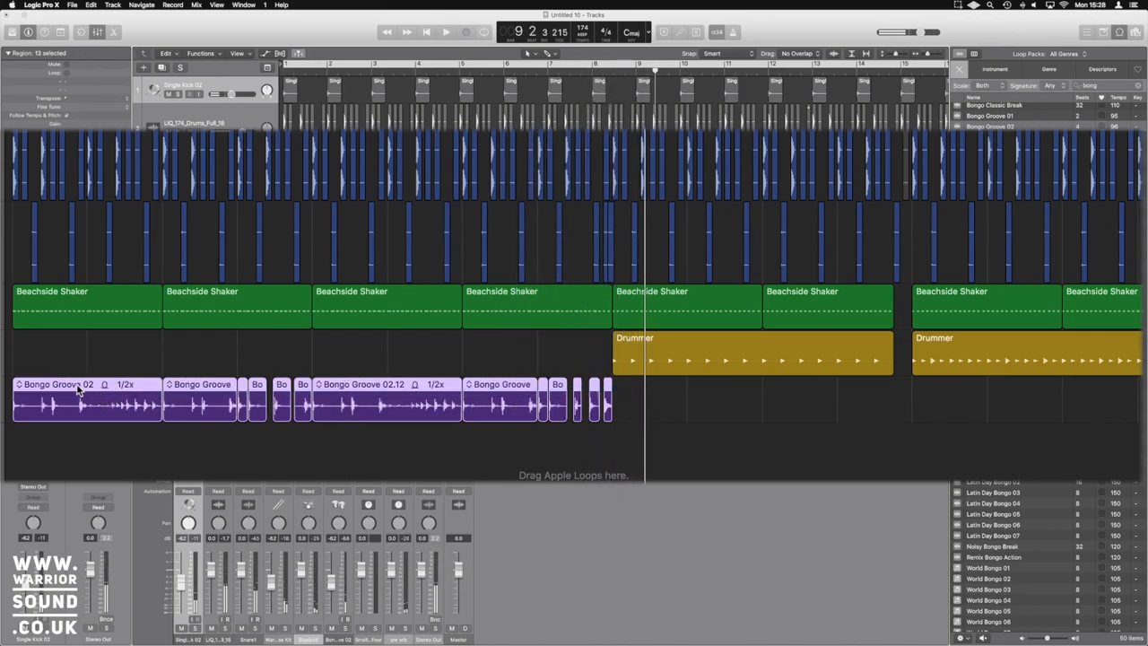
Copy the chopped bongo pattern across the remaining bars and play the full arrangement.
left_click_drag(86, 398, 685, 427)
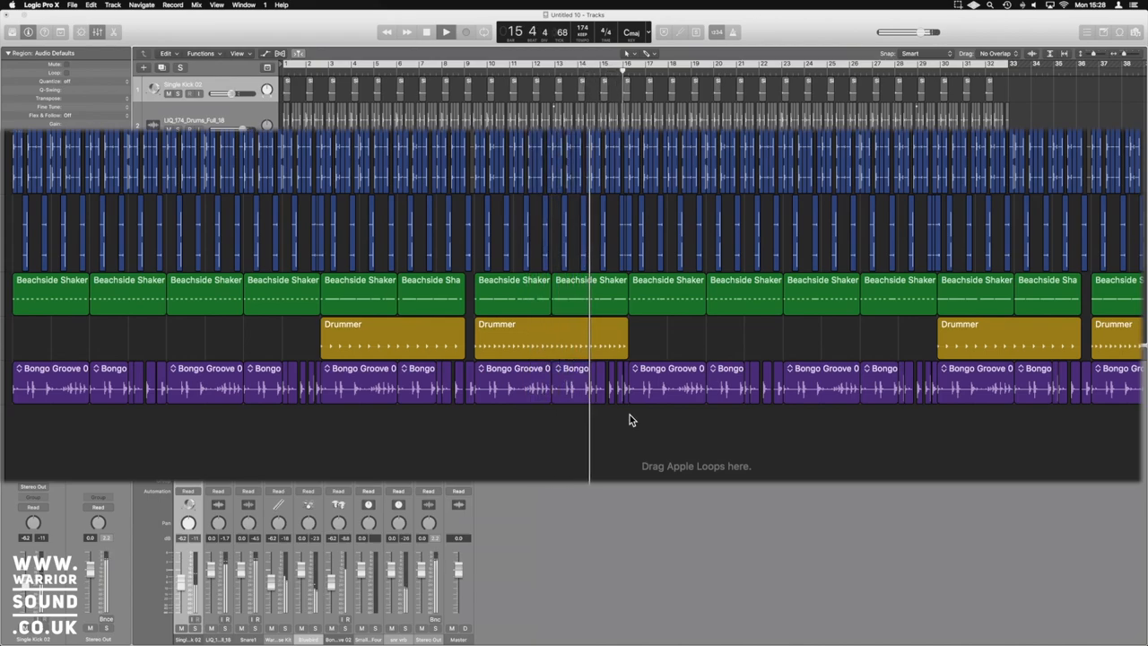
left_click(645, 81)
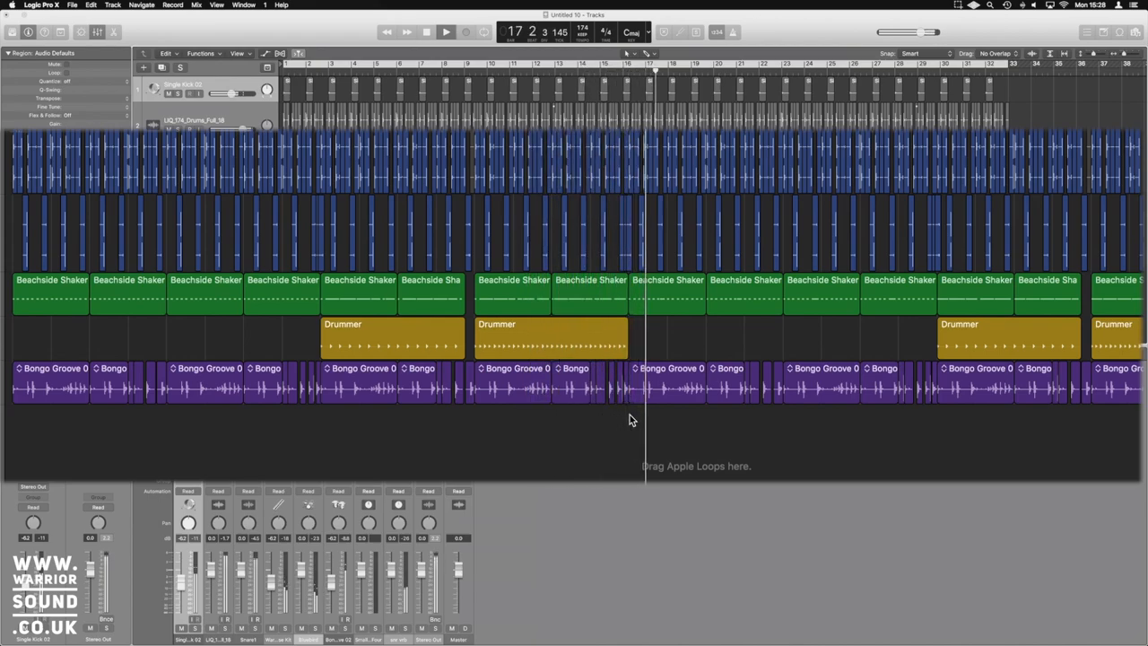